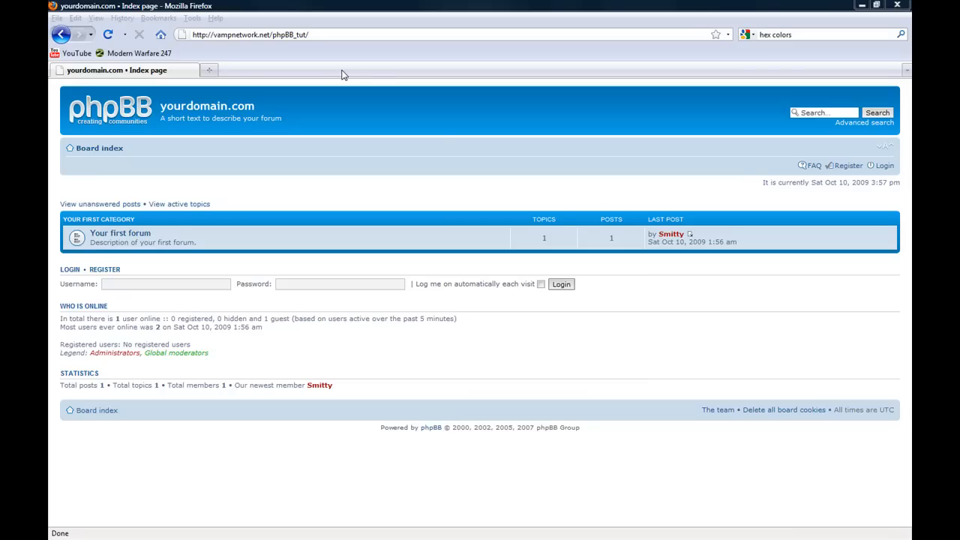
Step: Log in to the board as Smitty and return to the board index
left_click(165, 284)
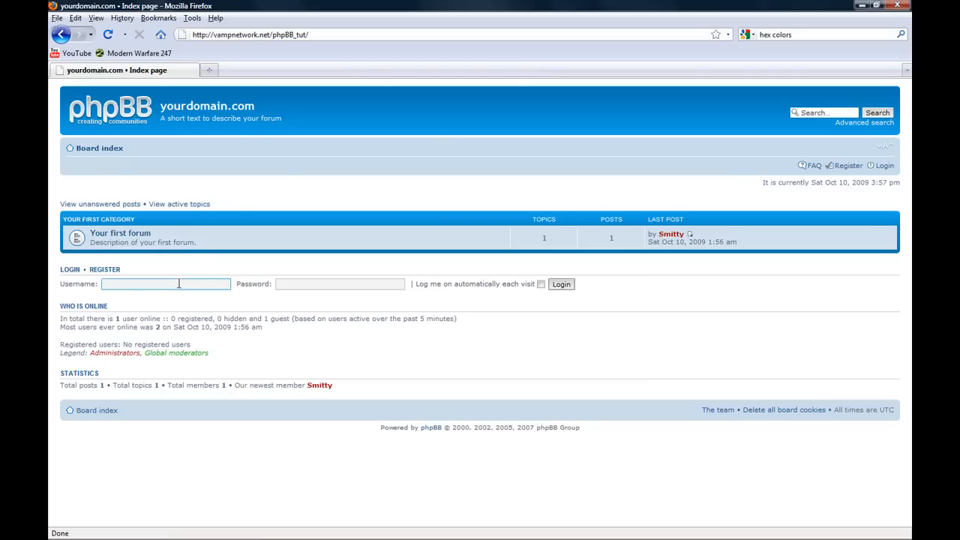
type("Smitty")
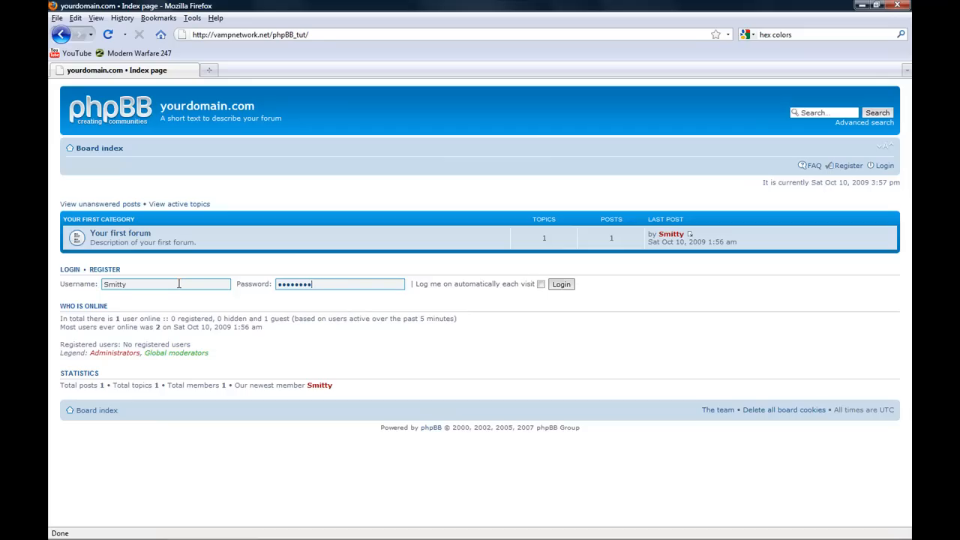
left_click(561, 283)
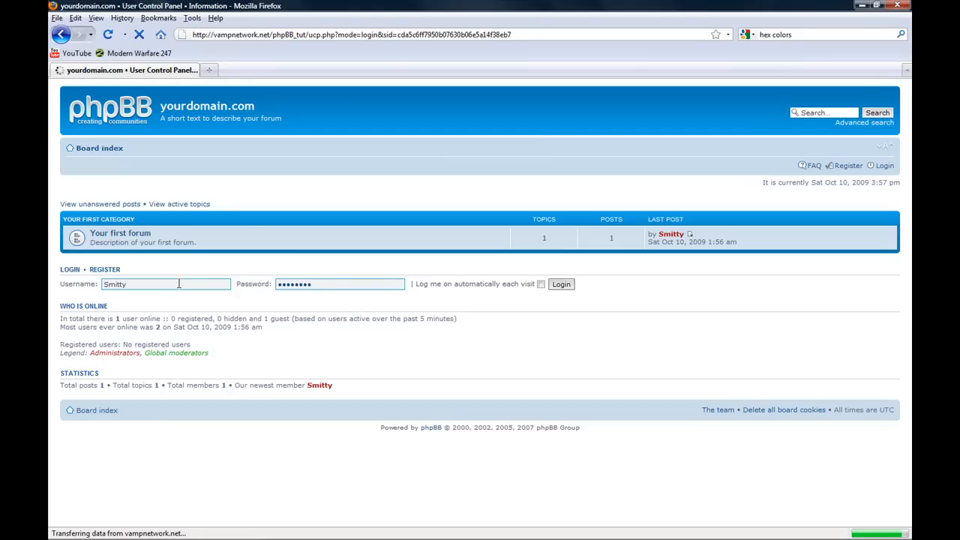
left_click(562, 284)
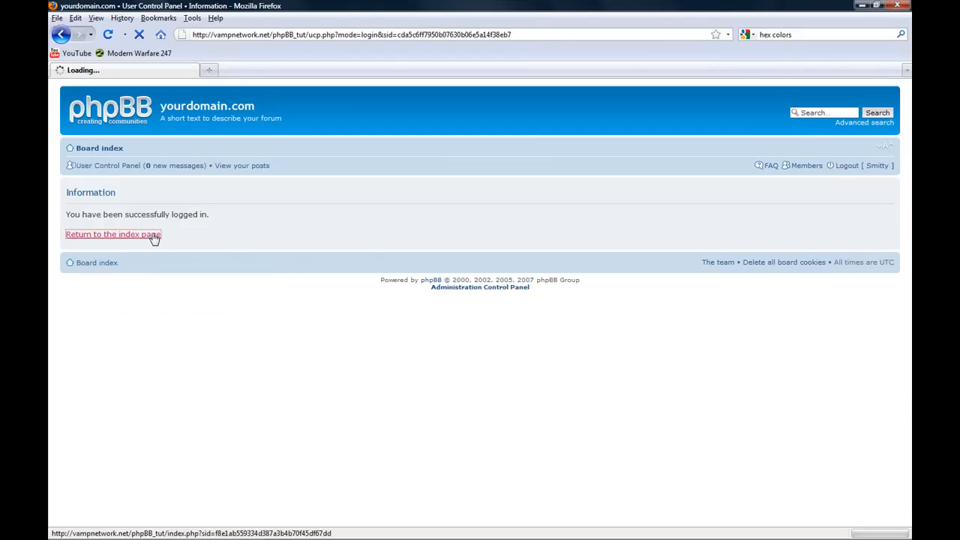
Step: Open the Administration Control Panel, re-authenticate as Smitty and proceed to the ACP index
left_click(112, 234)
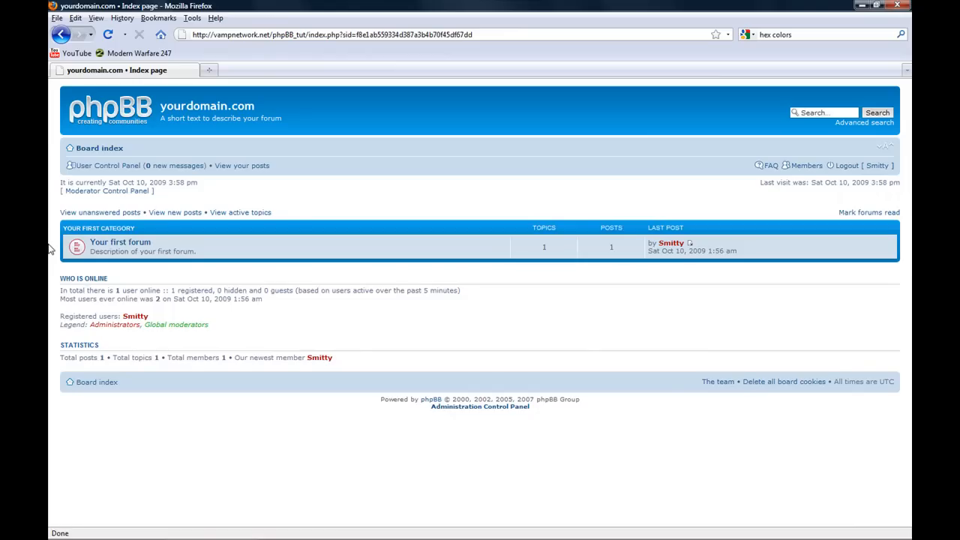
mouse_move(408, 462)
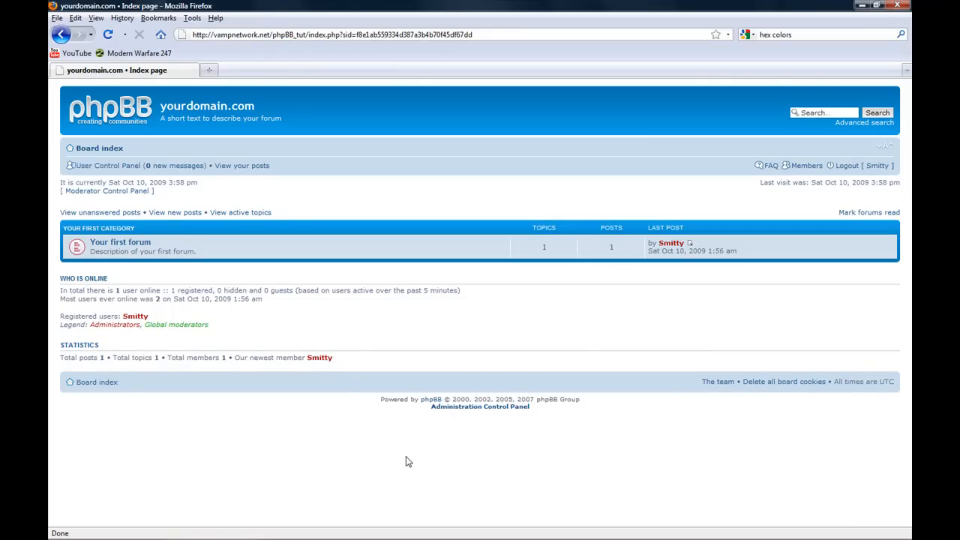
mouse_move(438, 441)
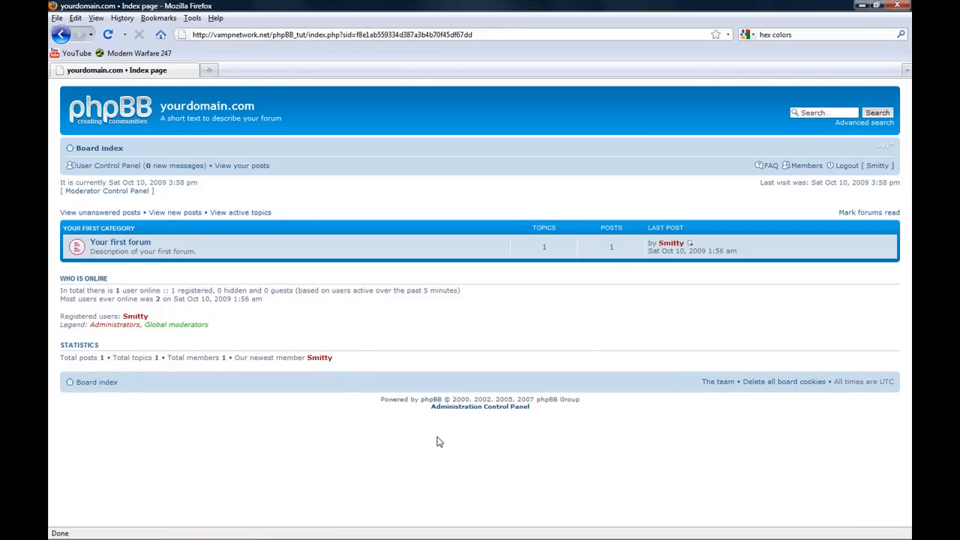
mouse_move(474, 411)
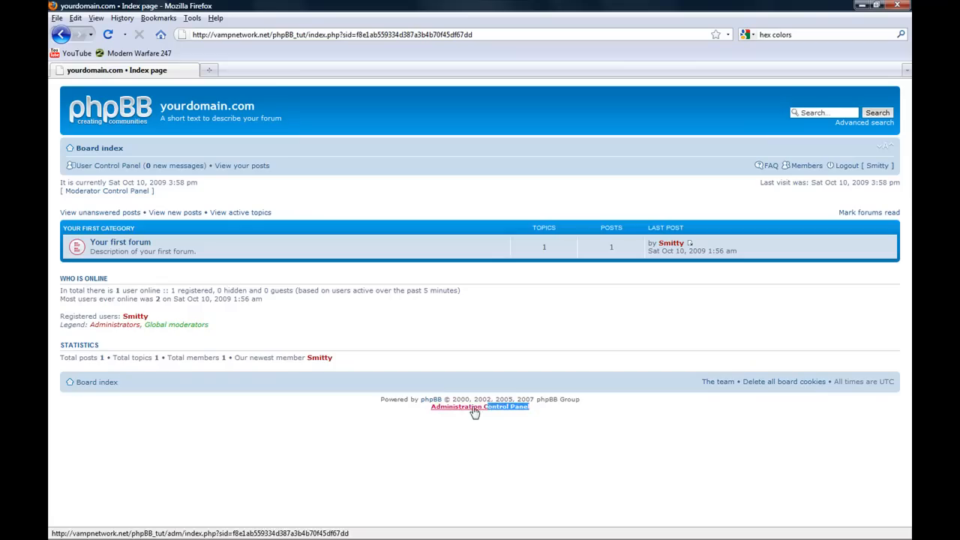
left_click(480, 405)
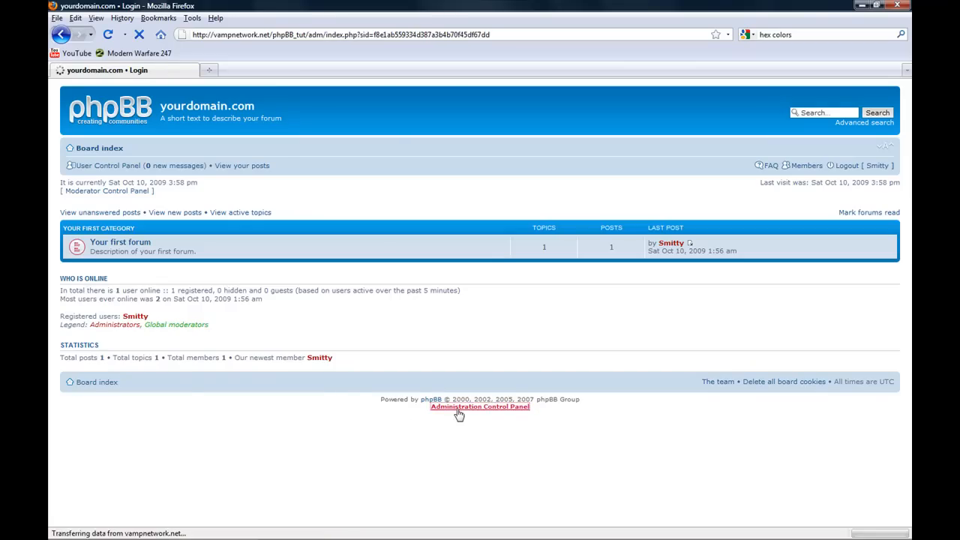
left_click(481, 407)
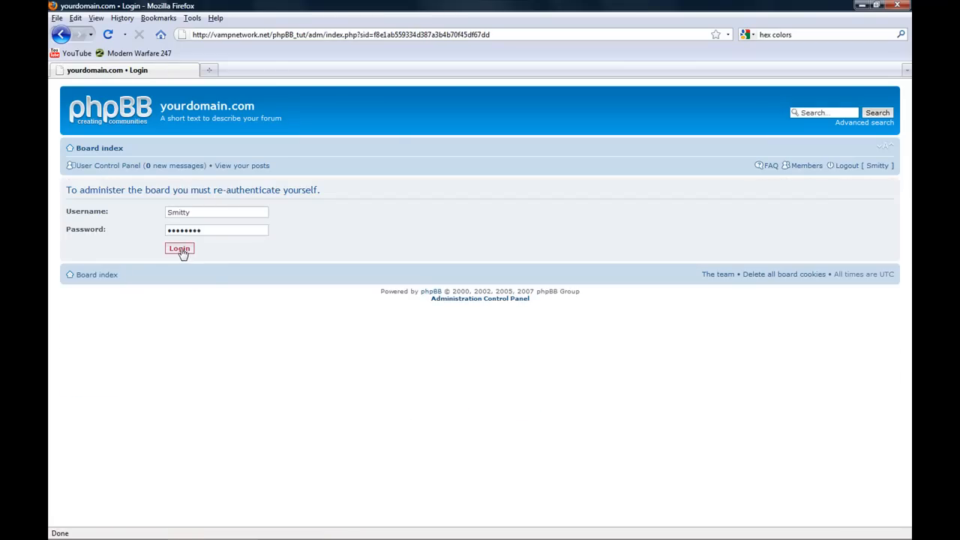
left_click(180, 249)
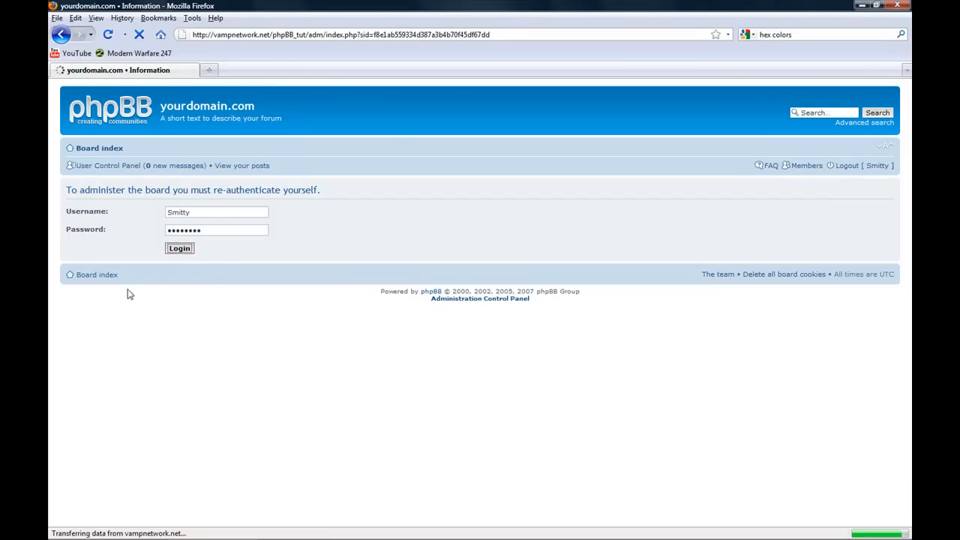
left_click(180, 250)
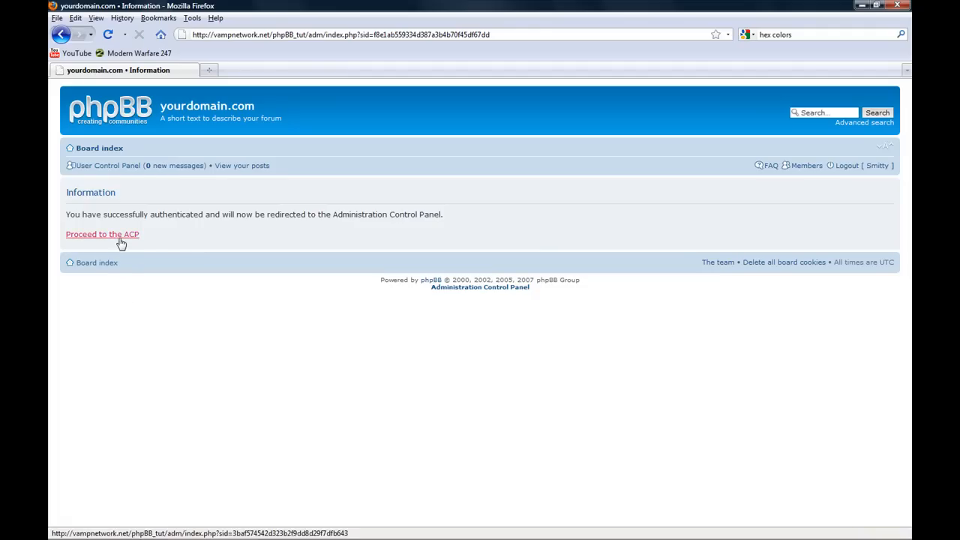
left_click(103, 234)
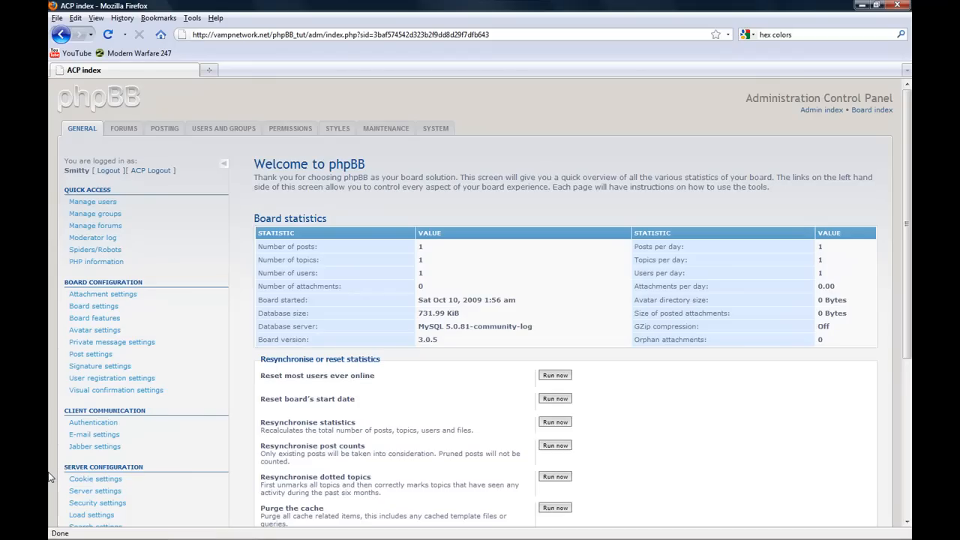
Step: Tour the Forums, Posting, Users and Groups, Permissions, Styles and Maintenance sections, ending on Users and Groups
scroll("down", 3)
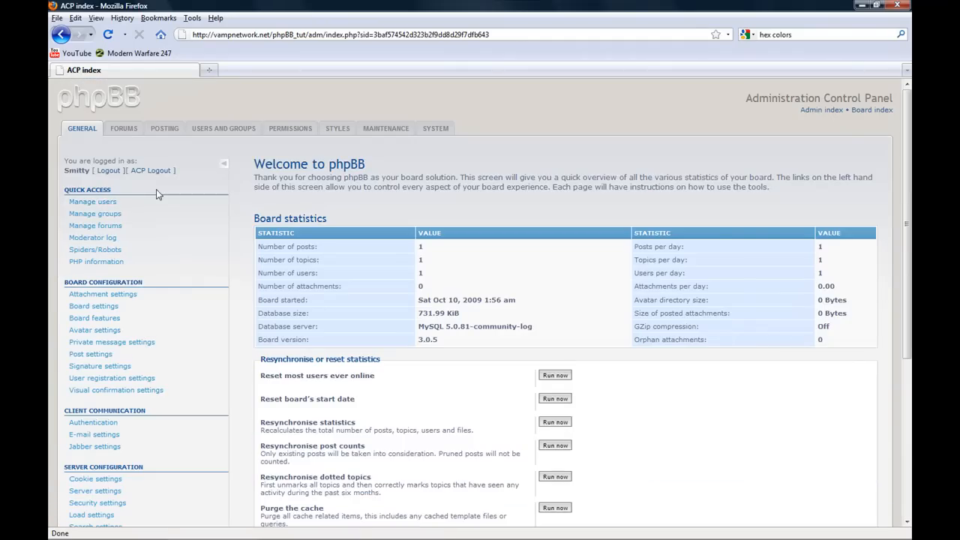
left_click(123, 129)
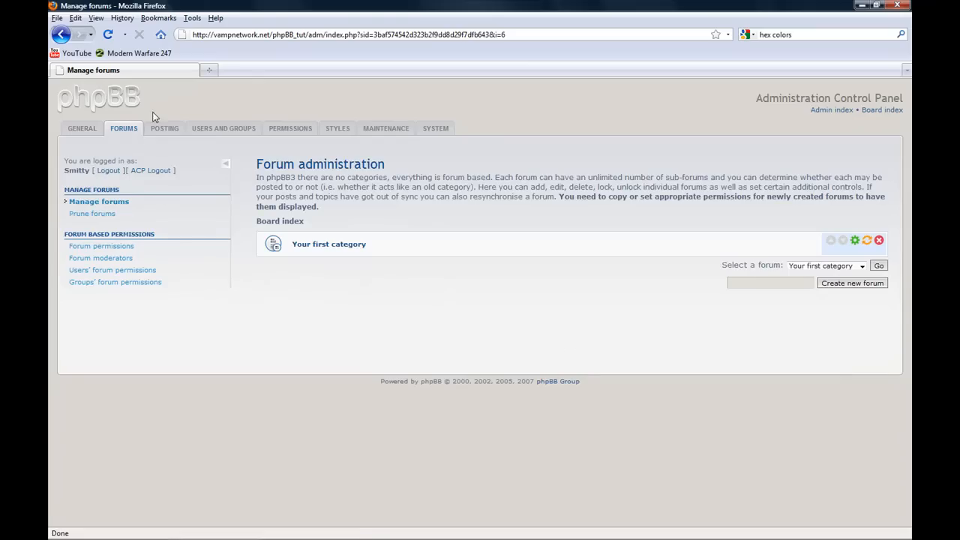
left_click(165, 129)
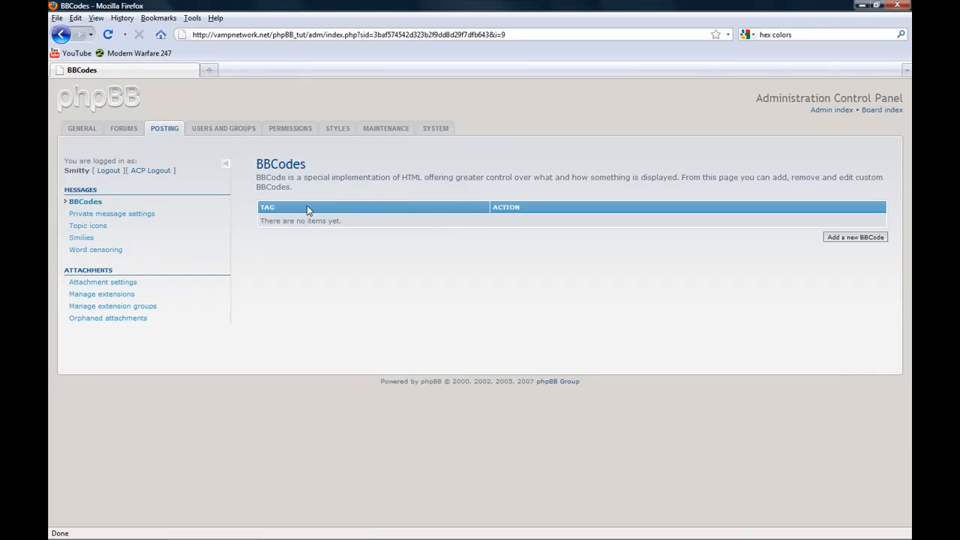
left_click(222, 129)
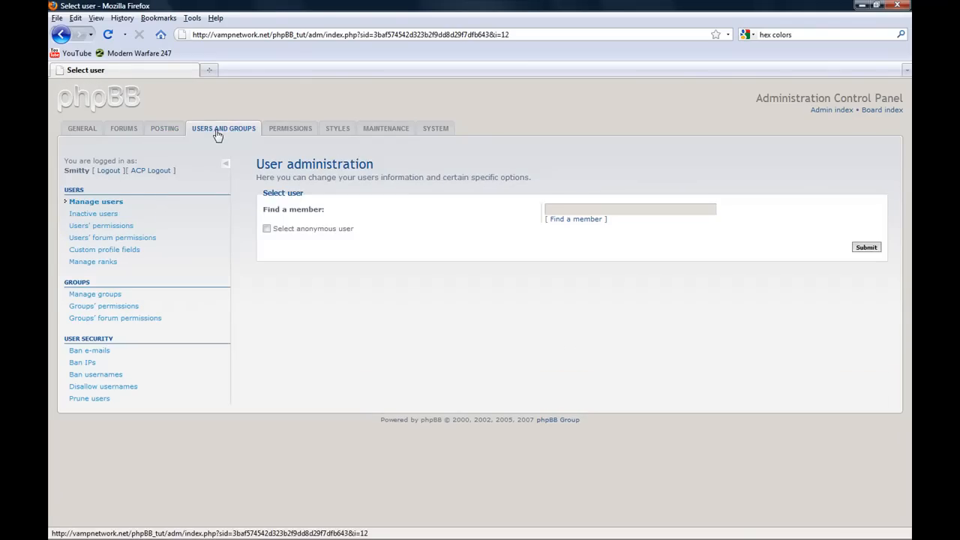
left_click(291, 129)
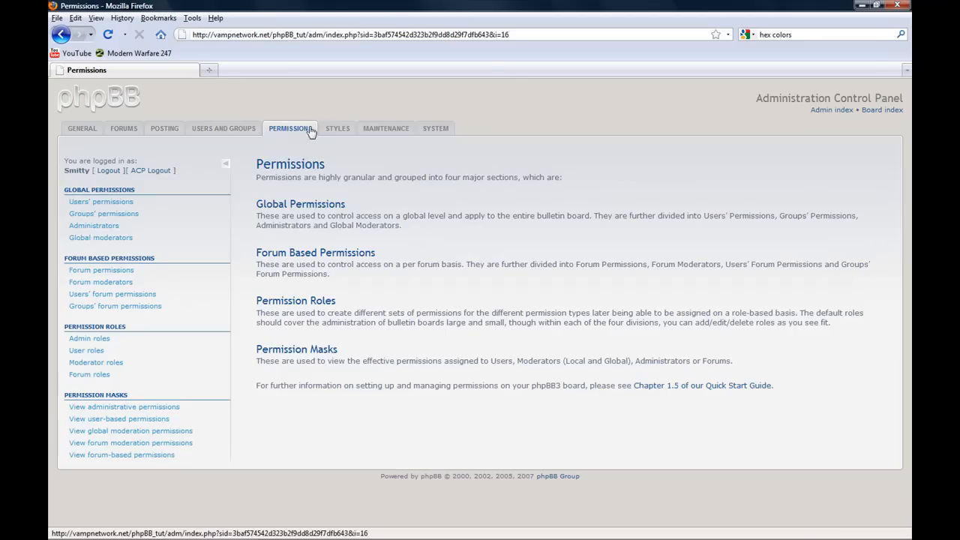
left_click(338, 129)
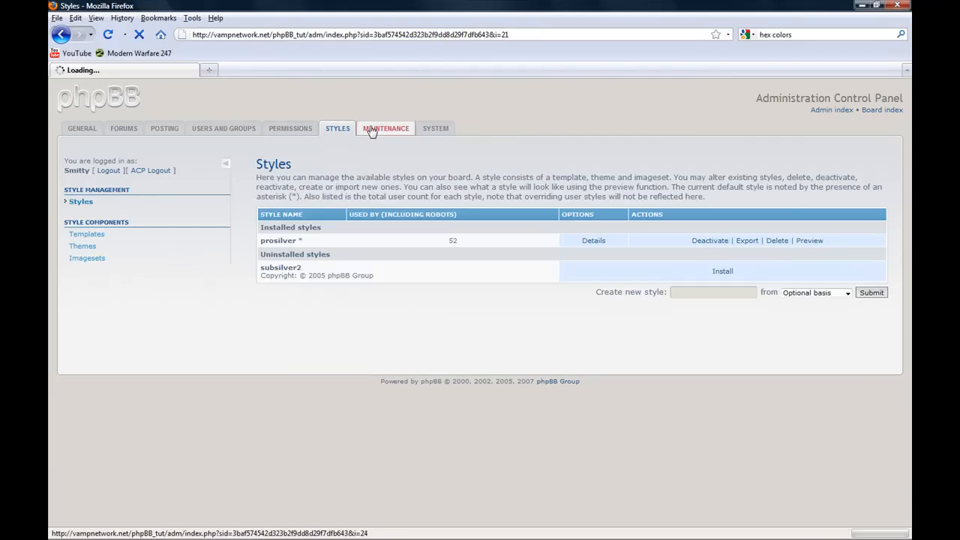
left_click(386, 130)
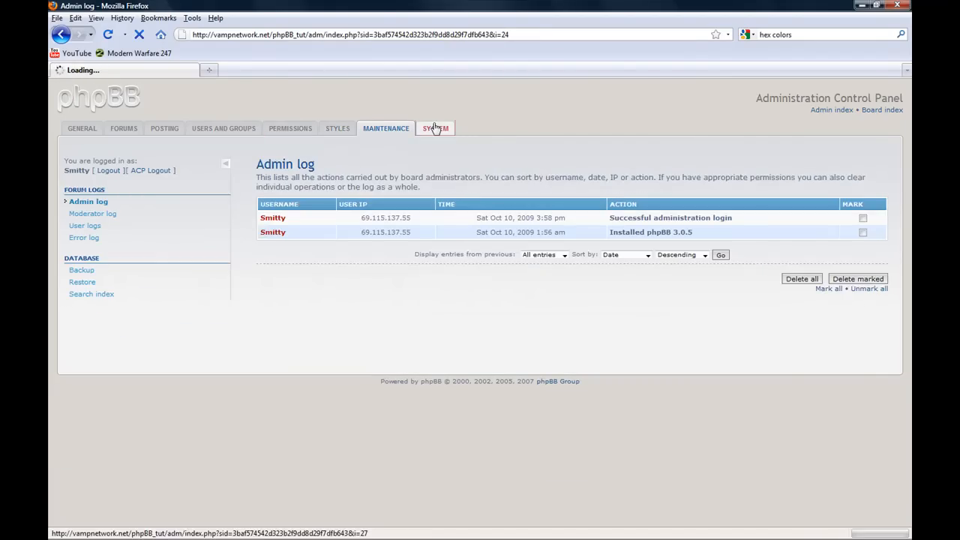
left_click(223, 129)
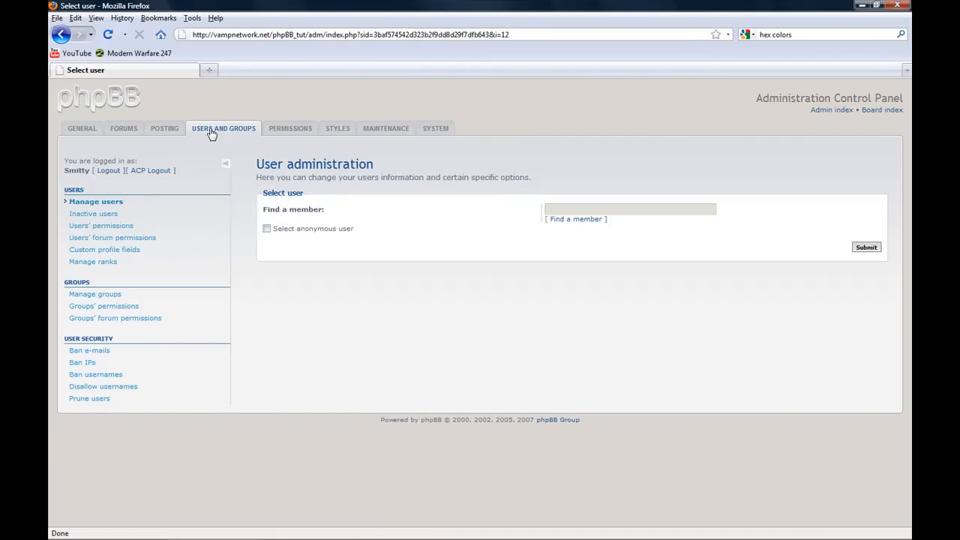
mouse_move(94, 292)
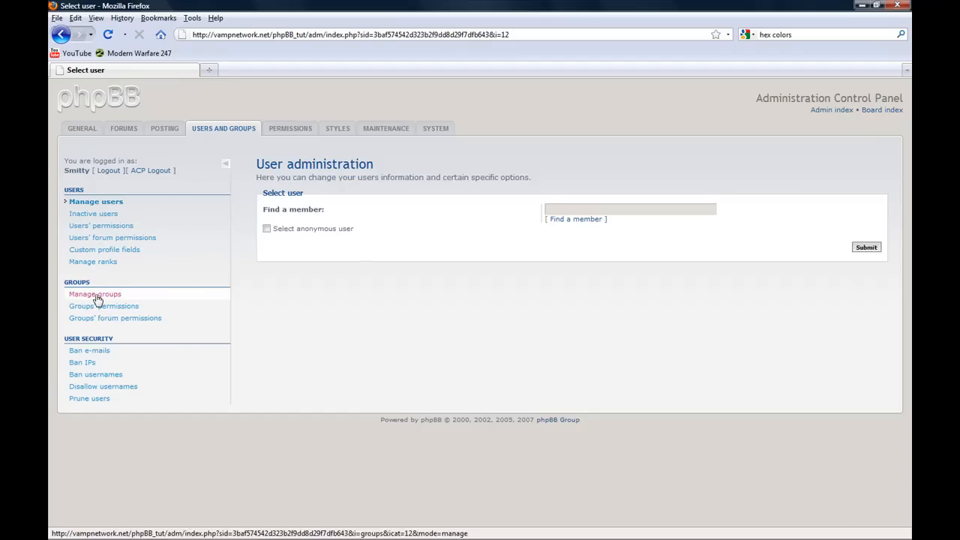
Step: In Manage groups, create a new user group named Moderators
left_click(94, 292)
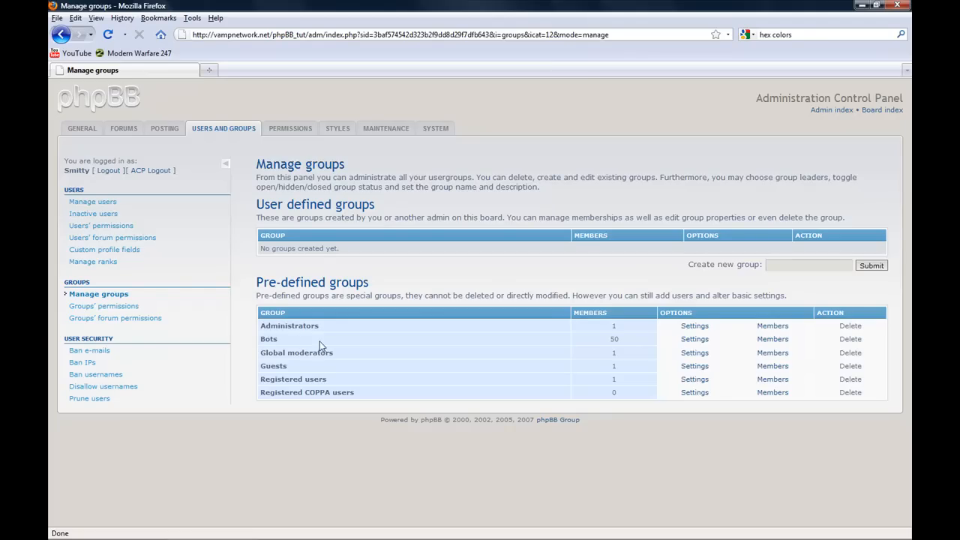
mouse_move(81, 361)
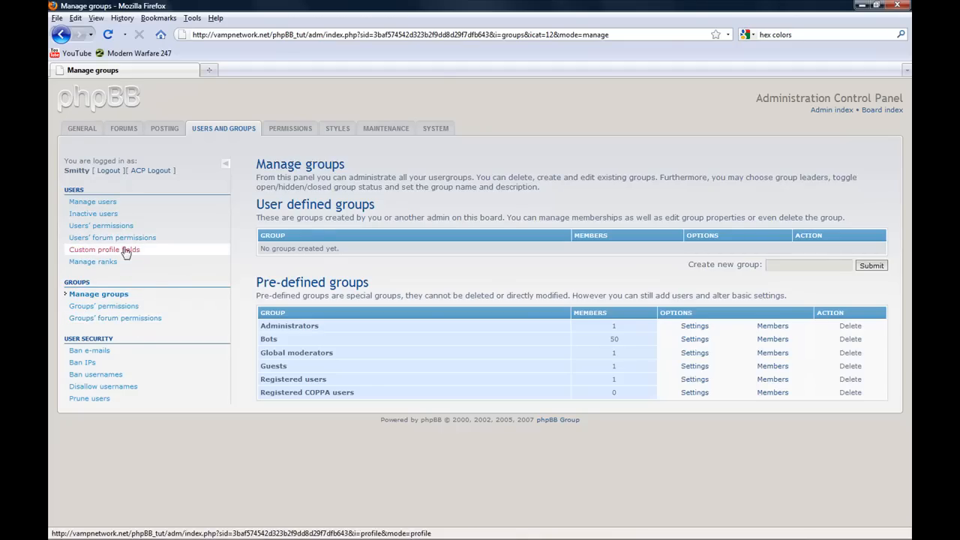
mouse_move(753, 233)
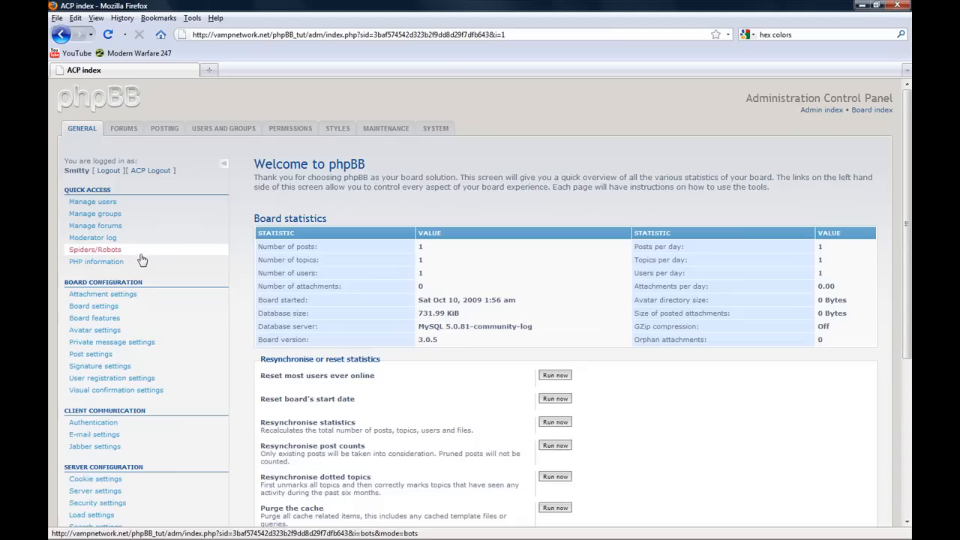
left_click(94, 213)
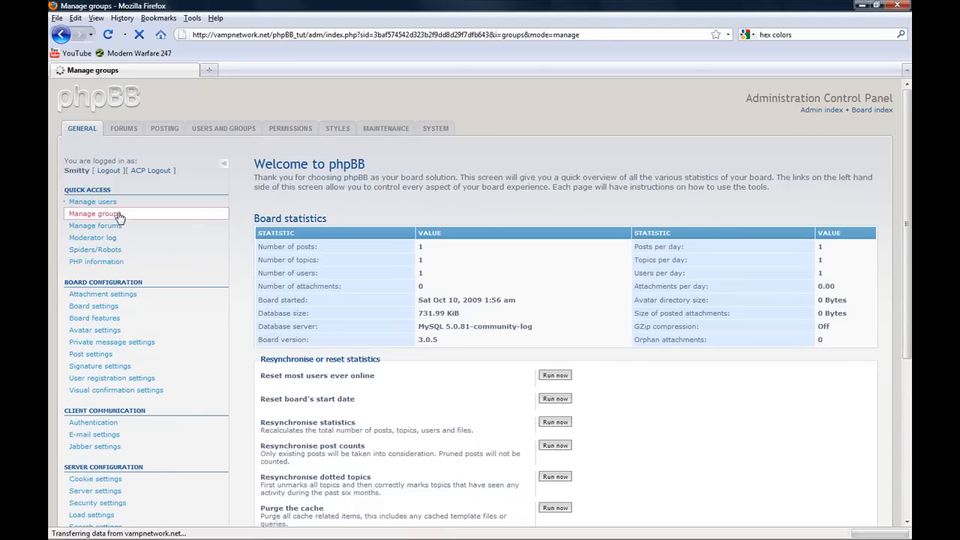
left_click(99, 213)
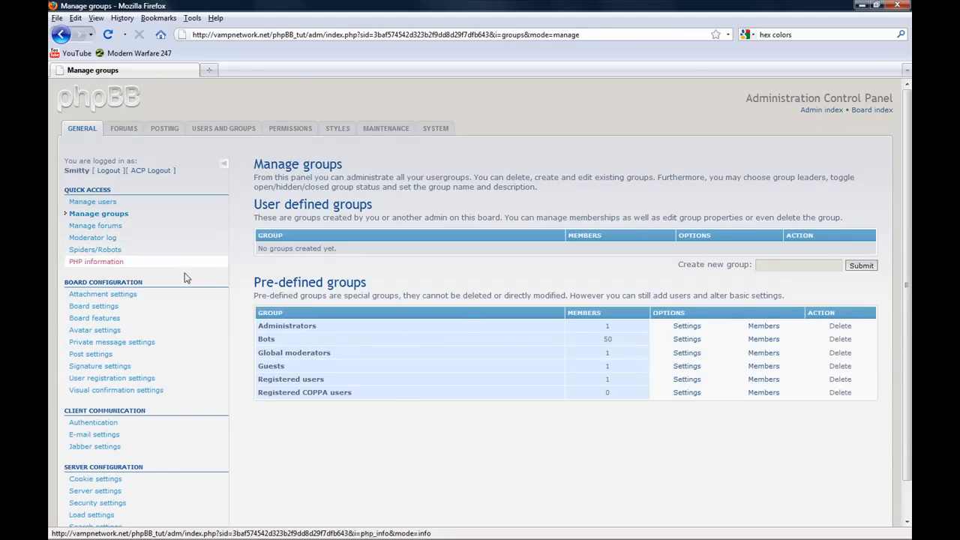
left_click(798, 264)
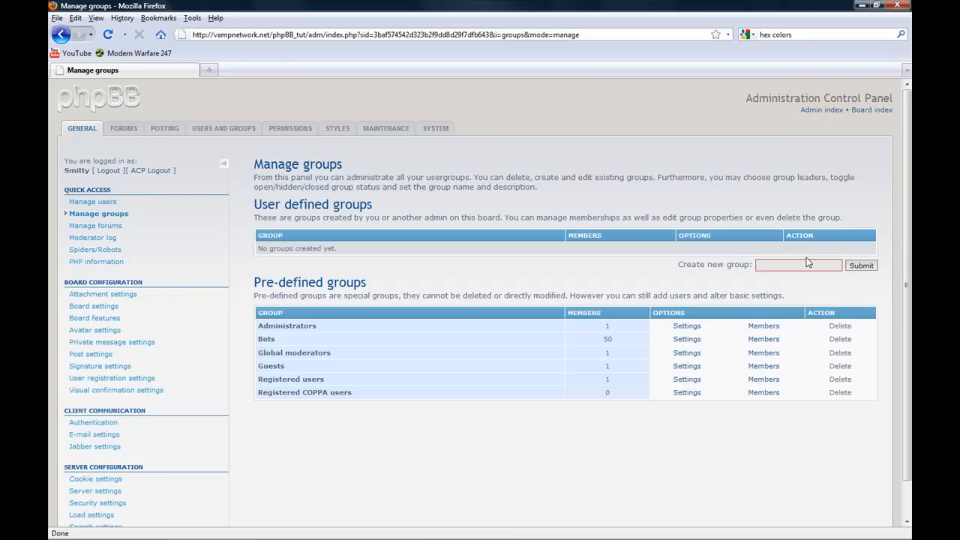
type("Mod")
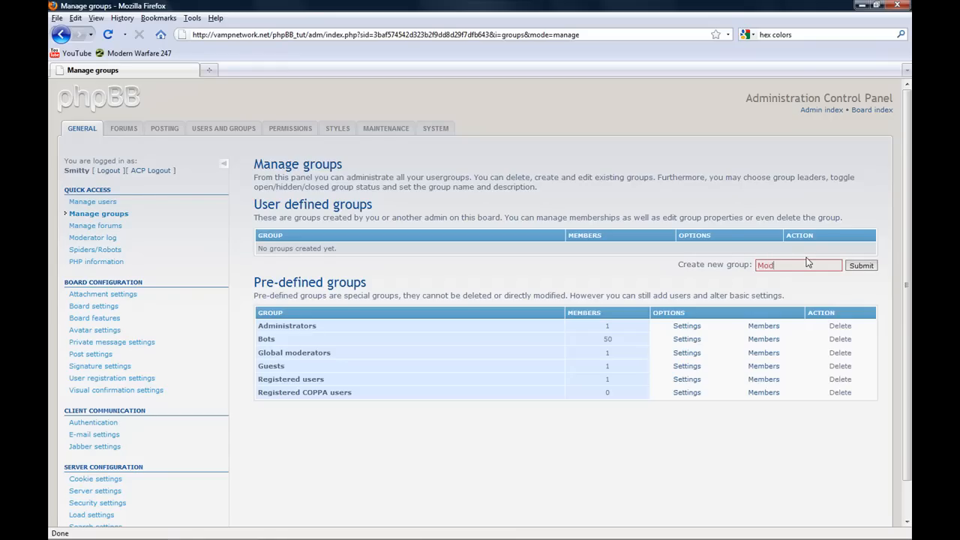
left_click(862, 264)
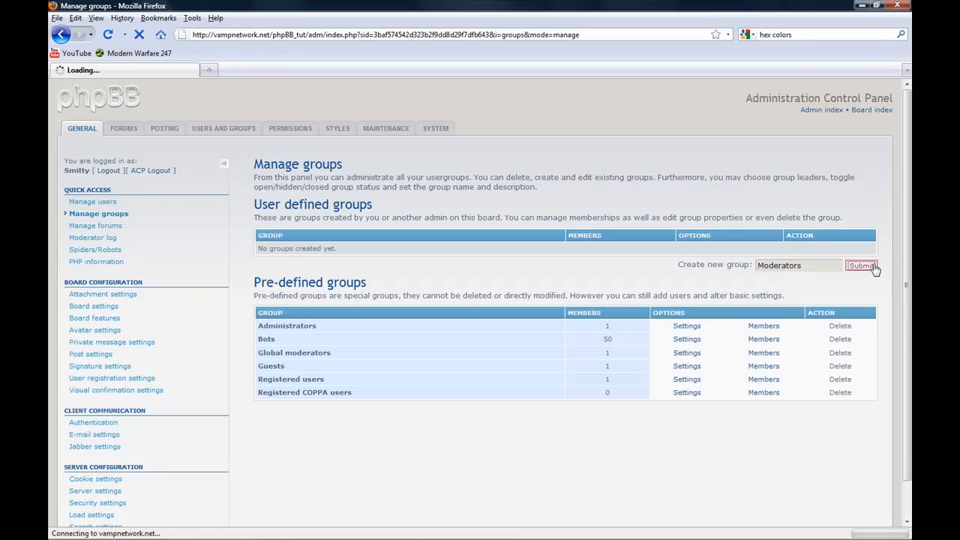
Step: Set the Moderators group to display in the legend and load the board index in a second tab
left_click(861, 264)
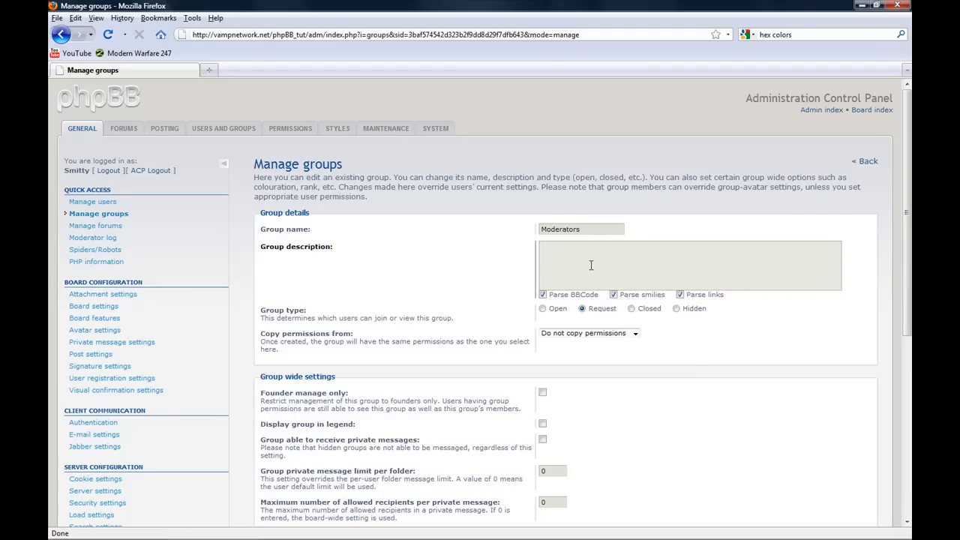
mouse_move(486, 249)
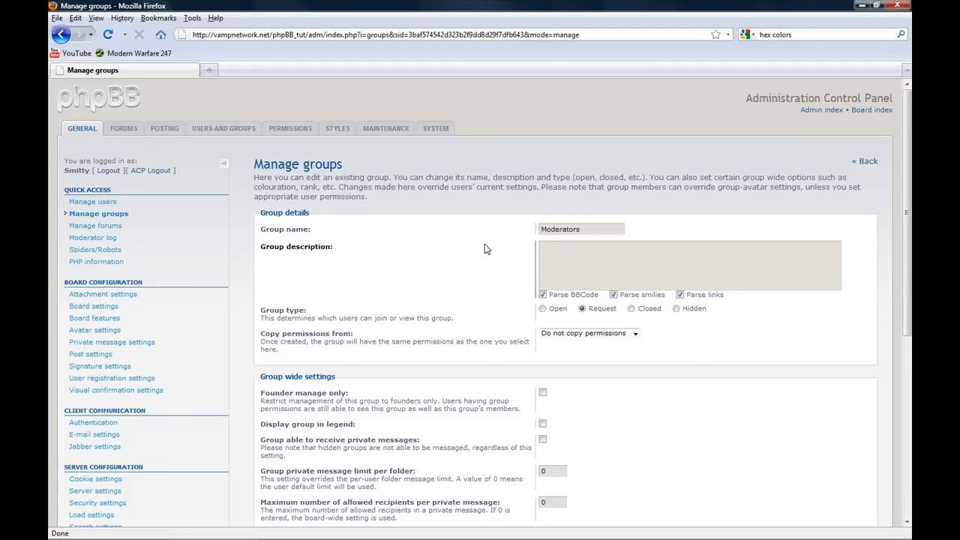
scroll("down", 3)
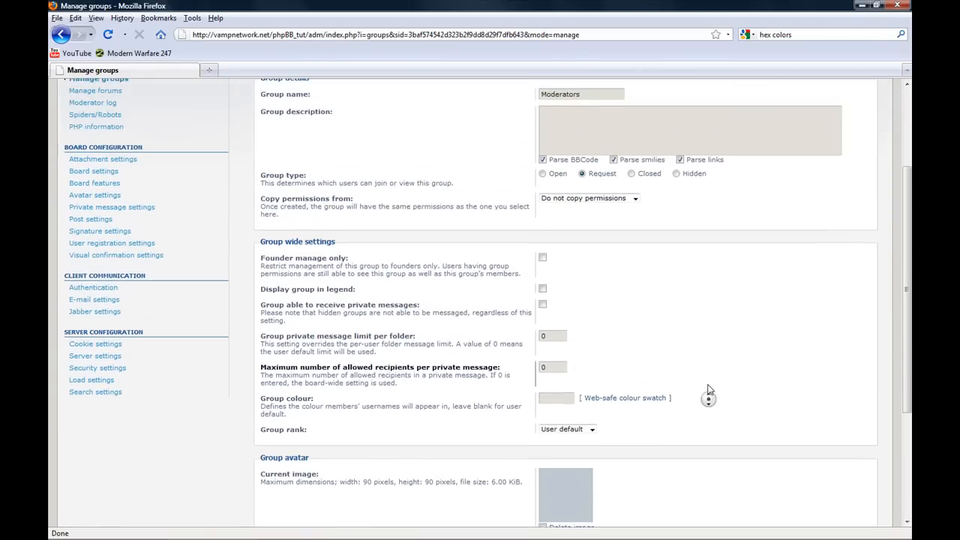
scroll("up", 3)
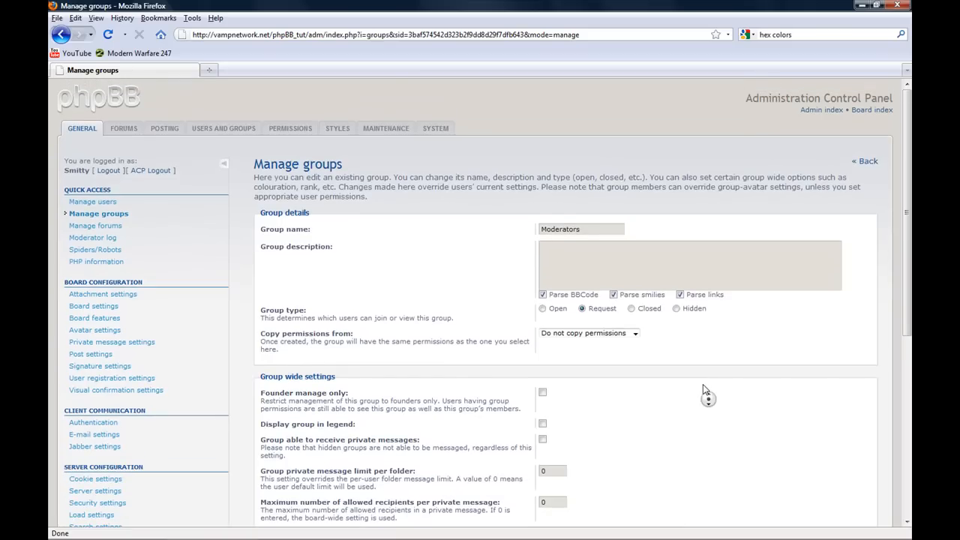
left_click(688, 264)
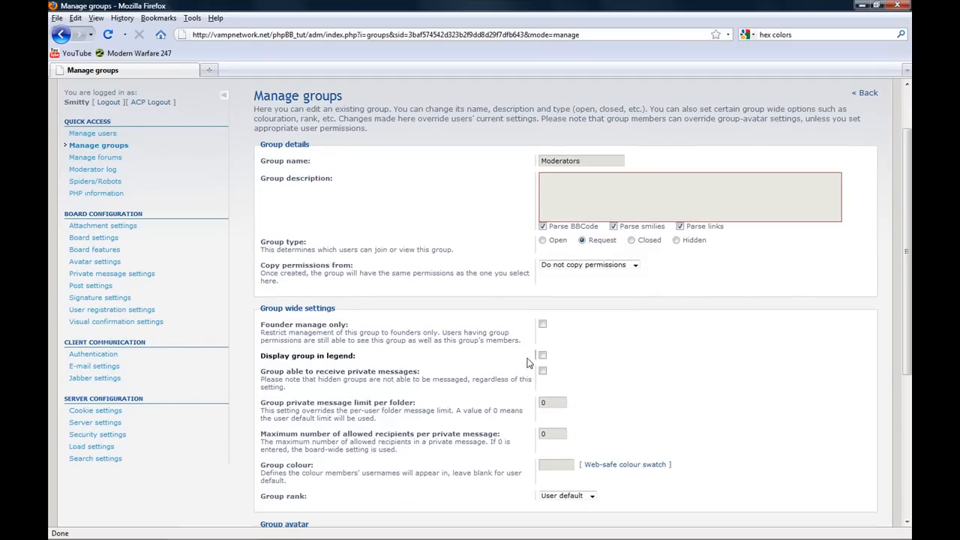
left_click(543, 354)
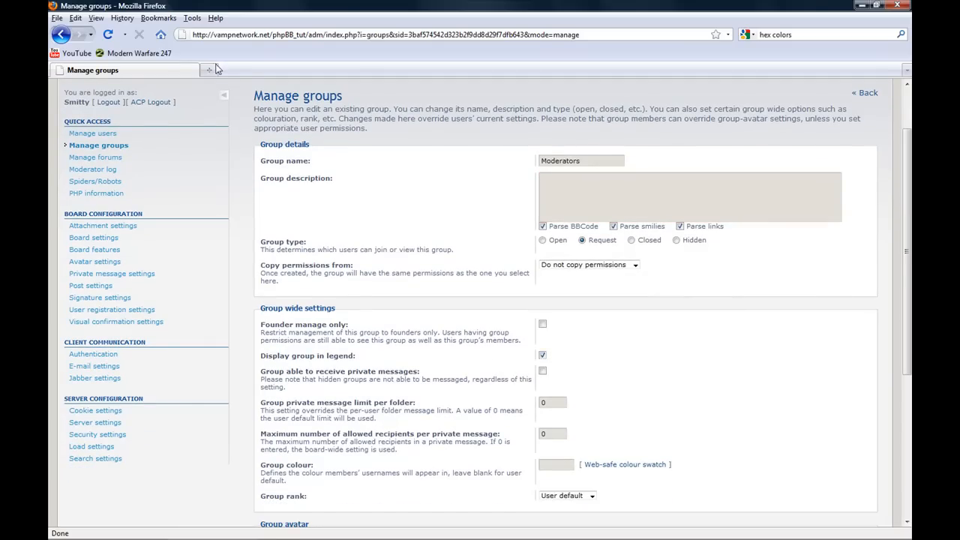
type("vamp")
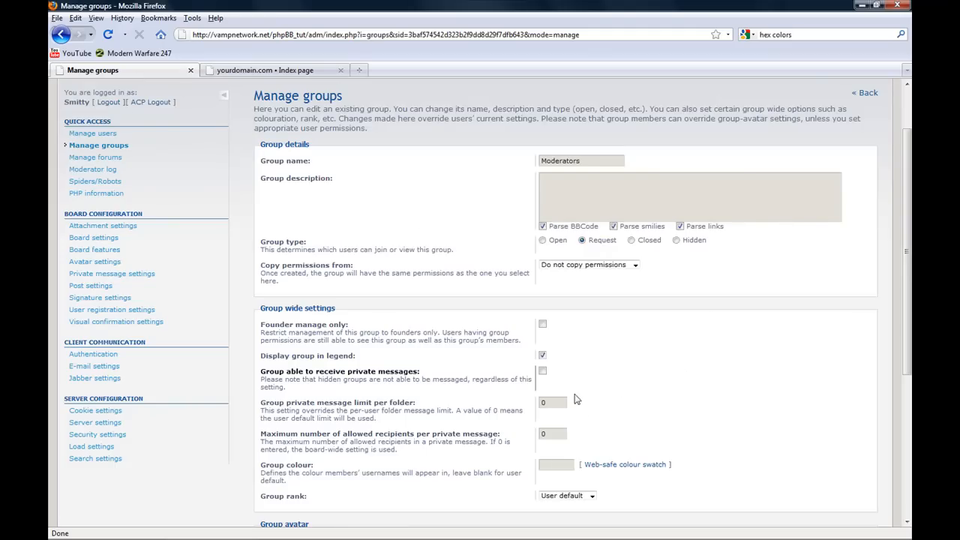
mouse_move(369, 351)
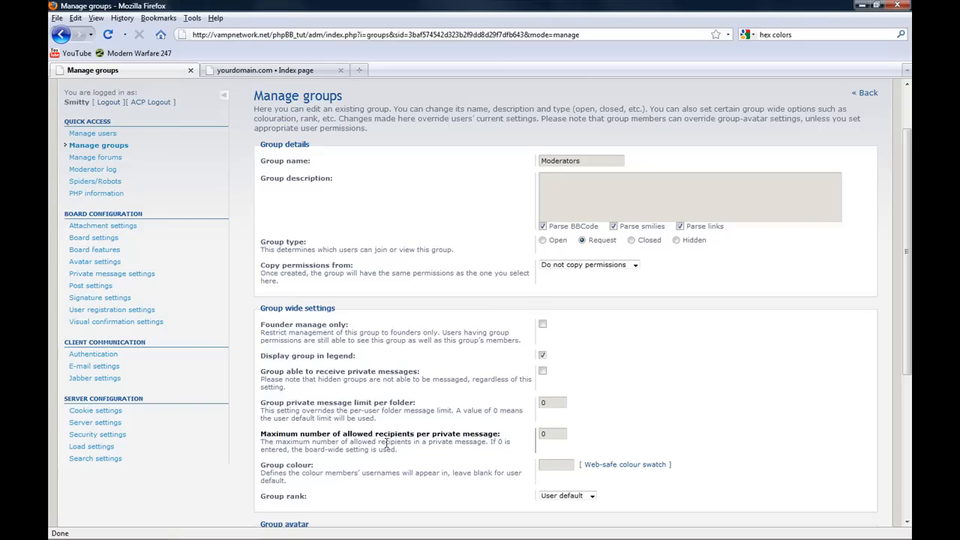
mouse_move(459, 453)
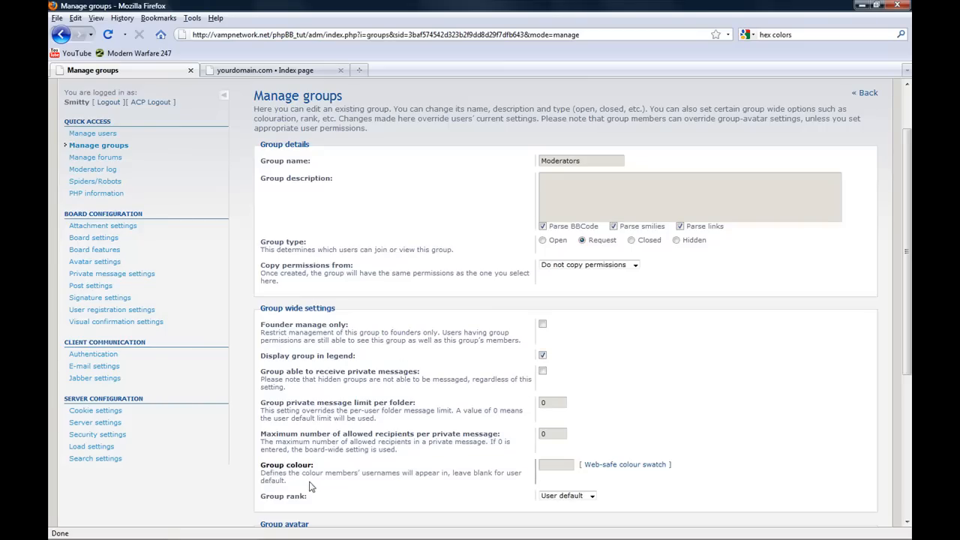
Step: Pick dark green 006600 from the web-safe colour swatch as the group colour
scroll("down", 3)
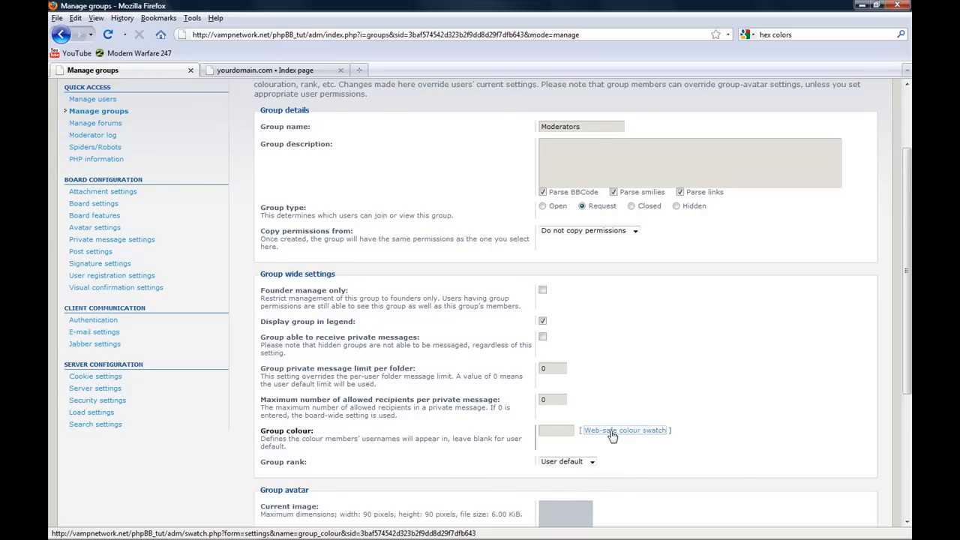
left_click(624, 429)
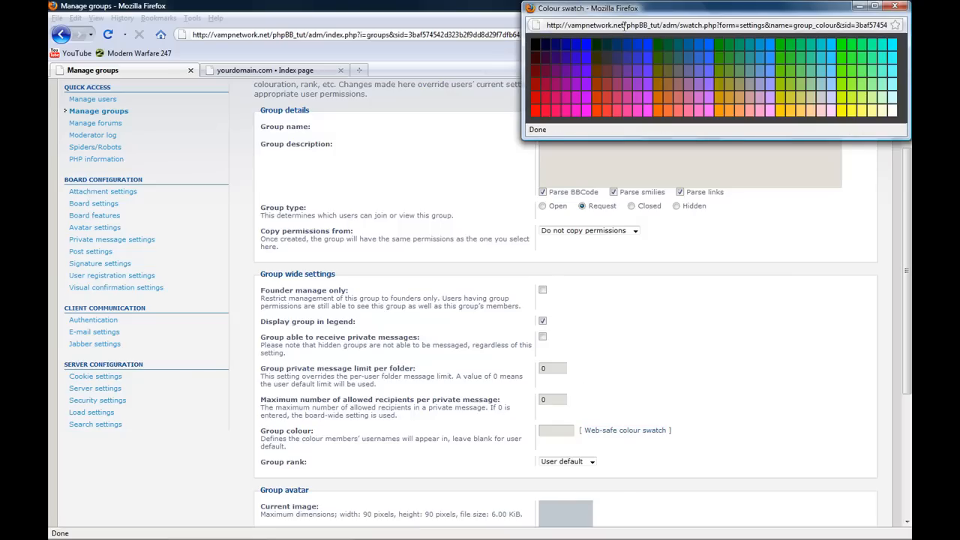
mouse_move(742, 69)
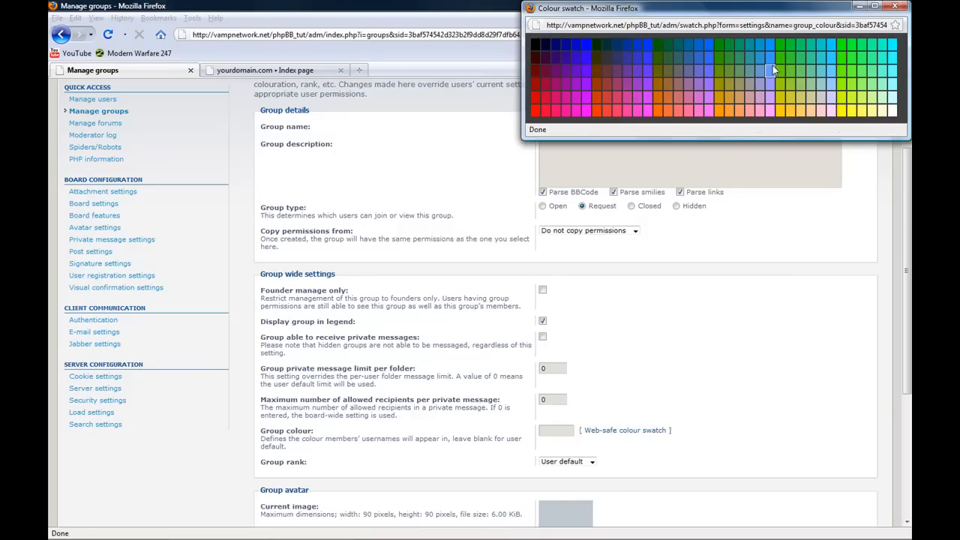
mouse_move(659, 47)
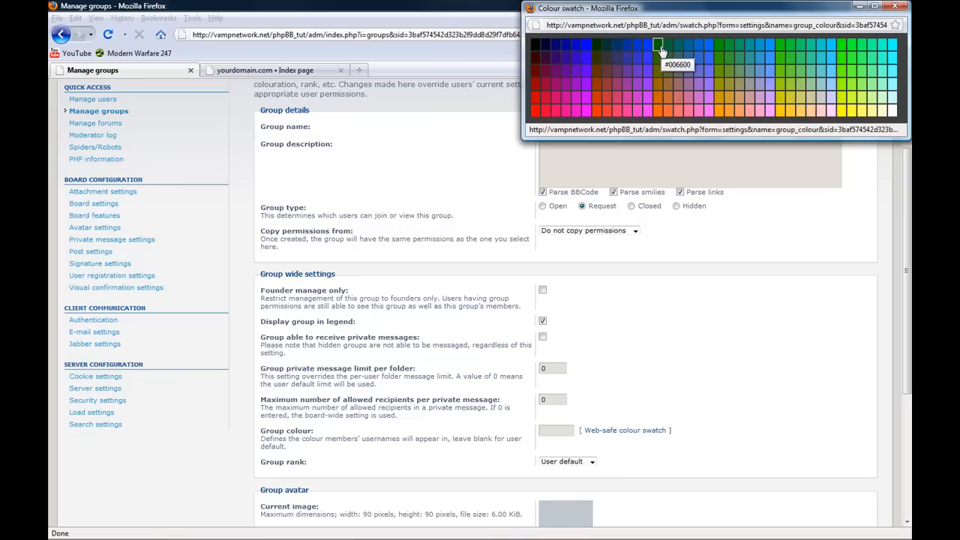
left_click(657, 45)
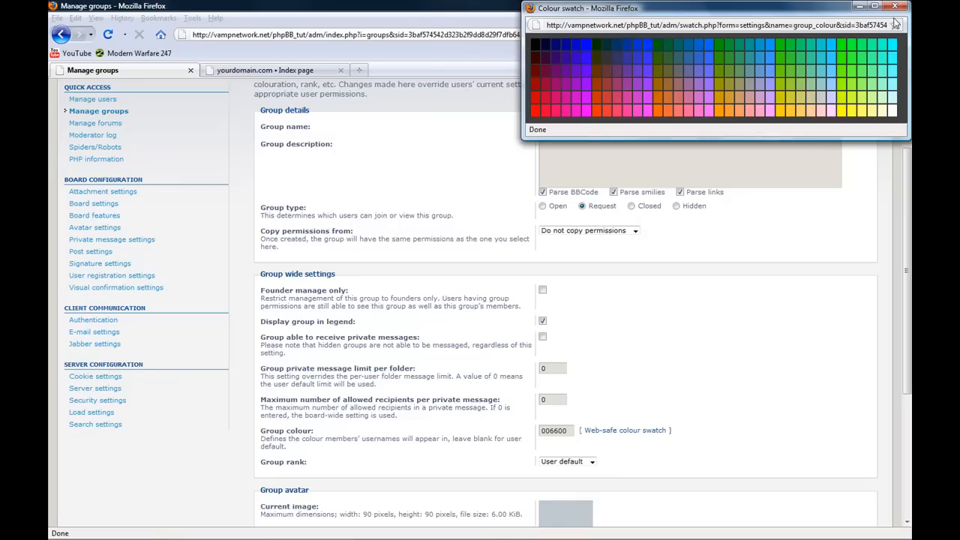
Step: Close the swatch, review the group rank options and submit the Moderators group settings
left_click(567, 462)
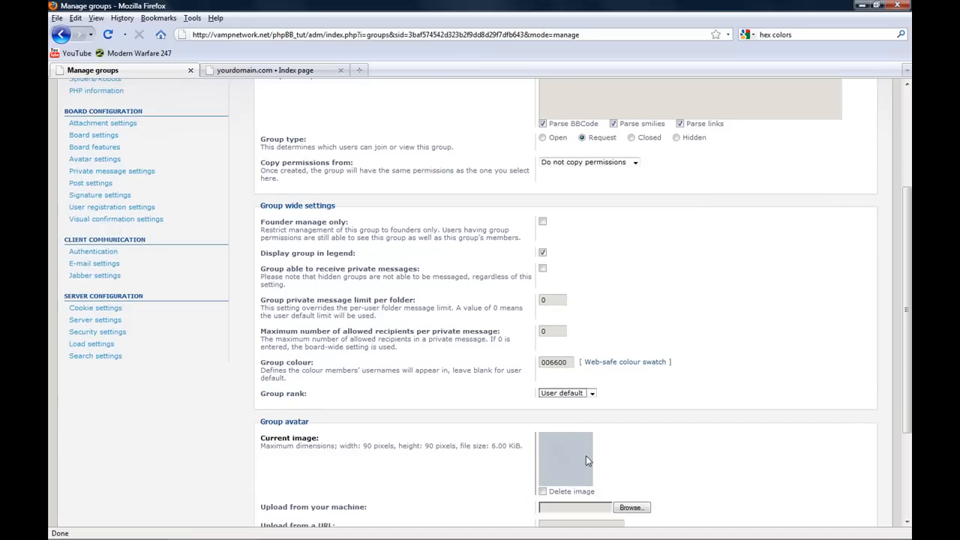
scroll("down", 3)
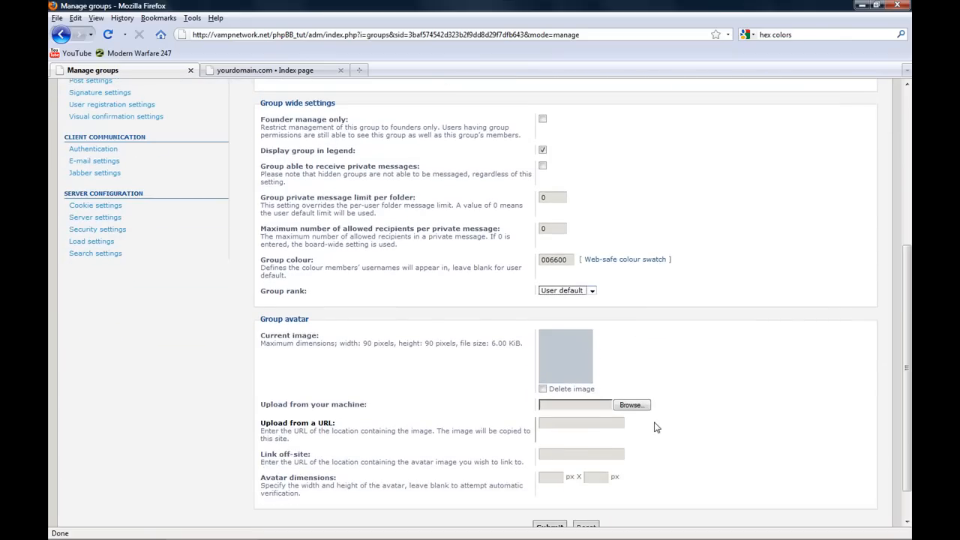
left_click(591, 291)
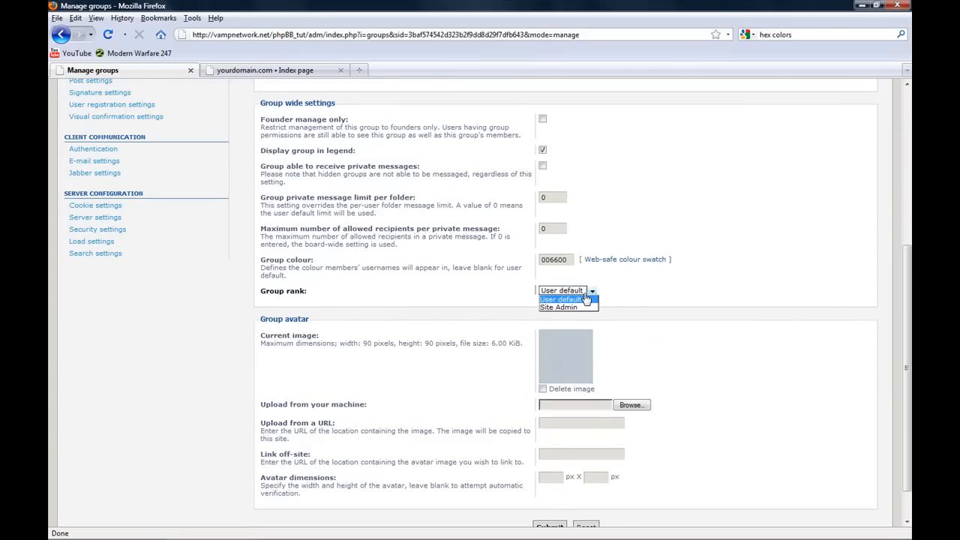
mouse_move(582, 300)
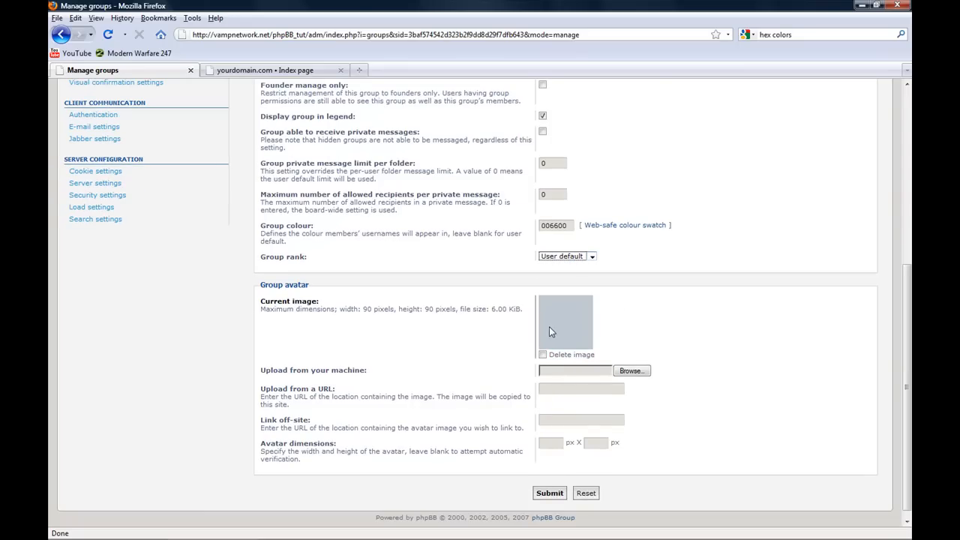
mouse_move(558, 332)
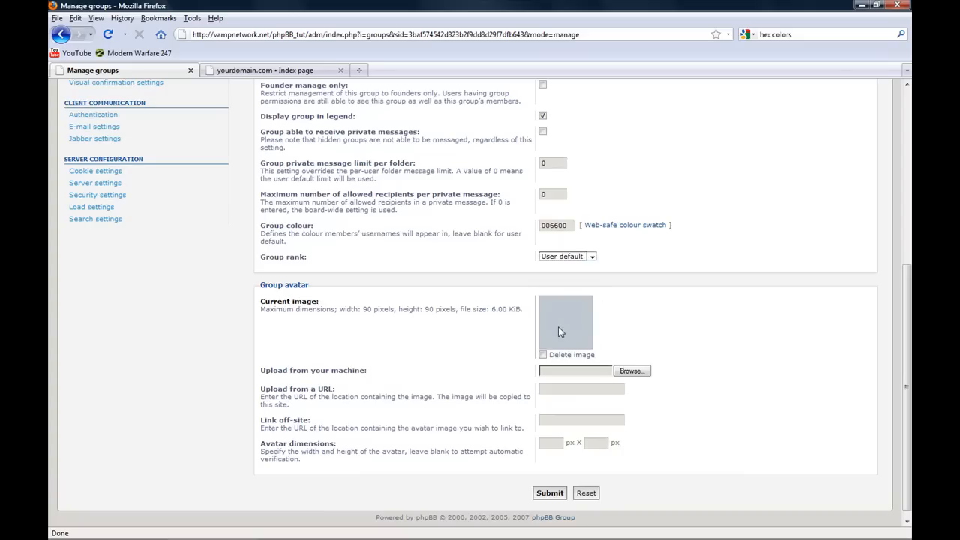
mouse_move(475, 444)
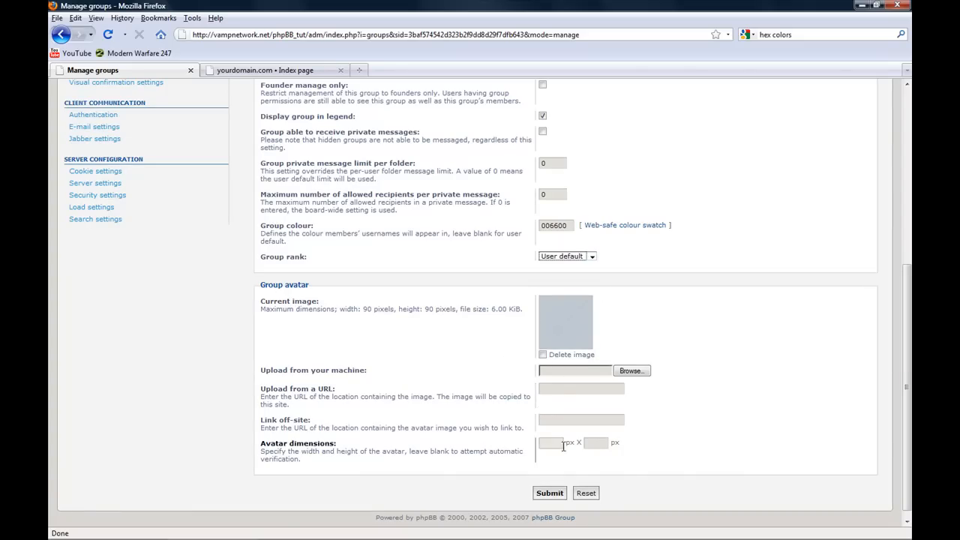
left_click(549, 492)
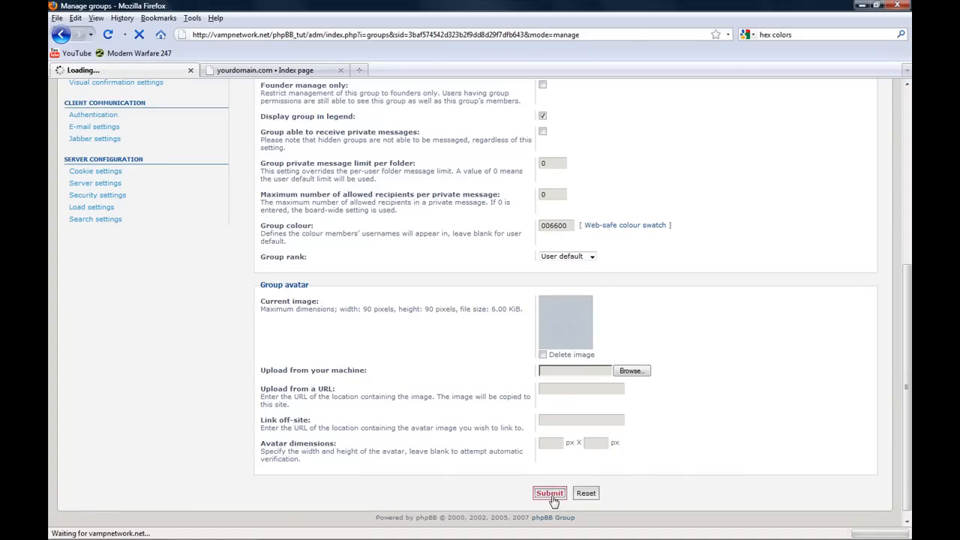
Step: Check Moderators in the board index legend and return to the Manage groups list
left_click(550, 492)
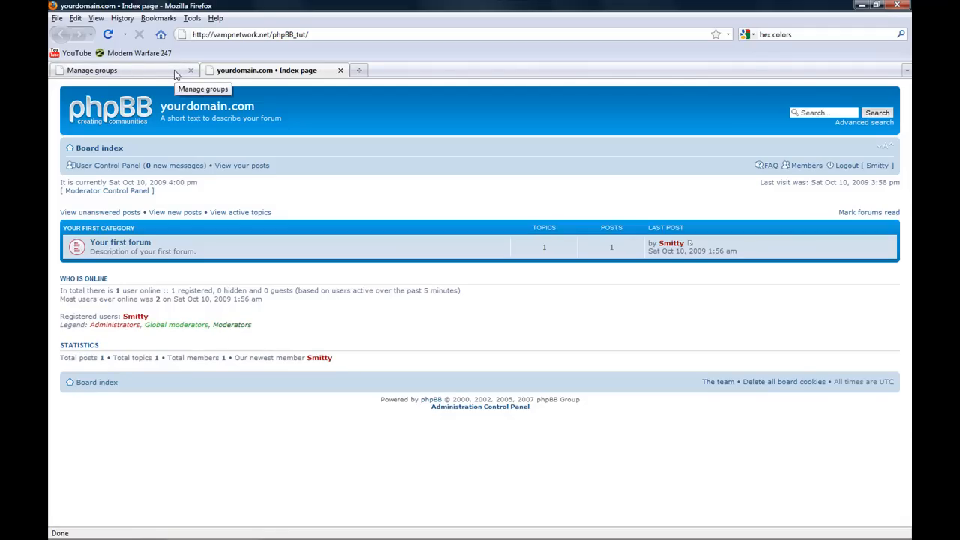
left_click(113, 71)
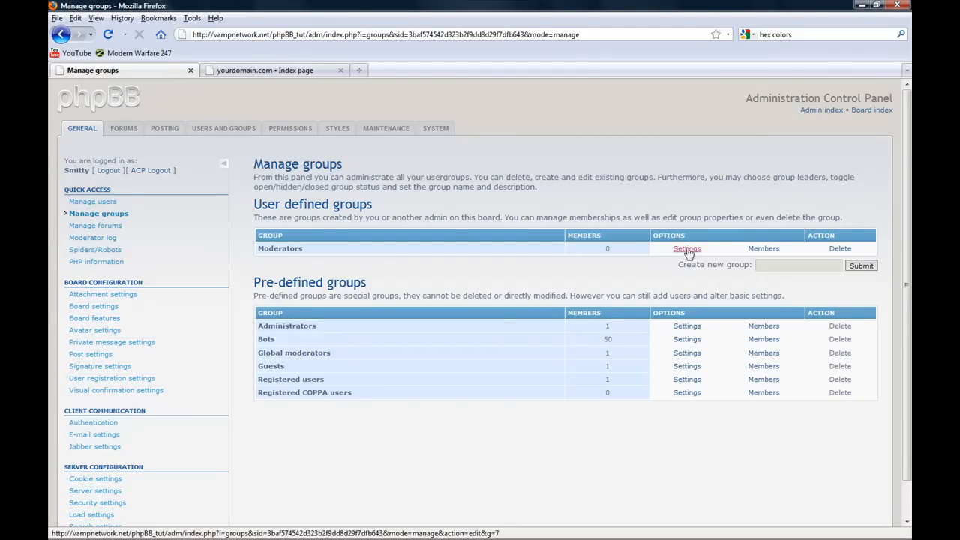
left_click(267, 71)
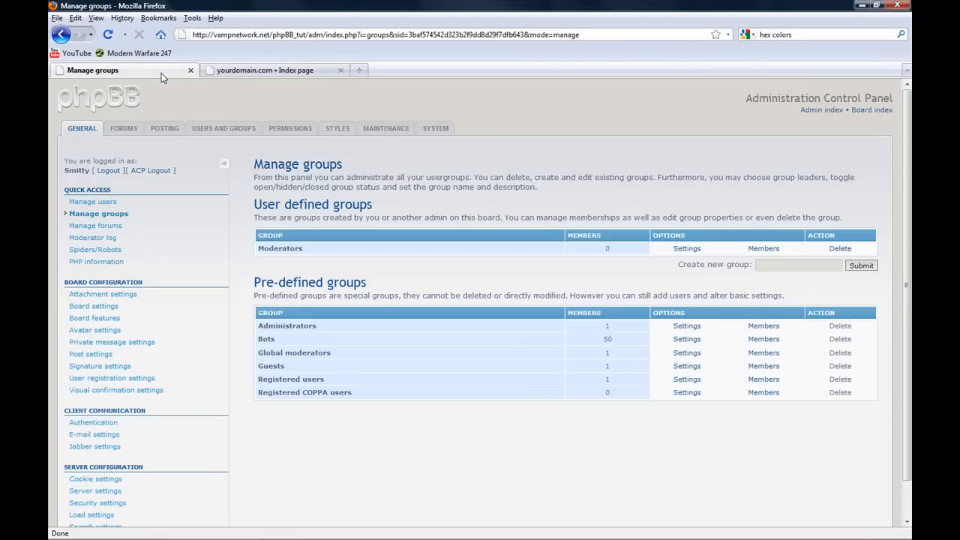
mouse_move(142, 157)
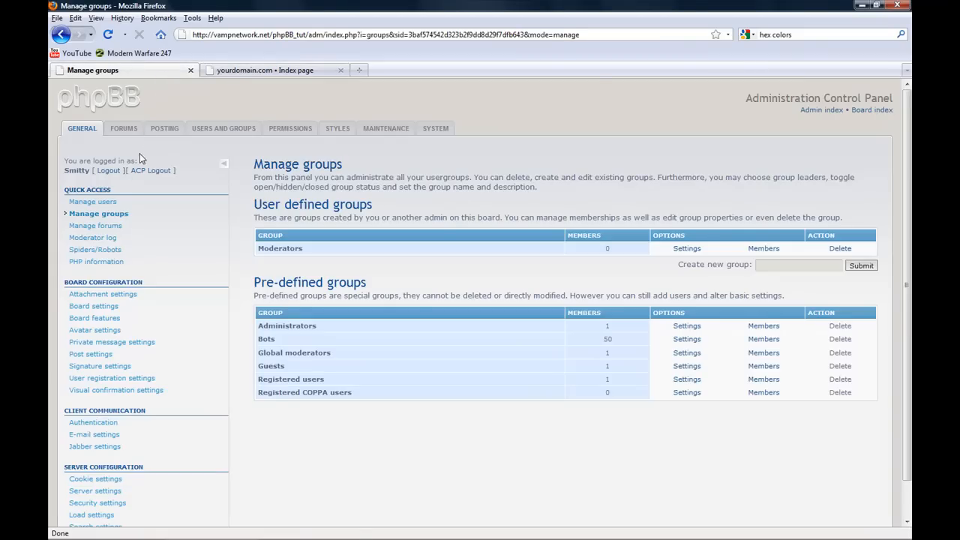
mouse_move(222, 129)
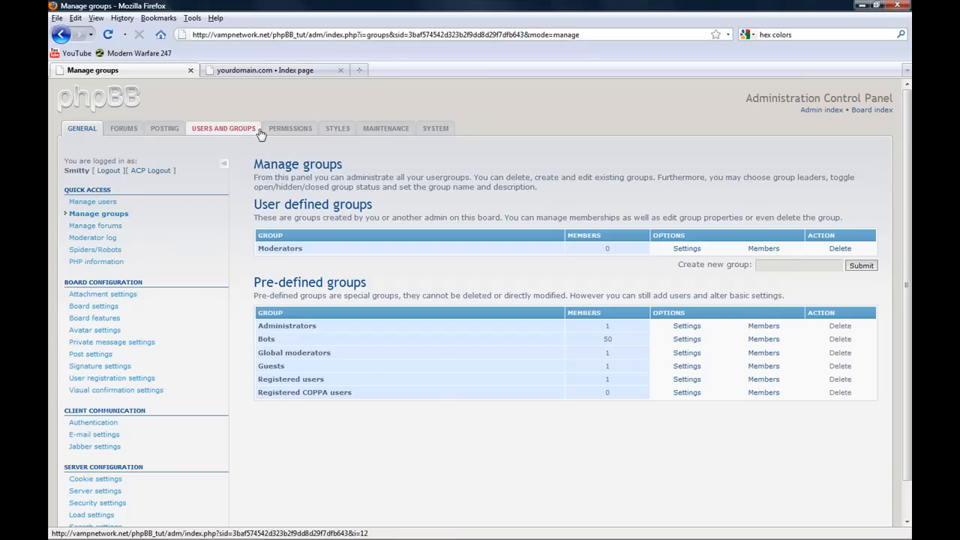
Step: In Manage forums, rename 'Your first category' to General and submit it
left_click(123, 129)
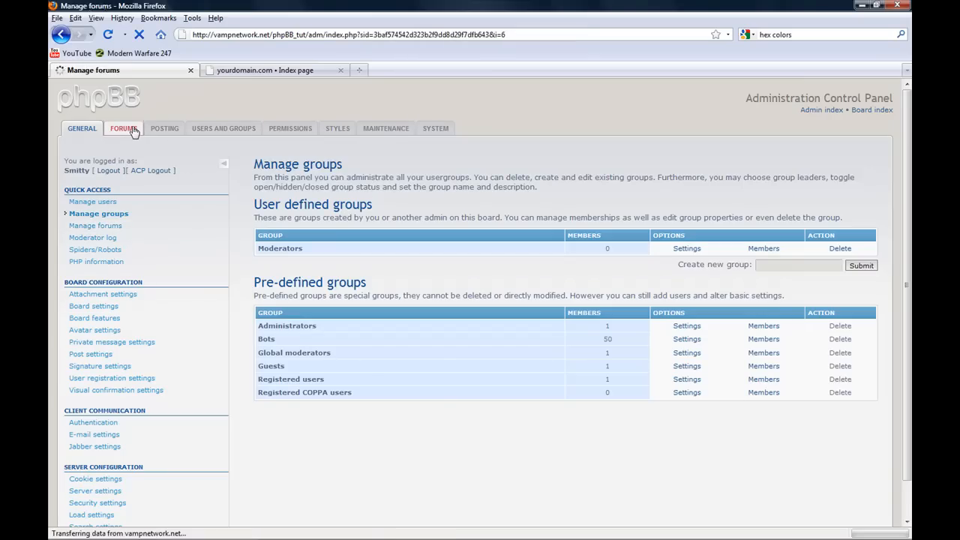
left_click(123, 129)
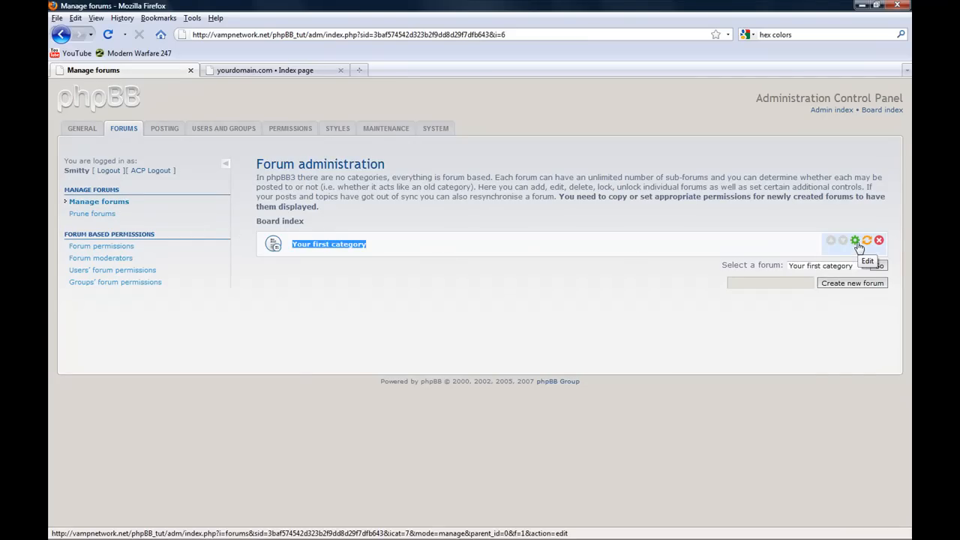
left_click(855, 240)
type("G")
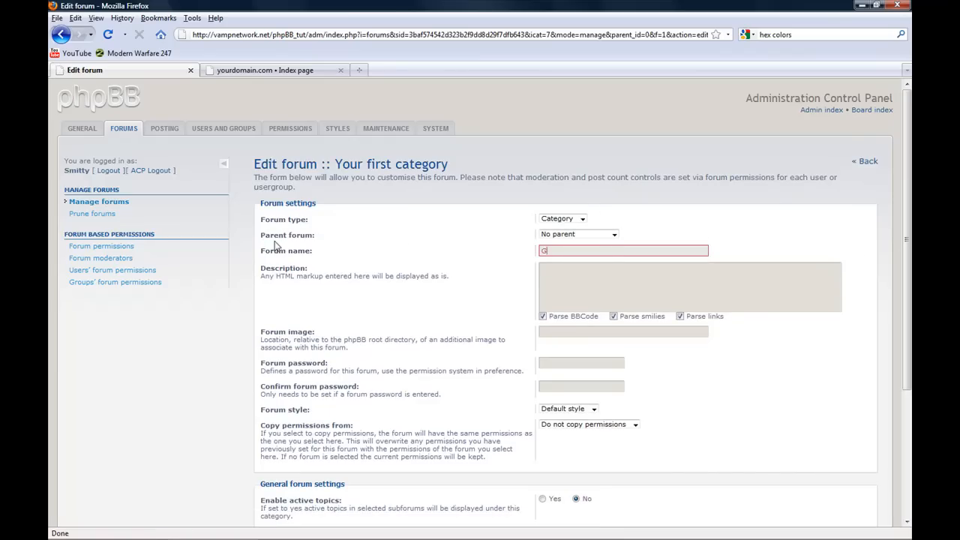
type("eneral")
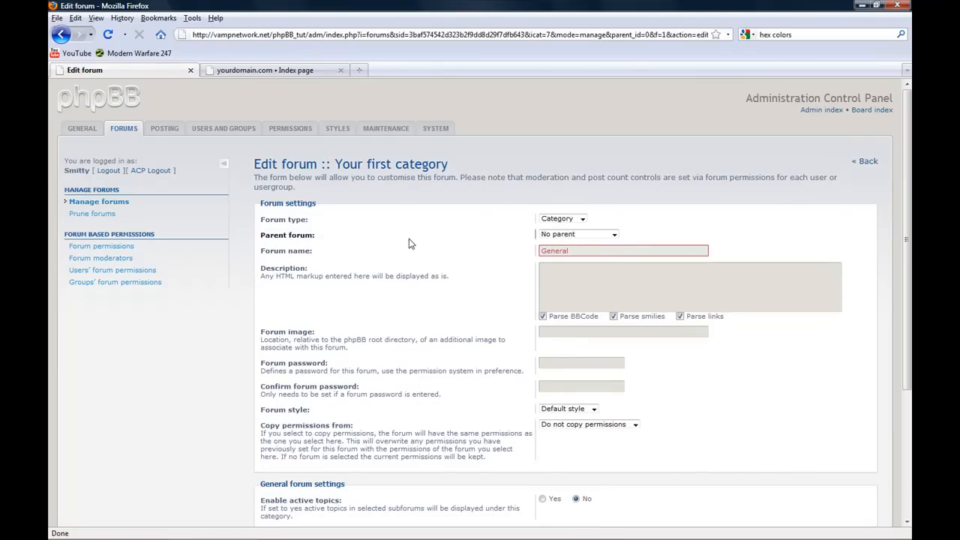
left_click(264, 70)
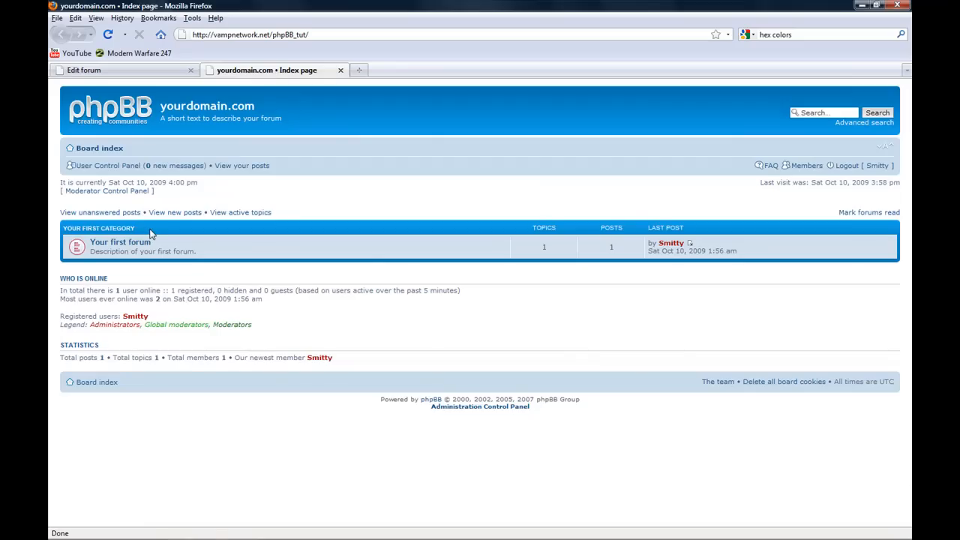
mouse_move(222, 231)
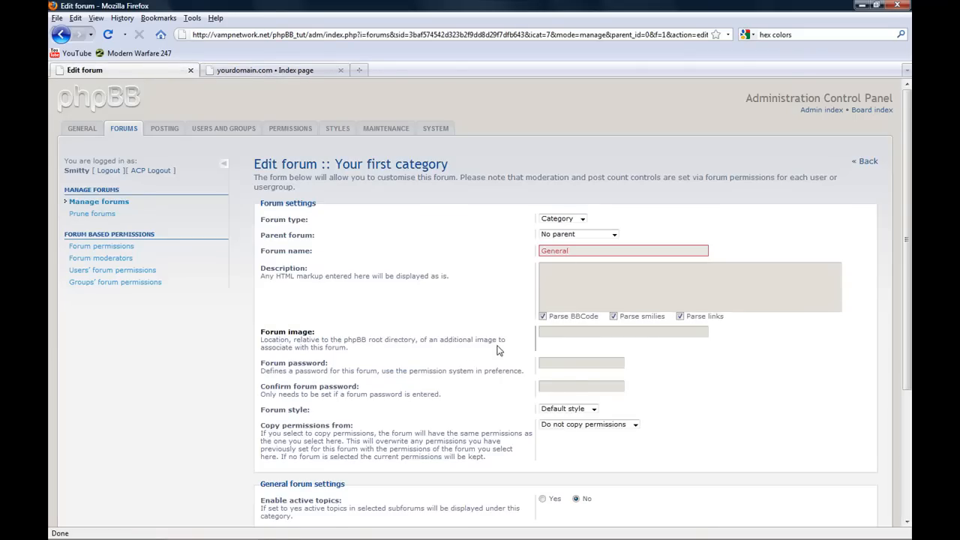
scroll("down", 3)
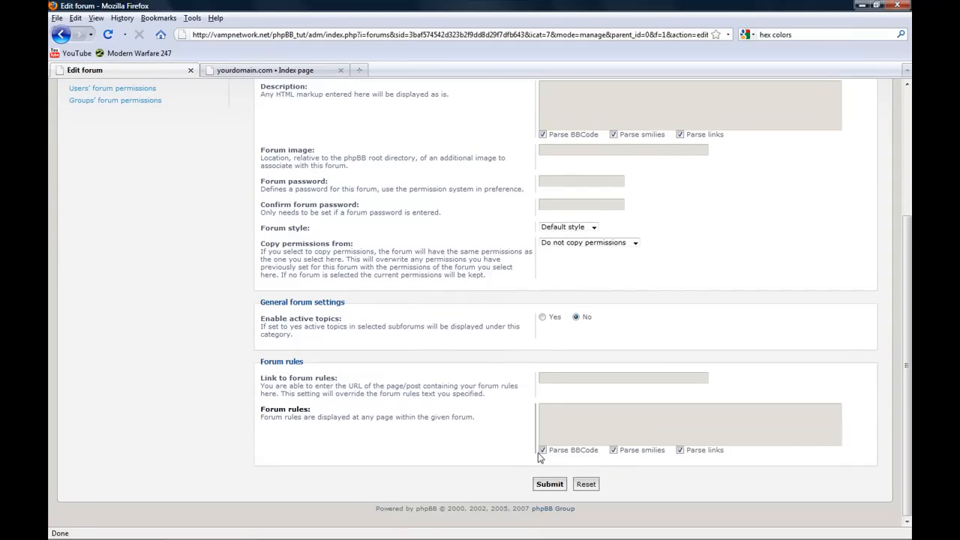
left_click(549, 483)
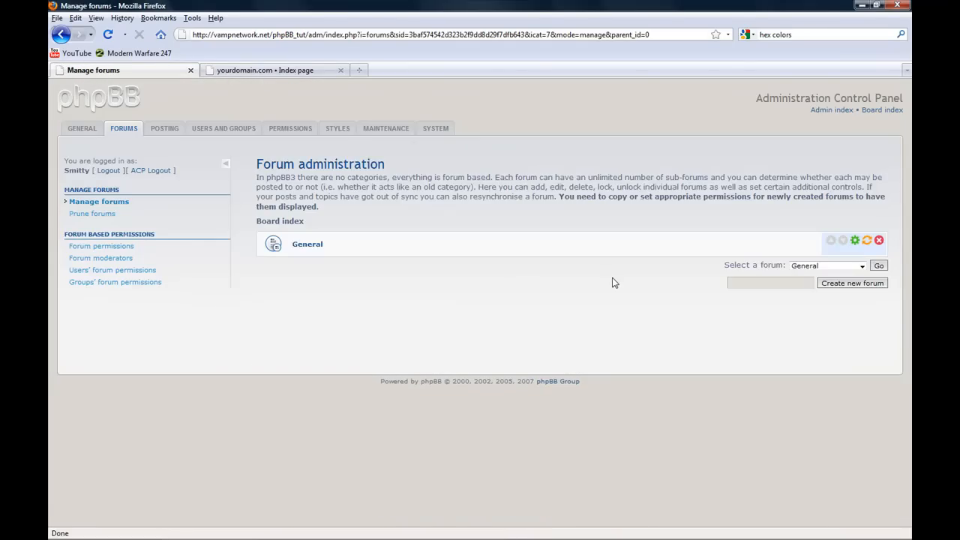
mouse_move(603, 282)
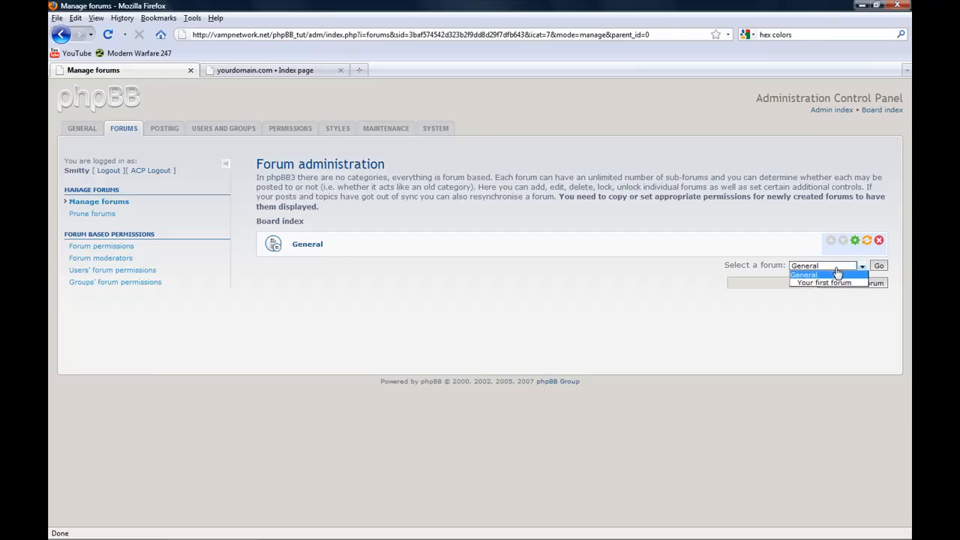
Step: Open the General category to list 'Your first forum' with its topics and posts
left_click(823, 283)
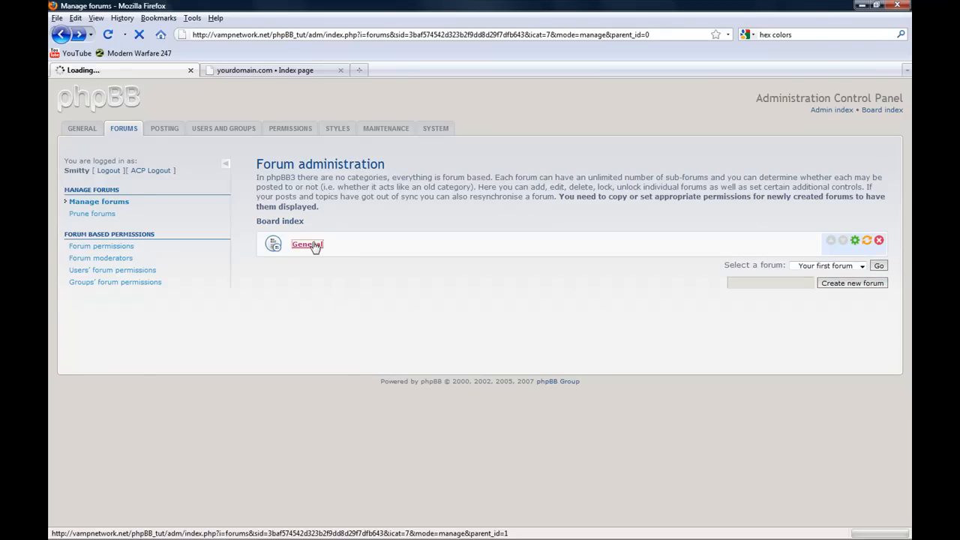
left_click(306, 244)
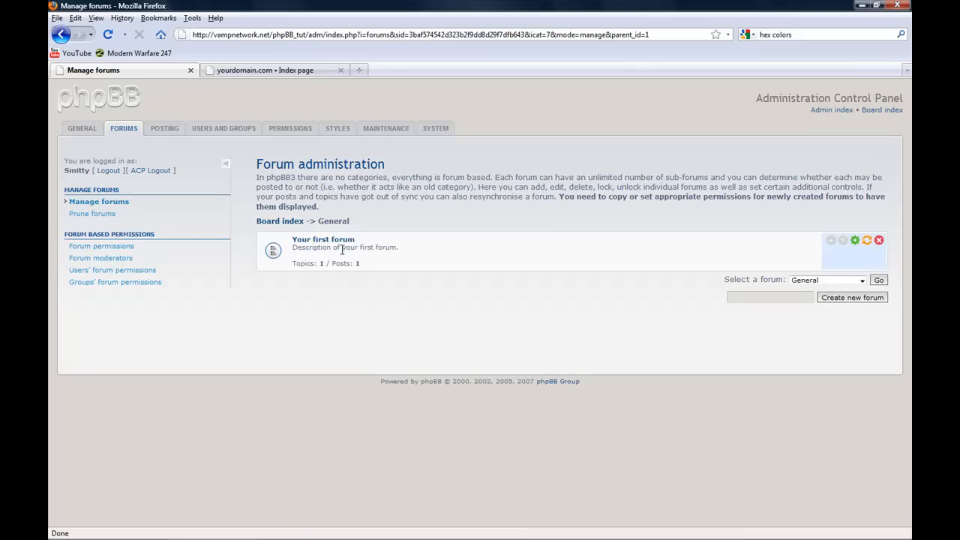
mouse_move(367, 258)
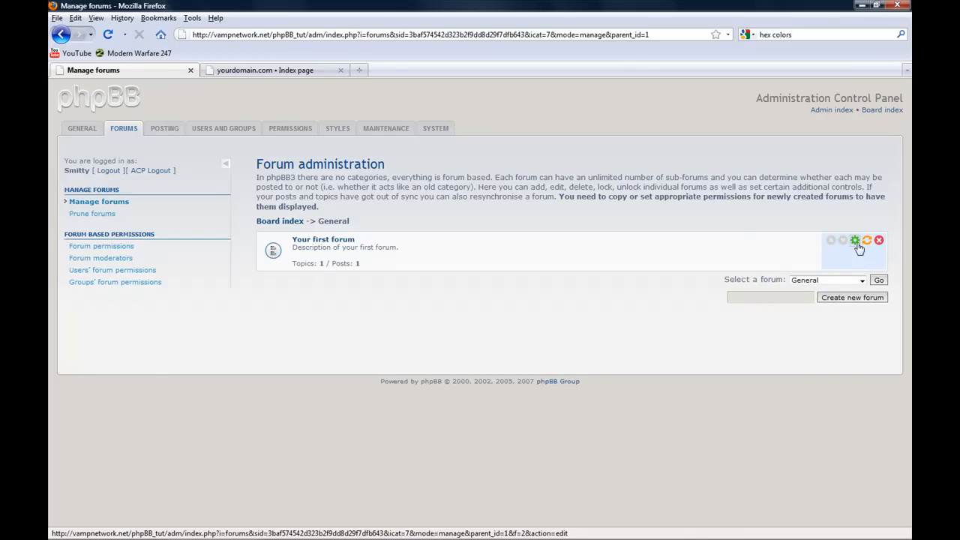
Step: Rename Your first forum to News & Announcements and replace its description with news, announcements and updates text
left_click(855, 240)
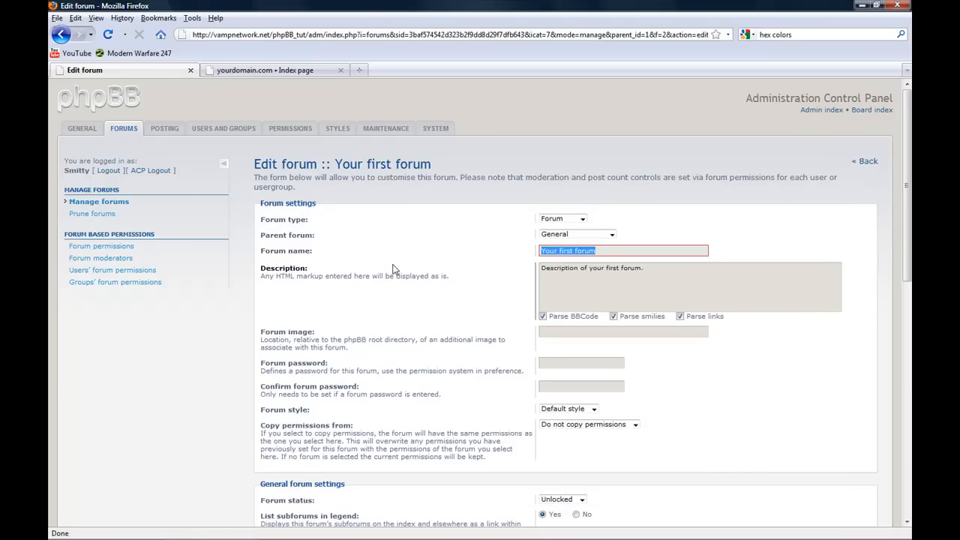
type("News & Announcments")
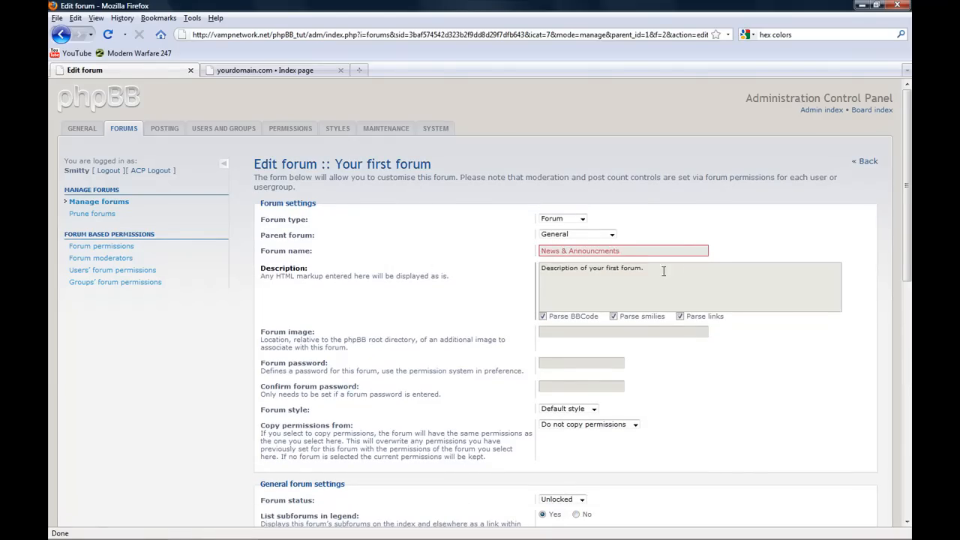
triple_click(591, 267)
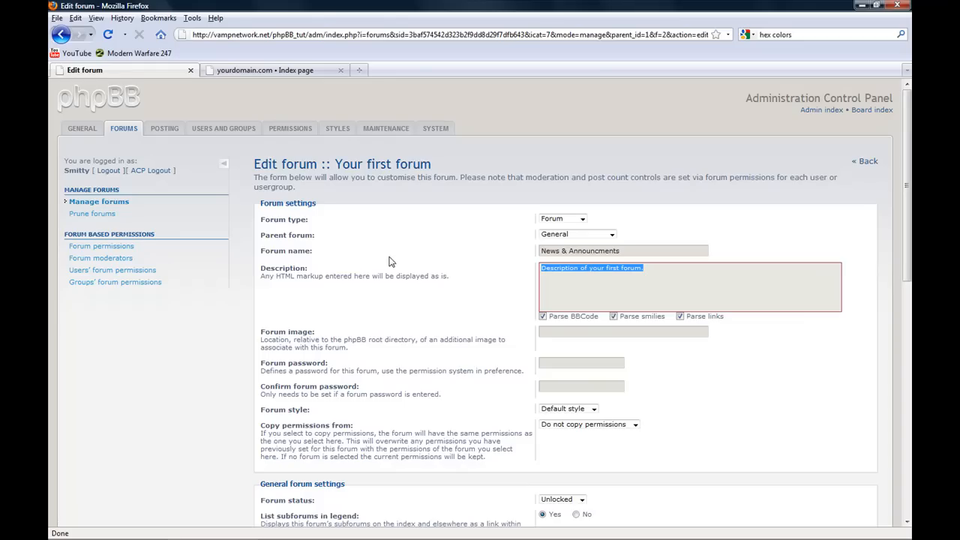
type("N")
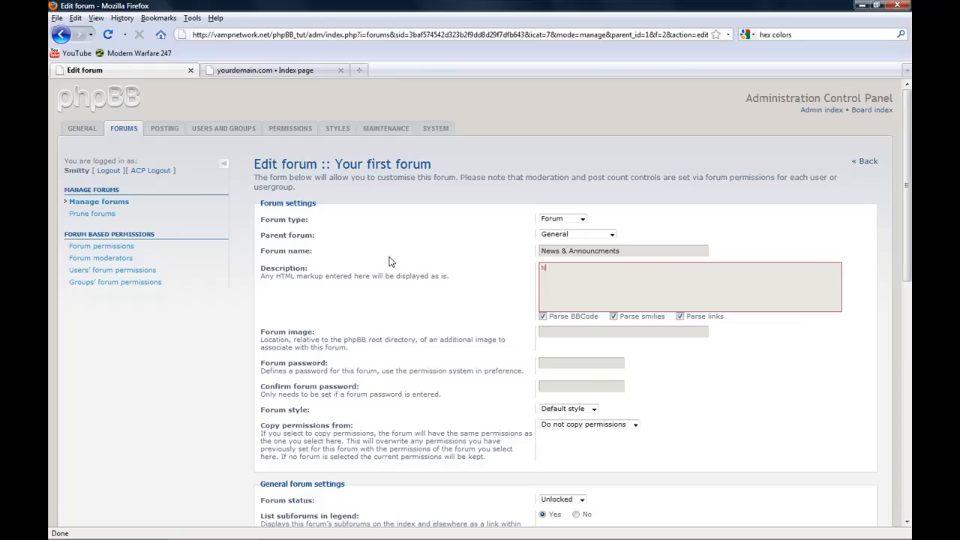
type("News, Announcements and Updates on the site.")
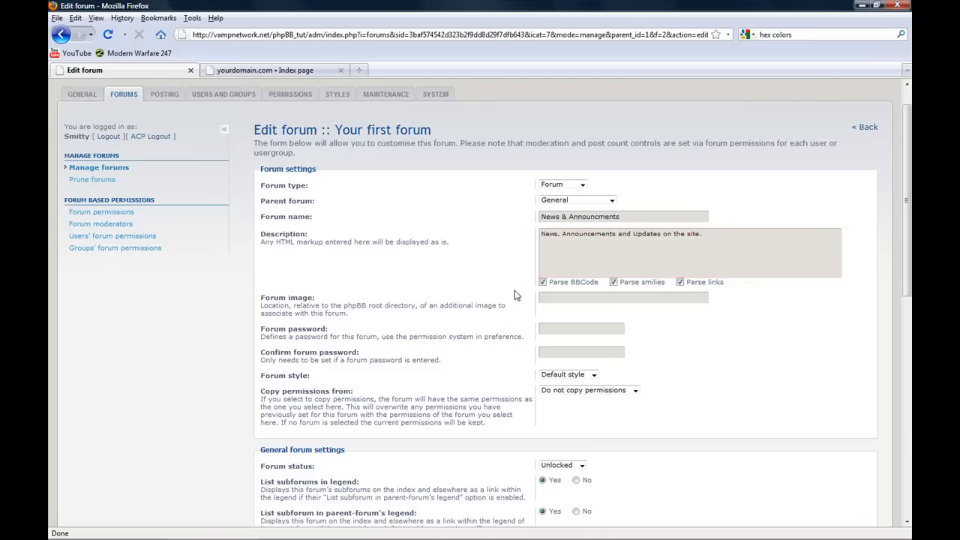
Step: Submit the forum settings so phpBB confirms the forum was updated
scroll("down", 3)
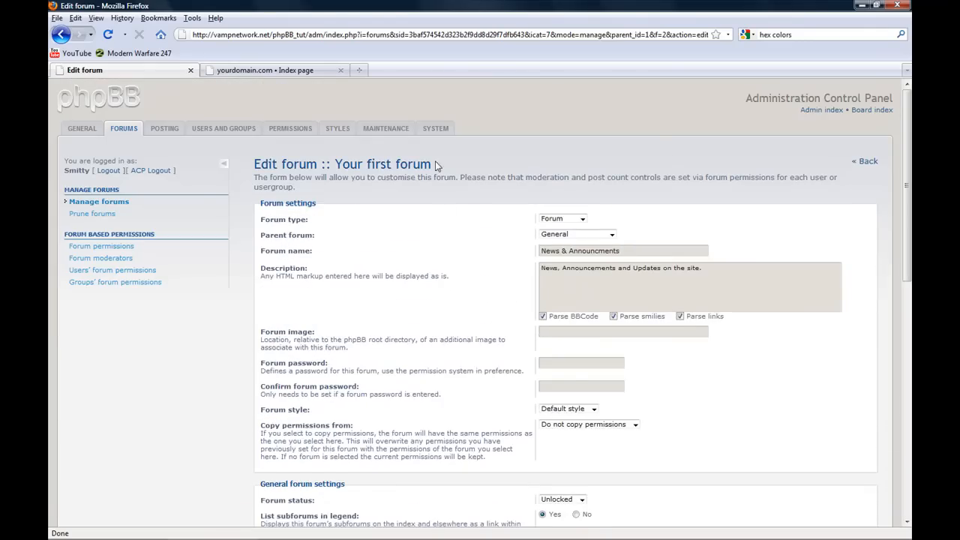
scroll("down", 3)
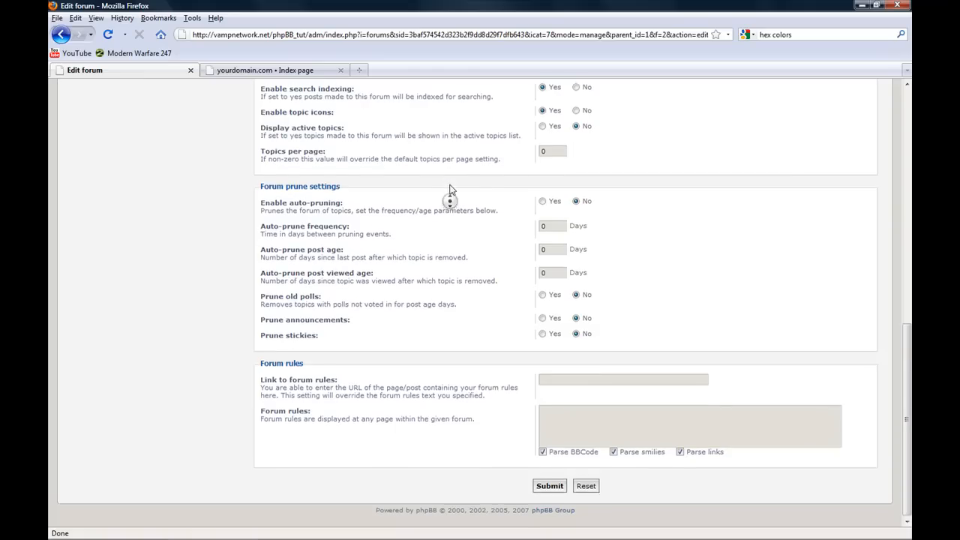
scroll("up", 3)
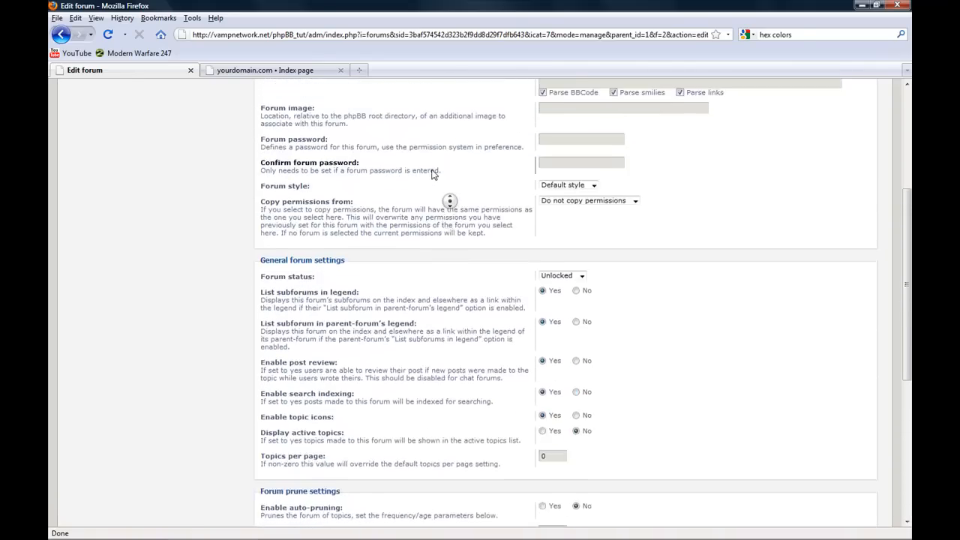
scroll("down", 3)
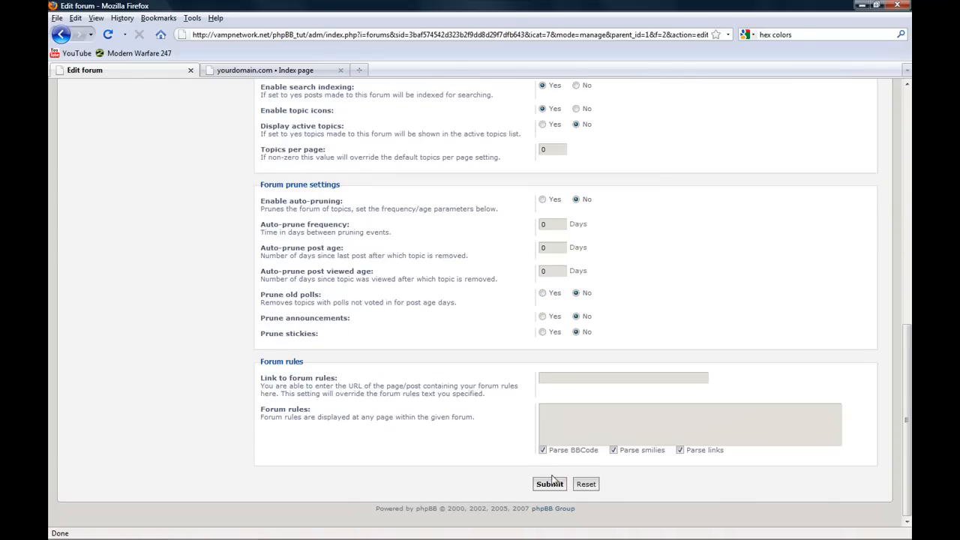
left_click(549, 483)
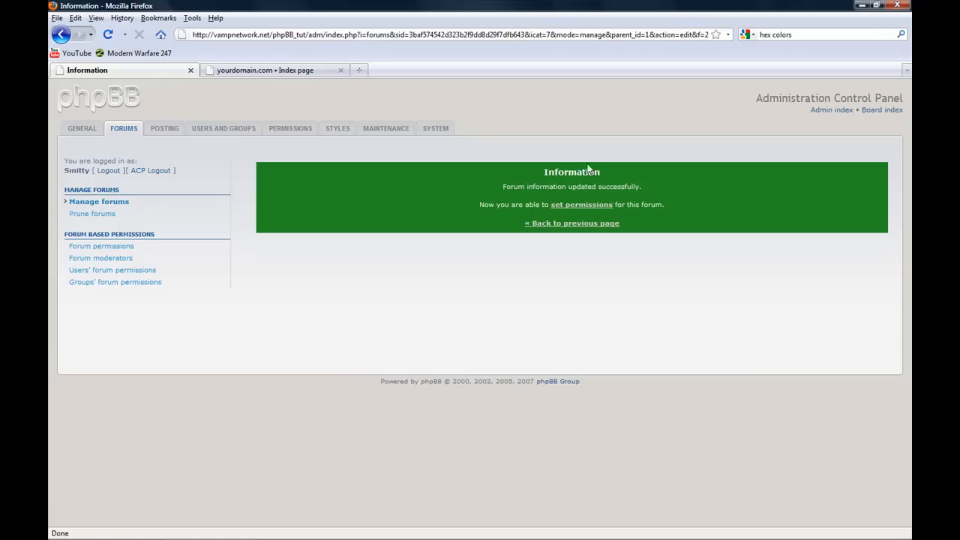
Step: Add the Moderators group to the News & Announcements forum permissions
left_click(582, 204)
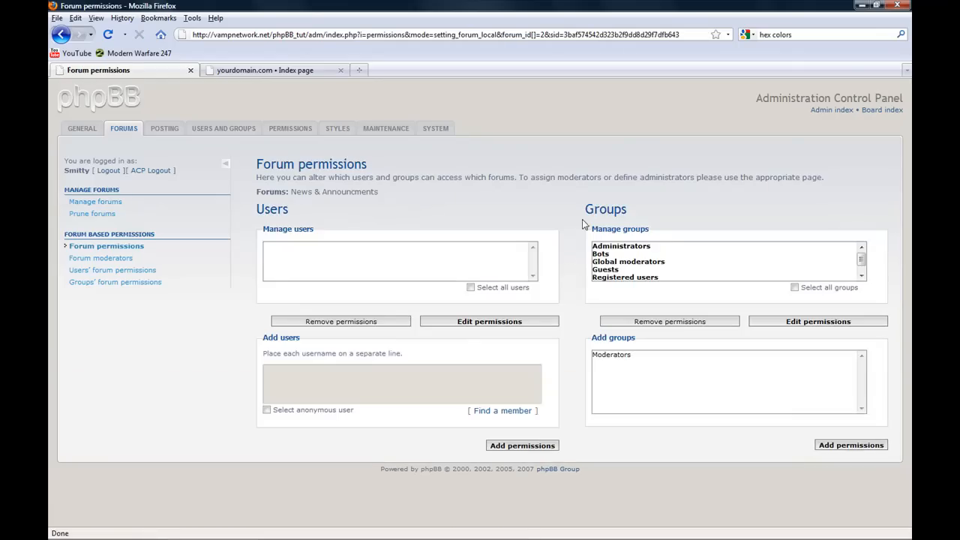
mouse_move(667, 268)
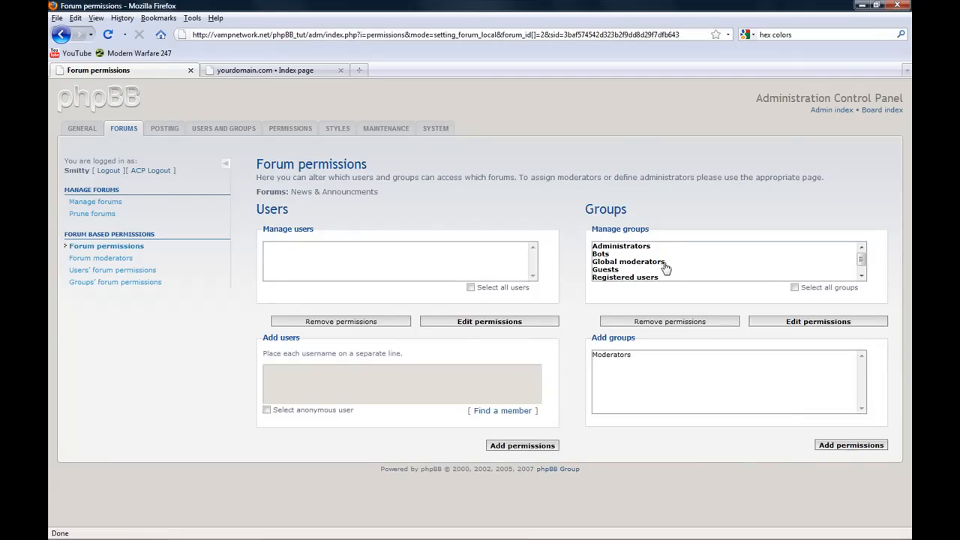
mouse_move(648, 261)
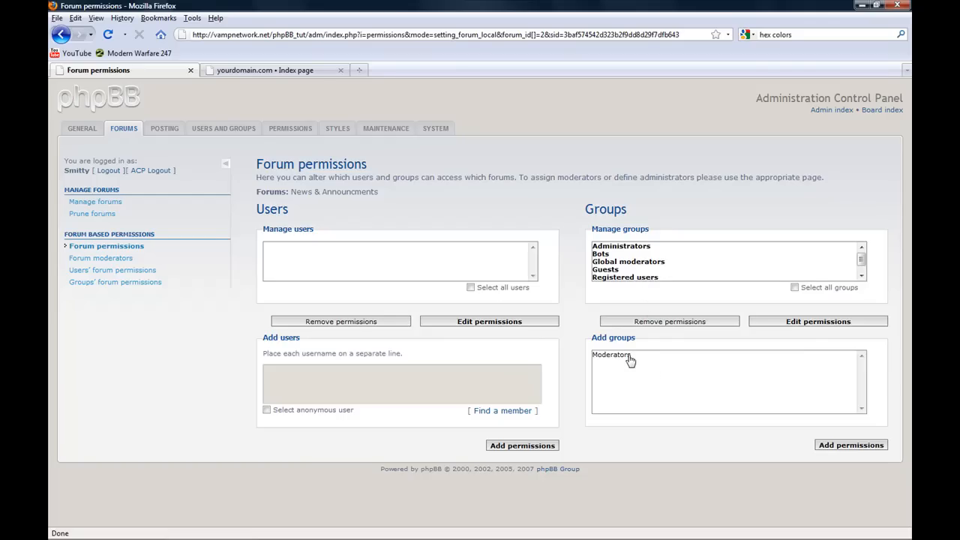
left_click(612, 354)
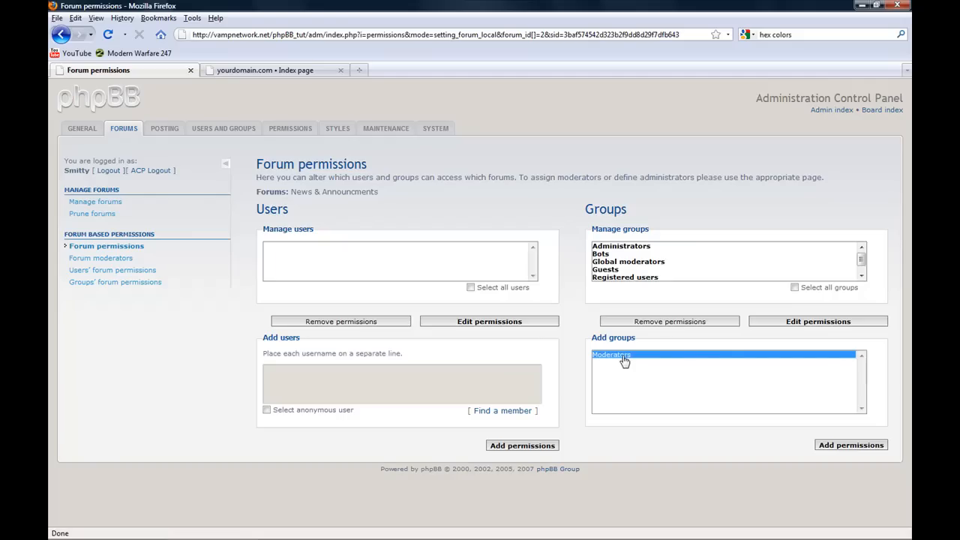
left_click(851, 444)
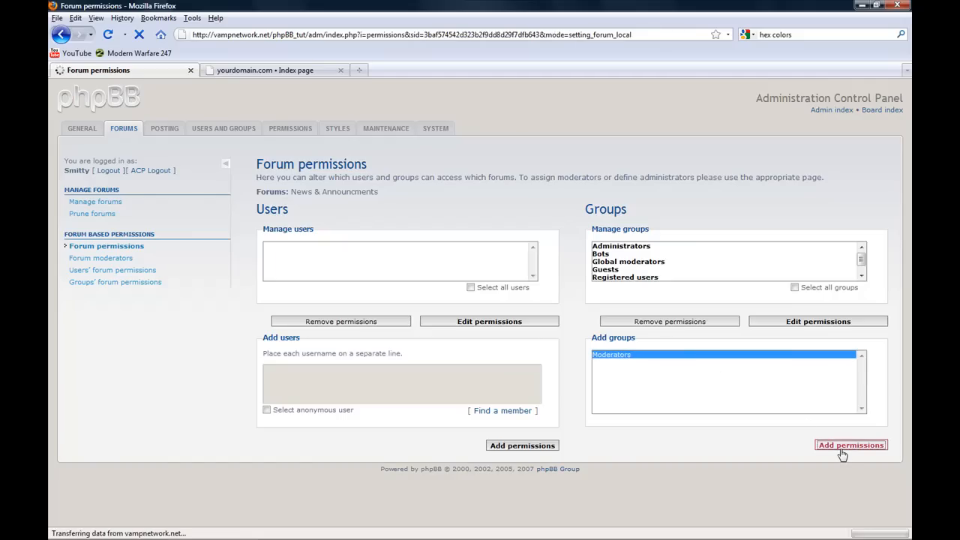
left_click(850, 444)
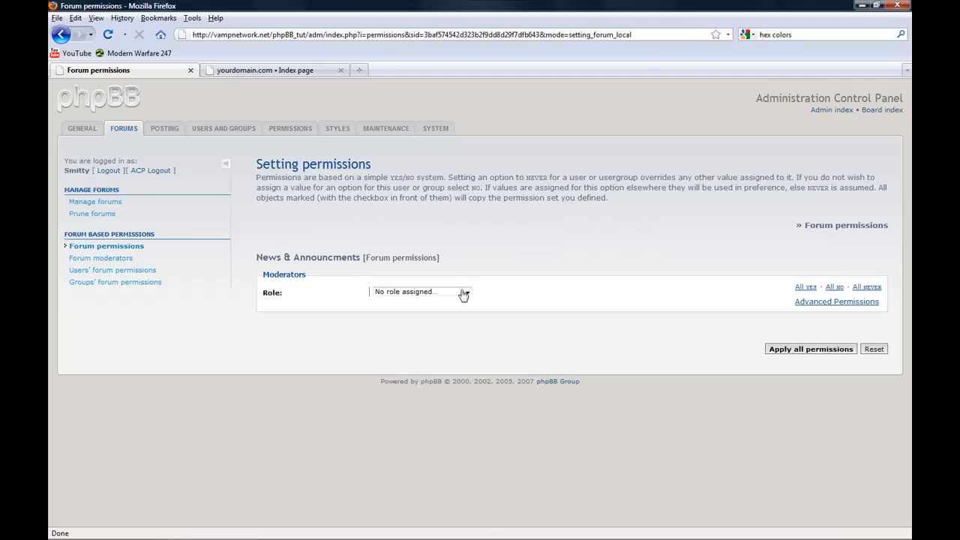
Step: Assign Moderators the Full Access role and apply all permissions
left_click(420, 291)
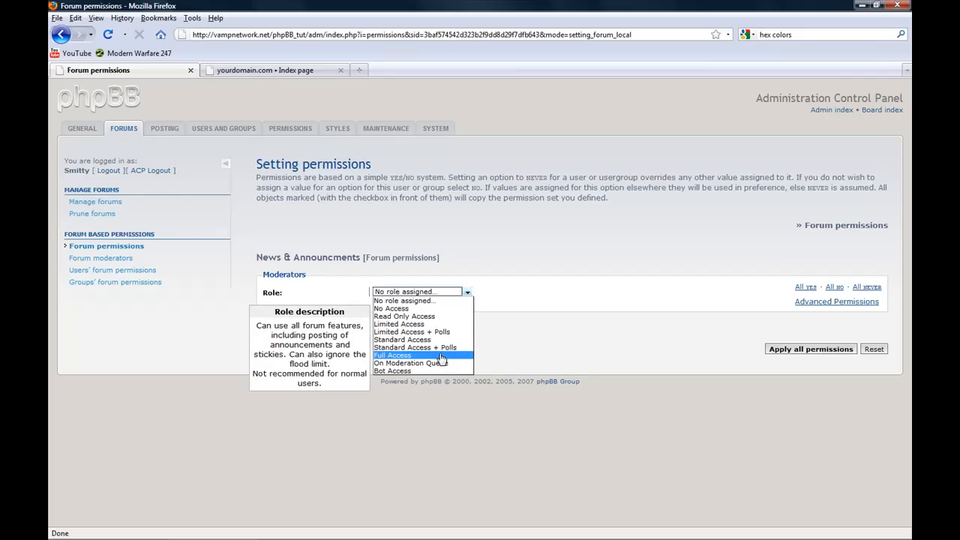
left_click(393, 354)
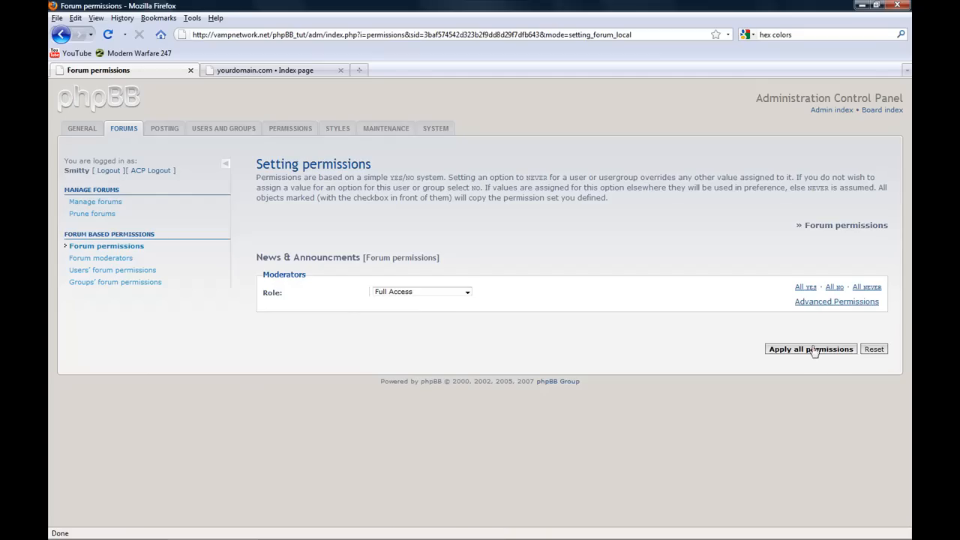
left_click(422, 291)
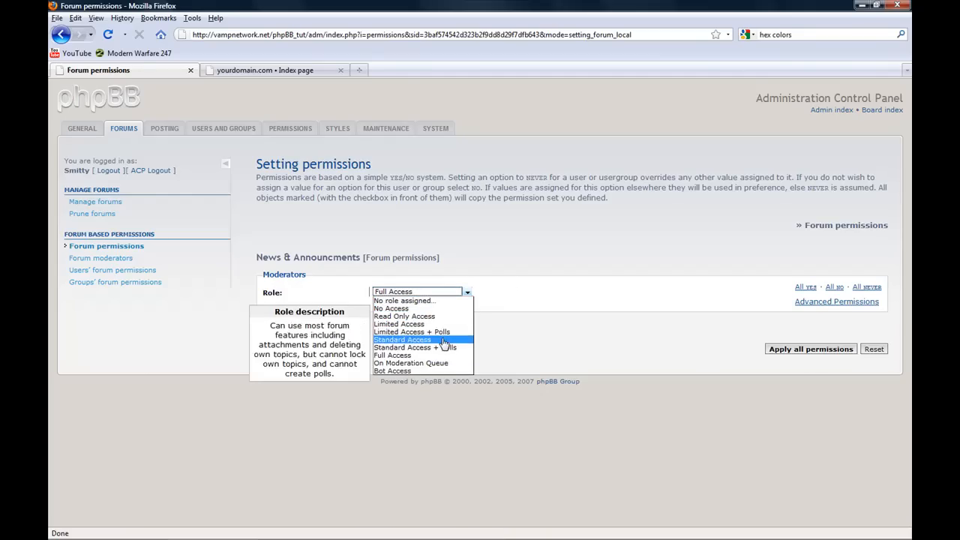
mouse_move(450, 331)
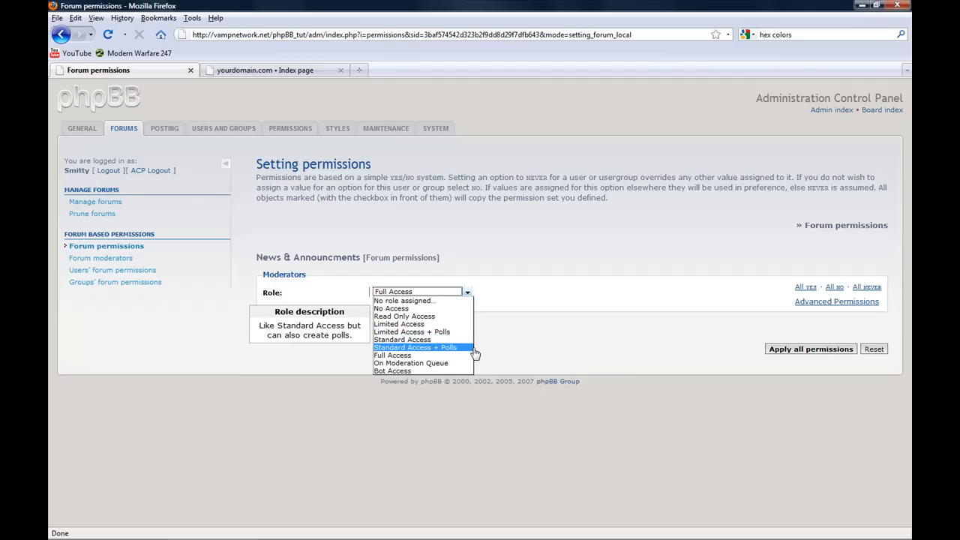
mouse_move(470, 354)
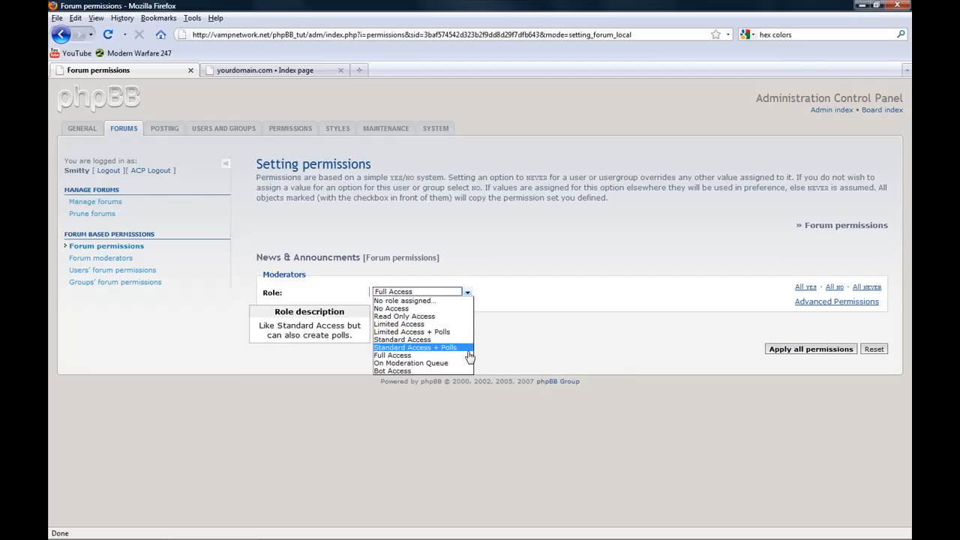
mouse_move(411, 363)
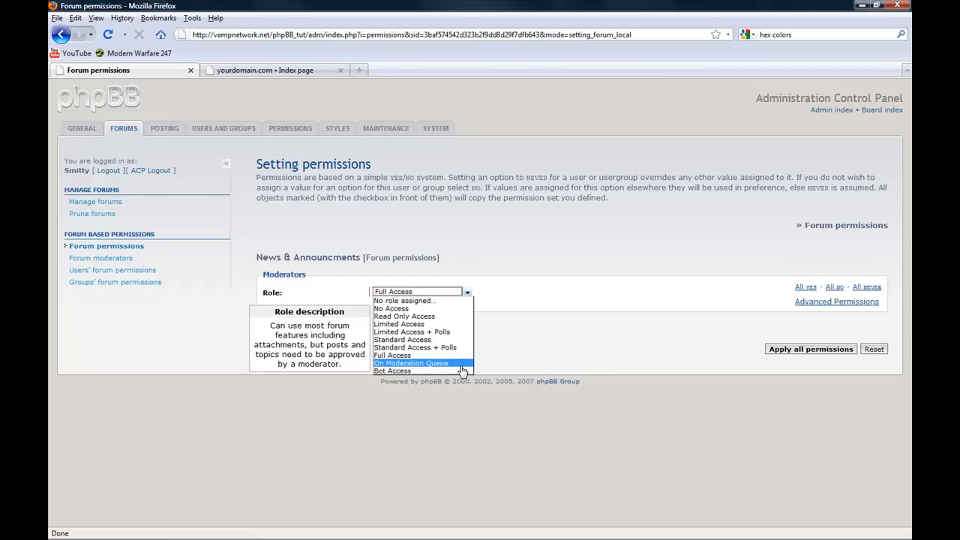
mouse_move(402, 339)
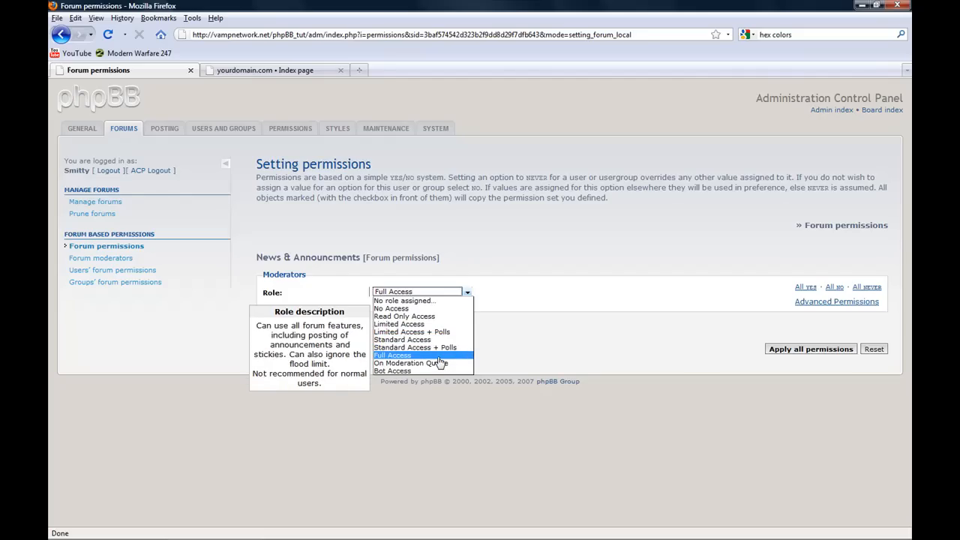
left_click(393, 354)
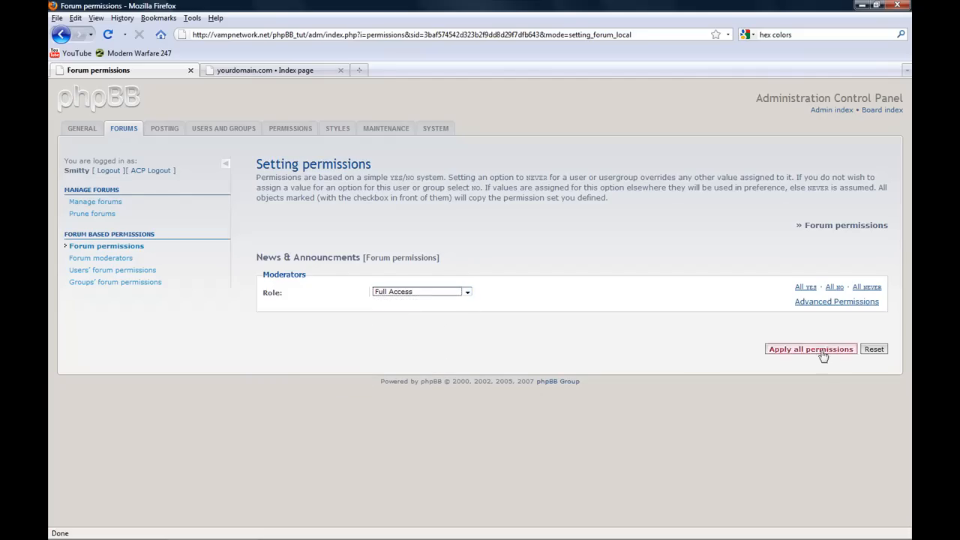
left_click(810, 348)
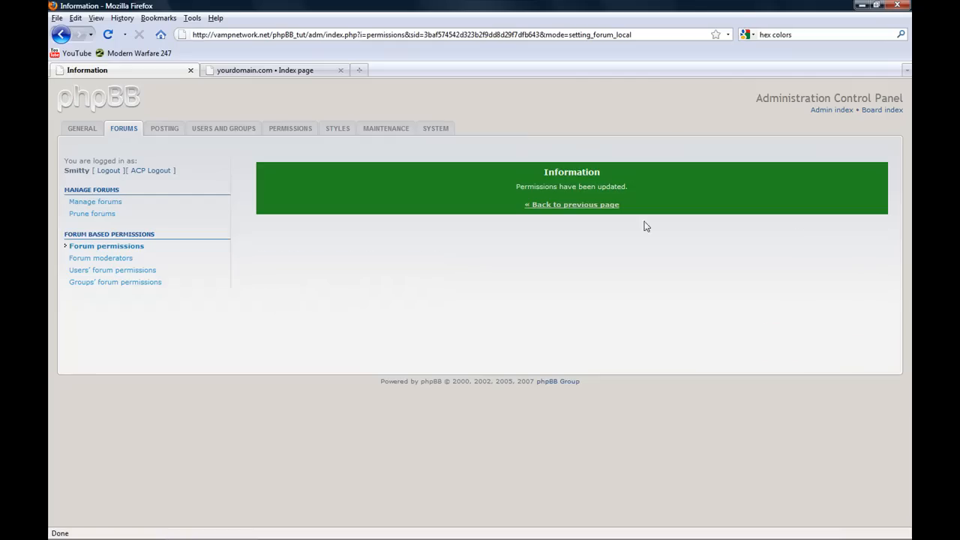
Step: Switch to the public board index and open the Welcome to phpBB3 topic in News & Announcements
left_click(571, 204)
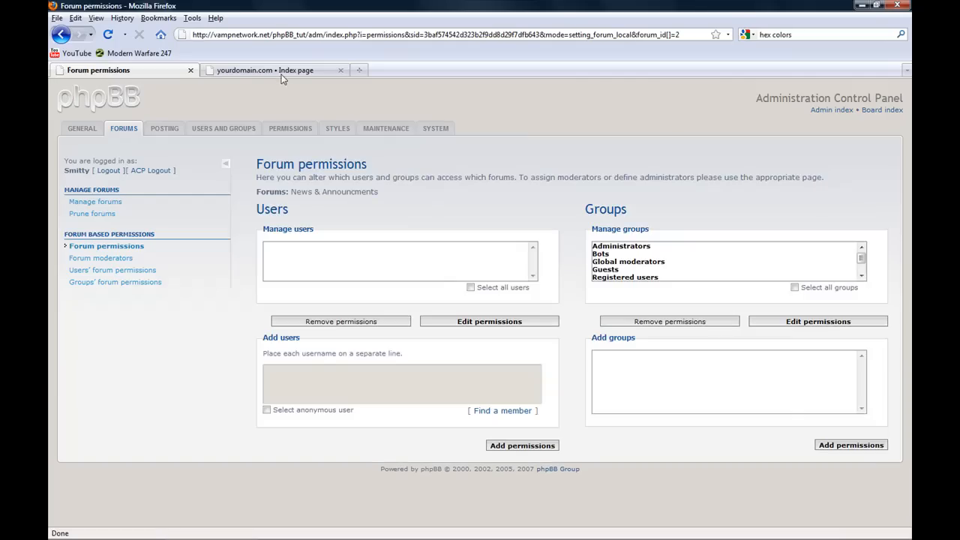
left_click(263, 71)
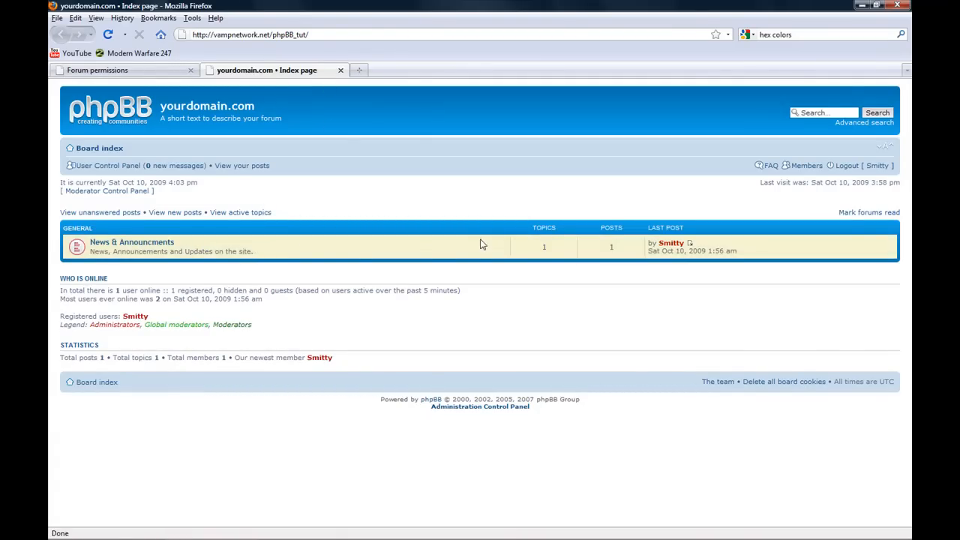
left_click(132, 242)
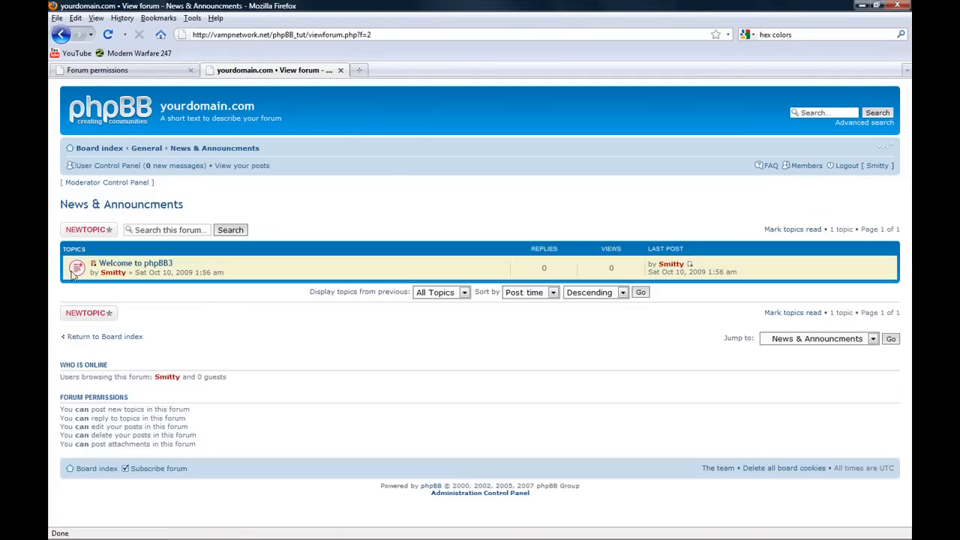
mouse_move(117, 327)
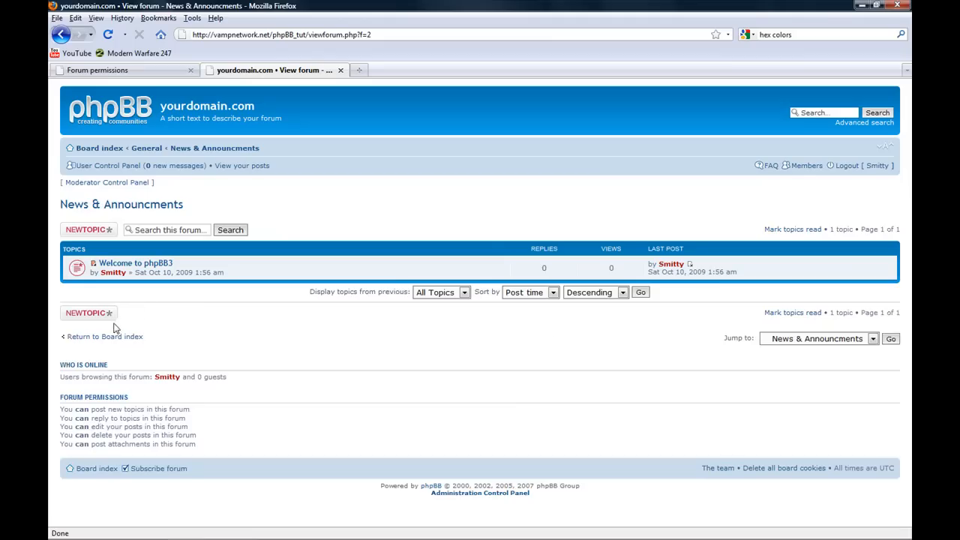
left_click(135, 263)
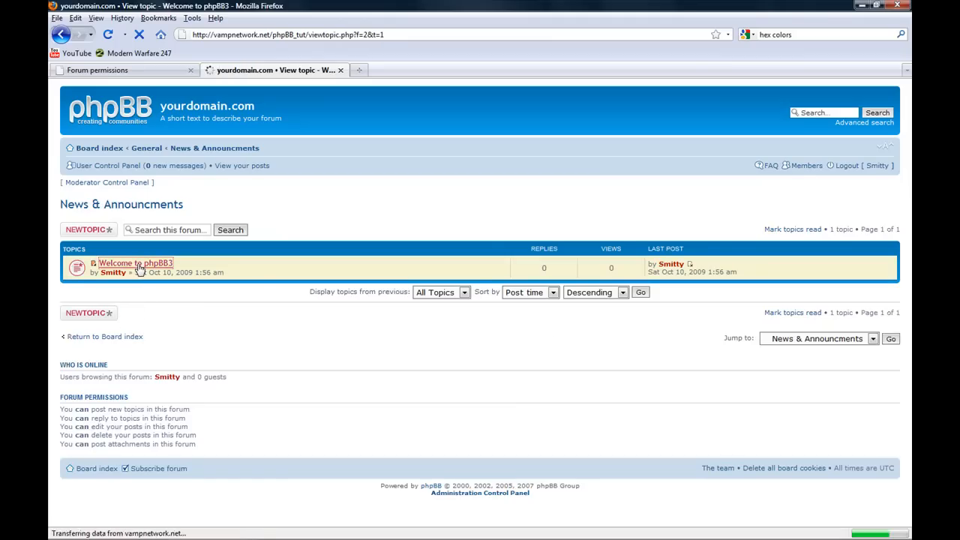
left_click(135, 263)
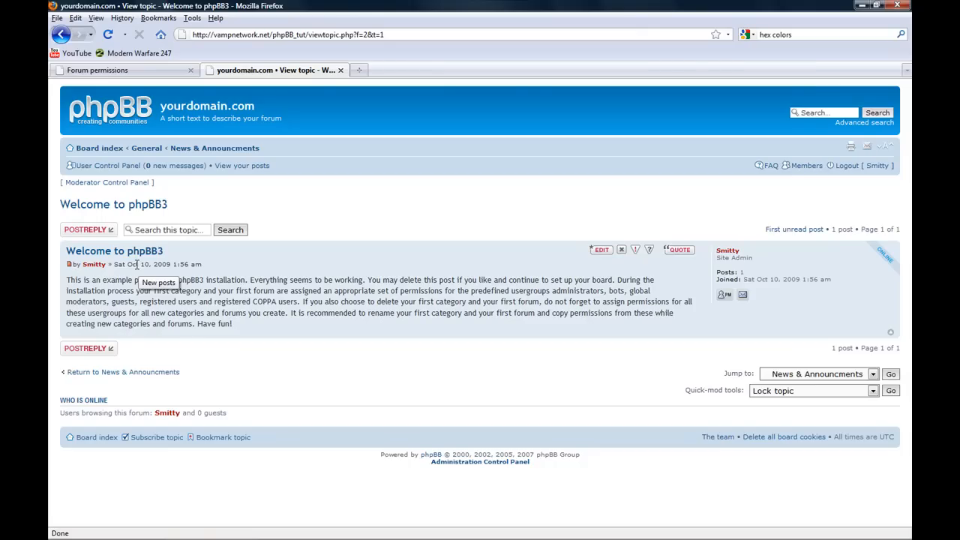
mouse_move(144, 279)
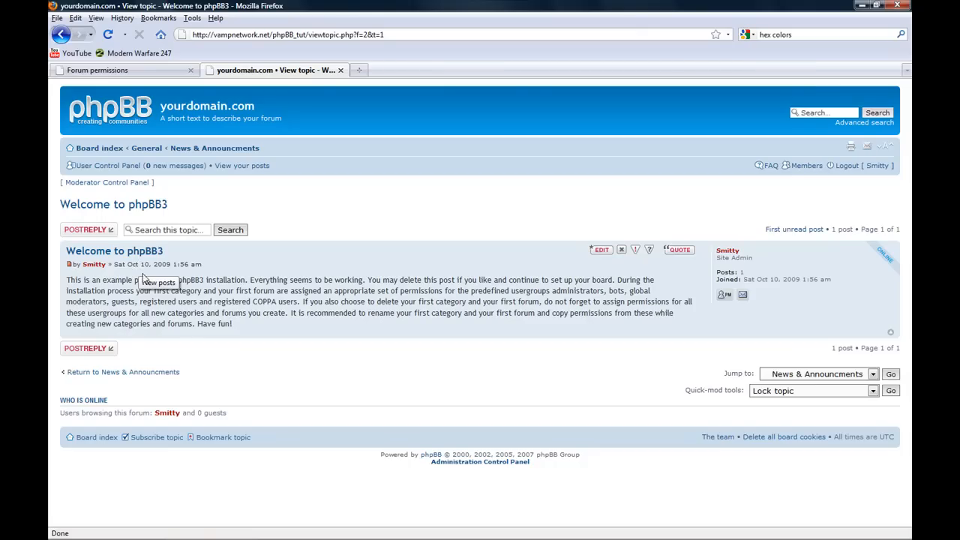
mouse_move(179, 213)
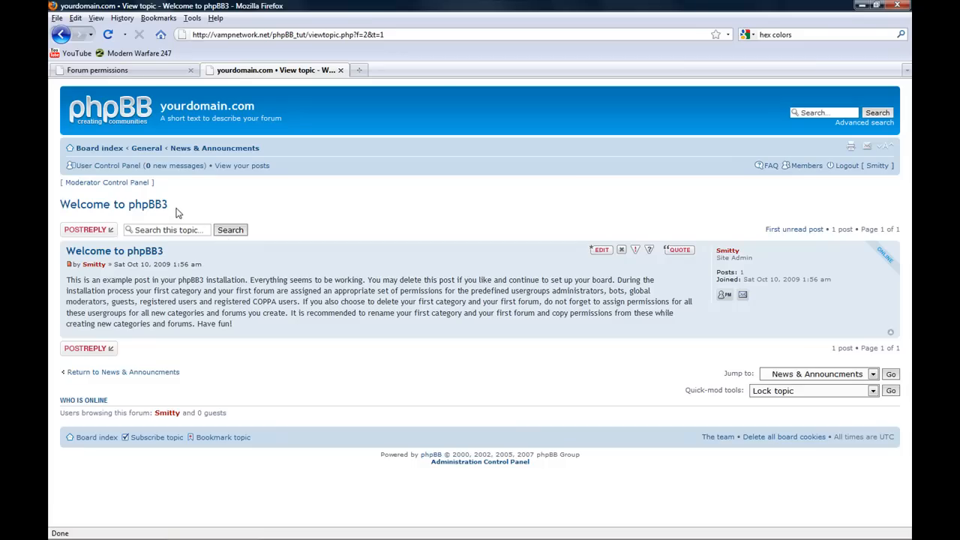
mouse_move(521, 334)
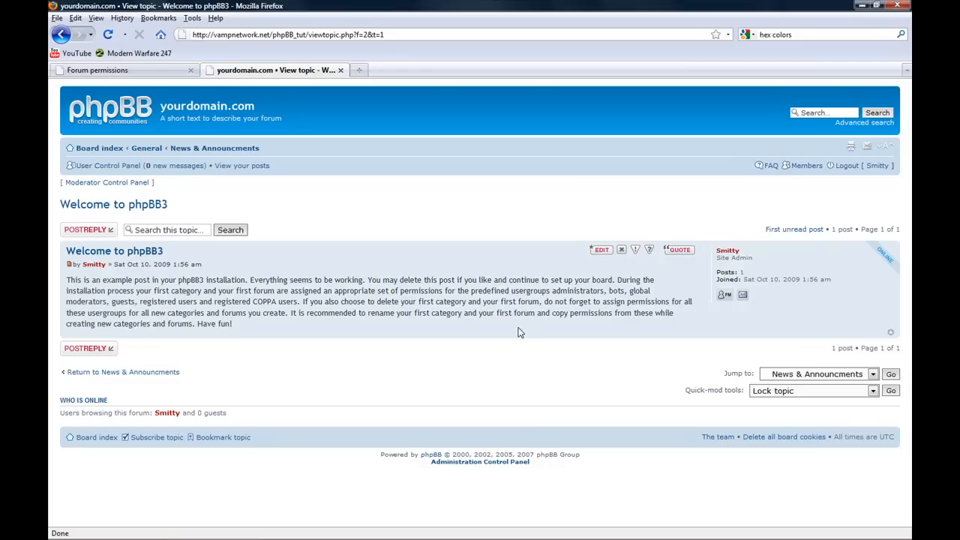
mouse_move(720, 258)
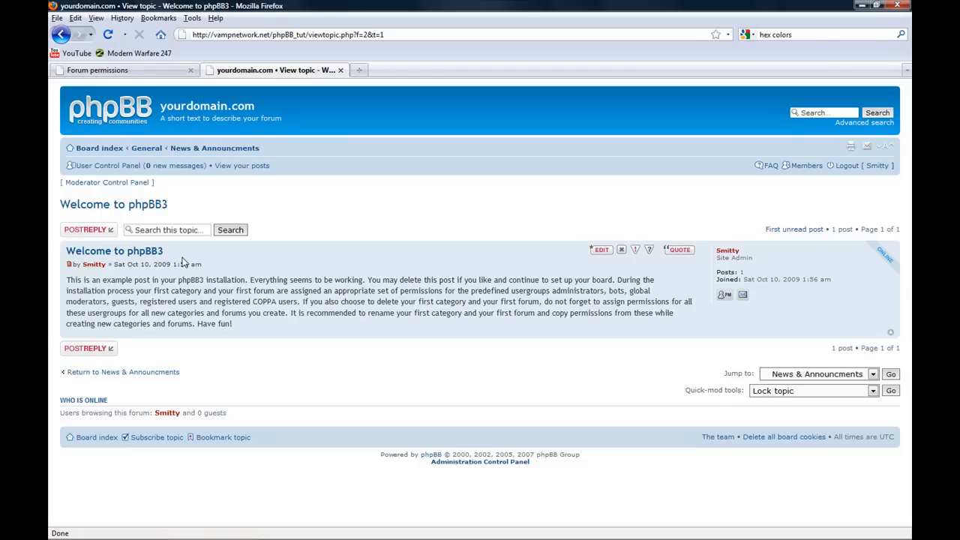
Step: Run the Delete posts moderator action with no post selected (refused), then return to the Forum permissions tab
left_click(107, 183)
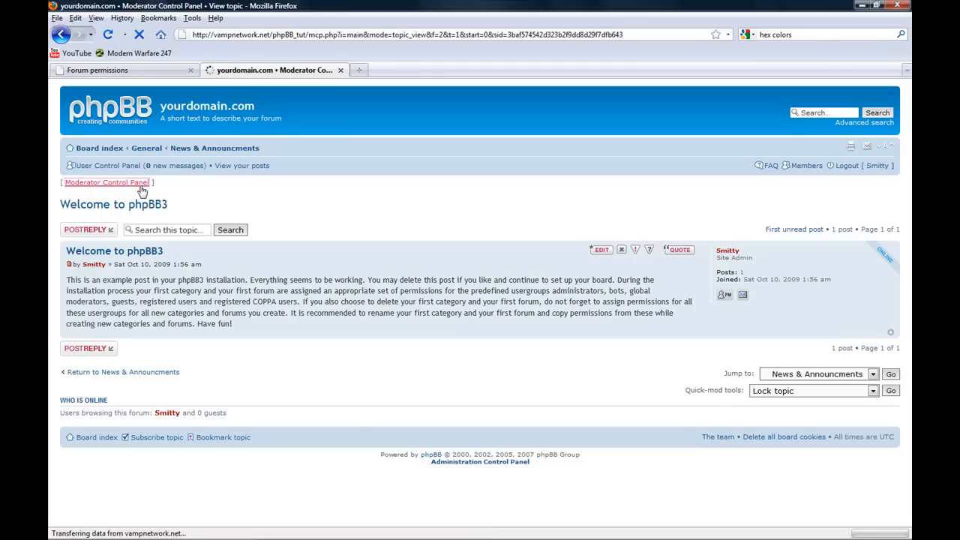
left_click(107, 183)
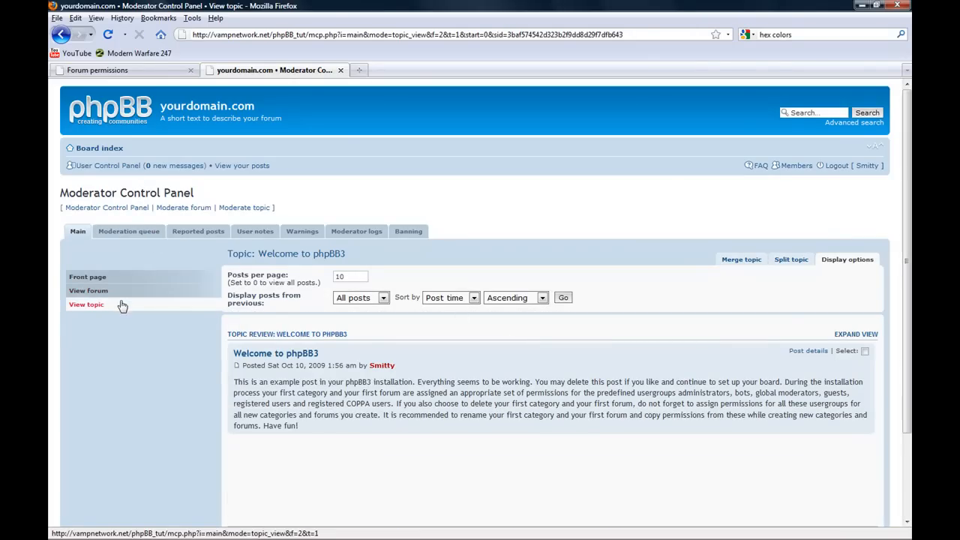
scroll("down", 3)
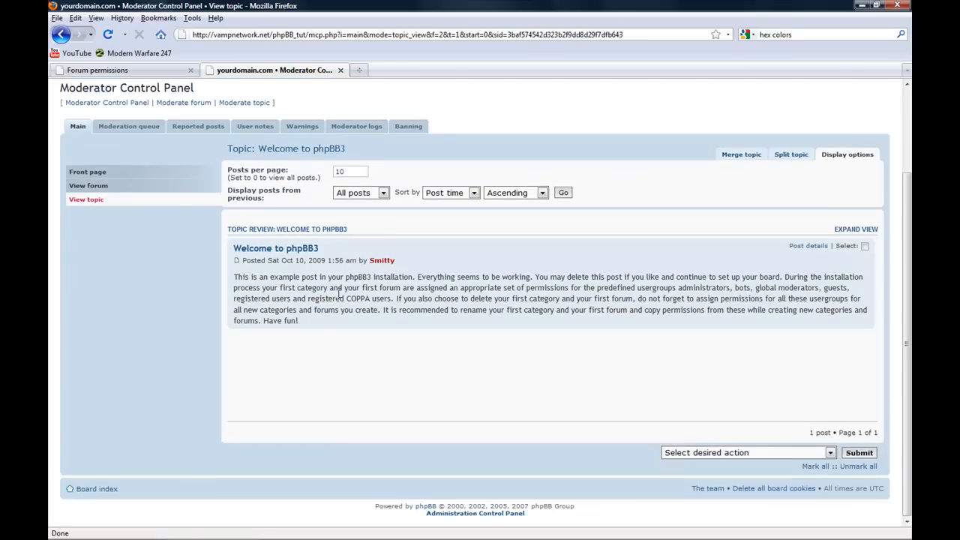
mouse_move(748, 148)
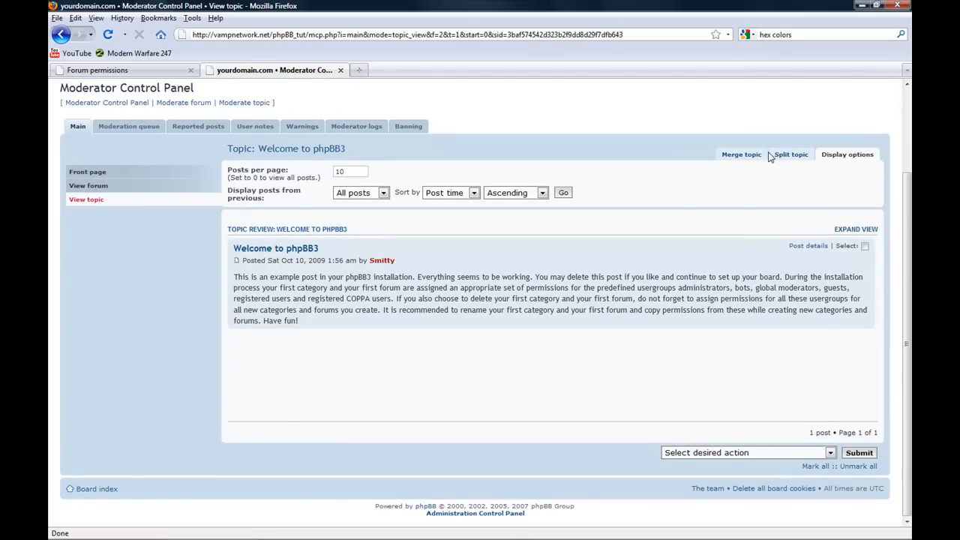
left_click(748, 453)
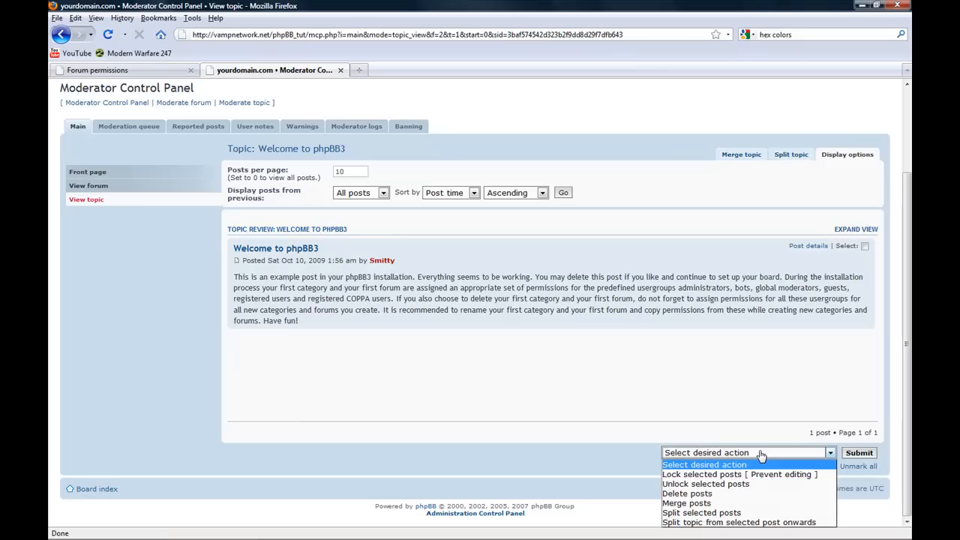
left_click(705, 483)
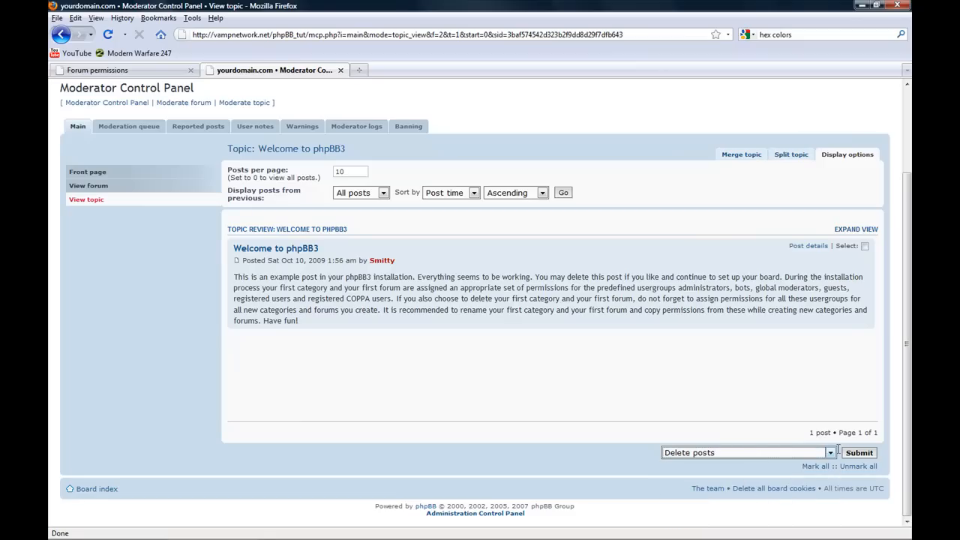
left_click(858, 453)
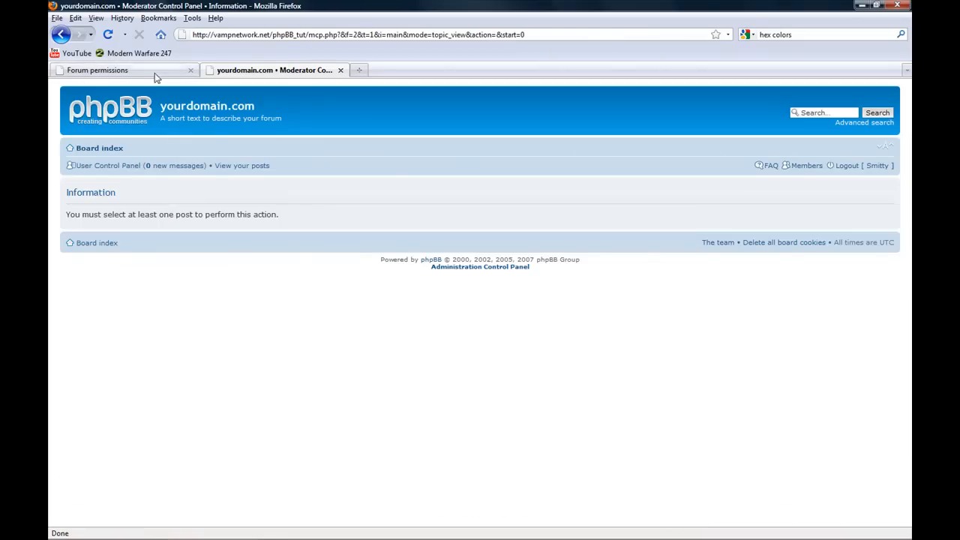
left_click(97, 70)
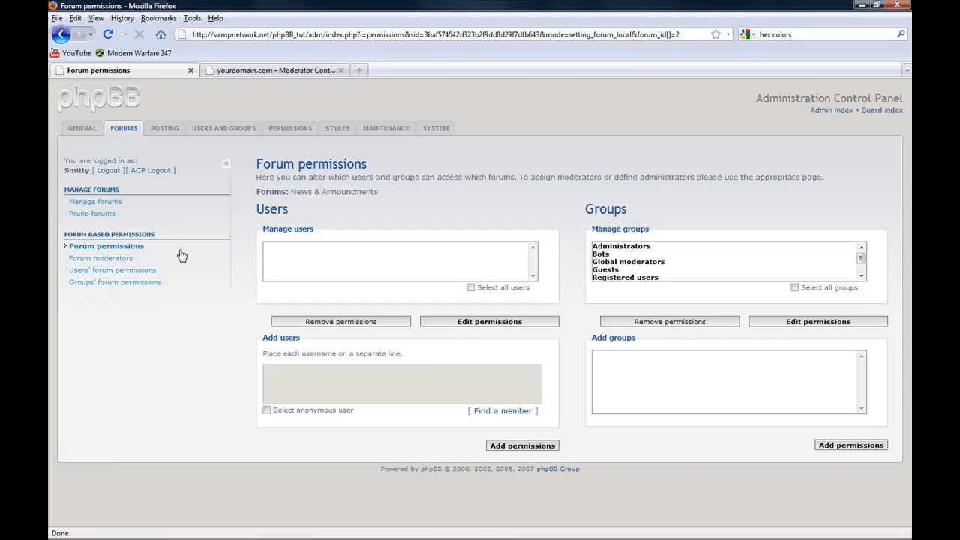
Step: Go to forum administration inside the General category and start entering General Discussion as a new forum name
left_click(224, 129)
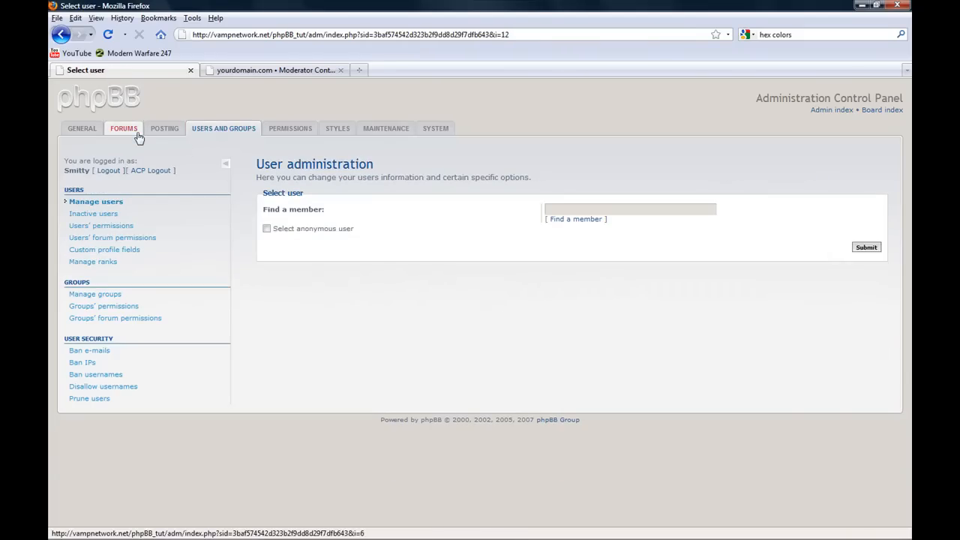
left_click(123, 129)
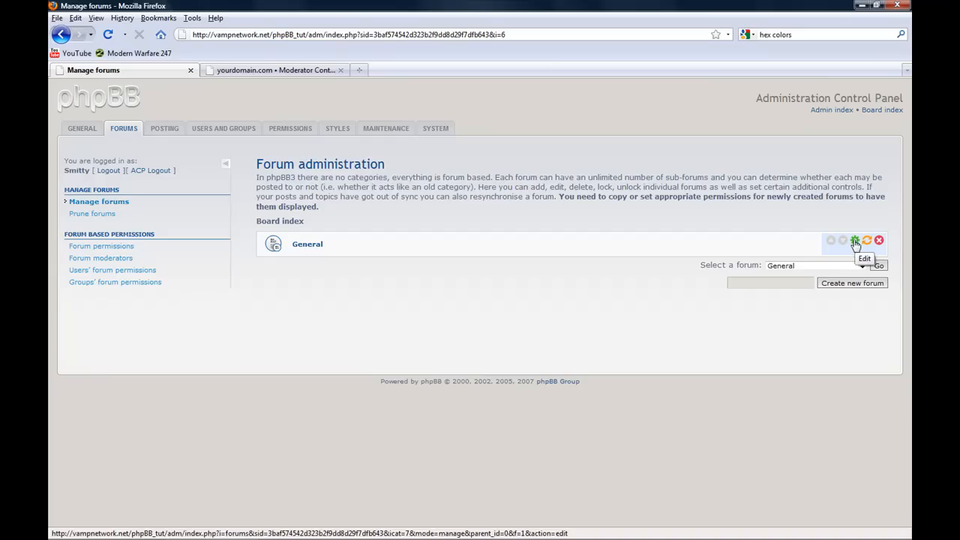
left_click(856, 240)
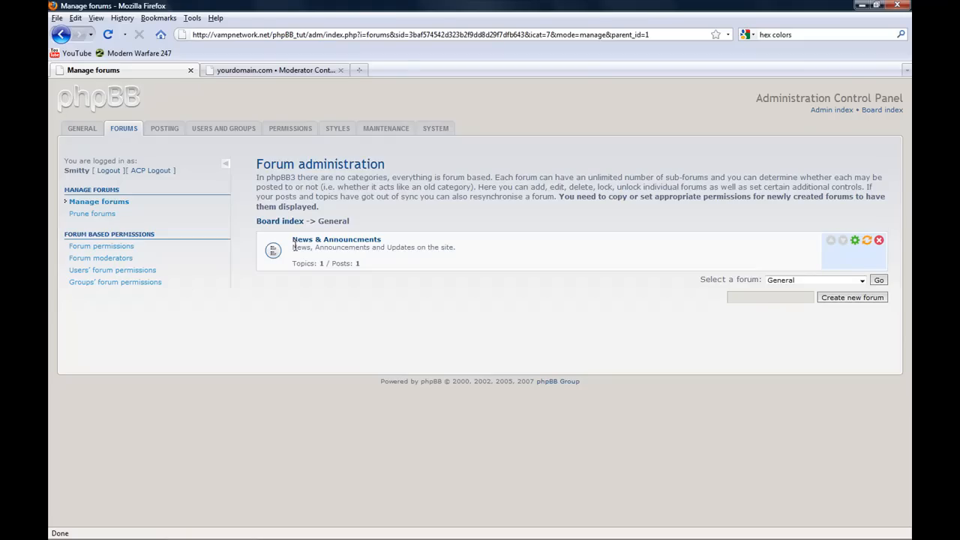
mouse_move(318, 258)
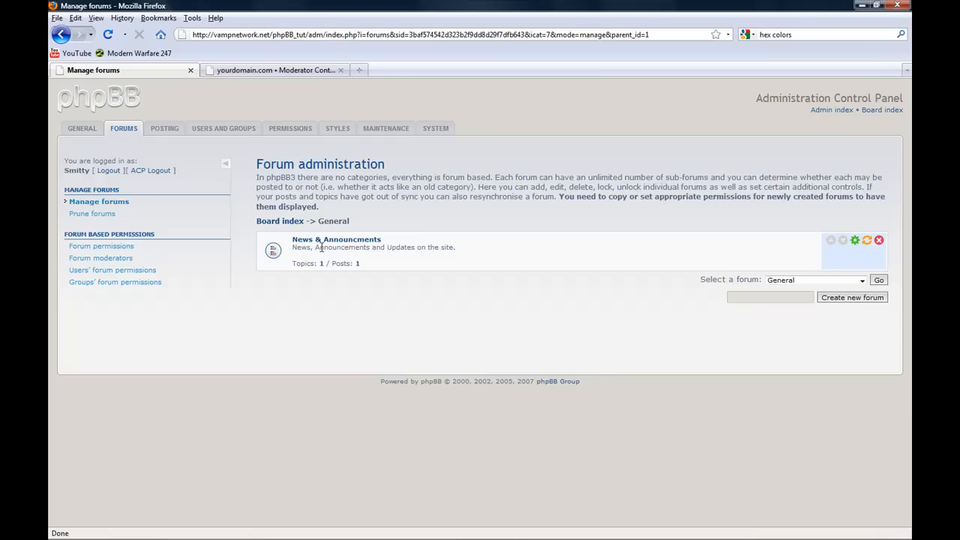
left_click(768, 297)
type("General Discussion")
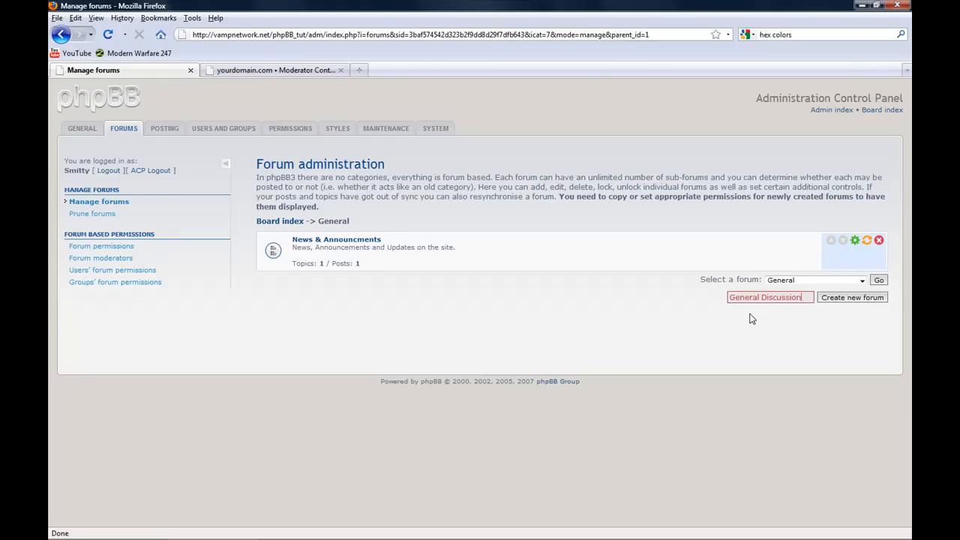
Step: Create the General Discussion forum described as 'Talk about anything pertaining to the forum' and submit it
left_click(852, 297)
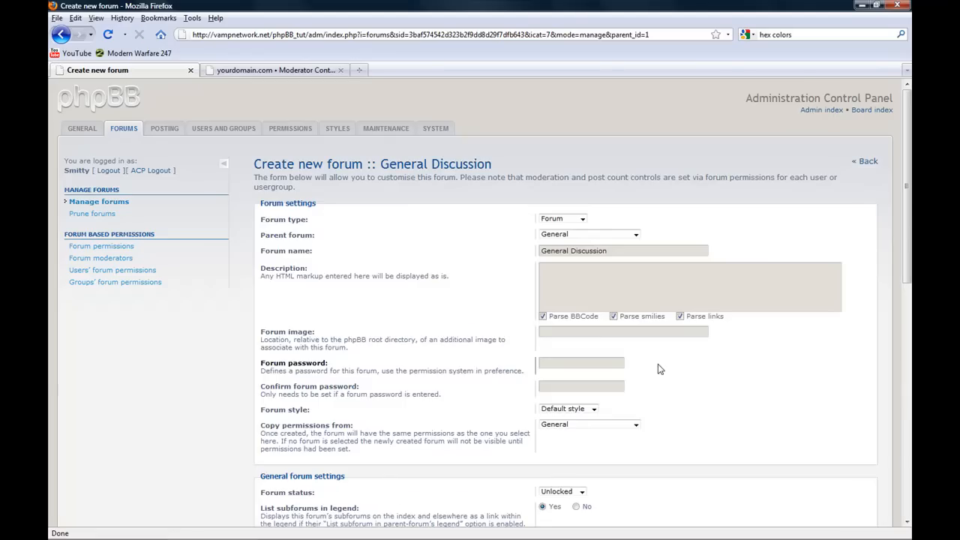
scroll("down", 3)
type("Talk about anything pertaining to the forum")
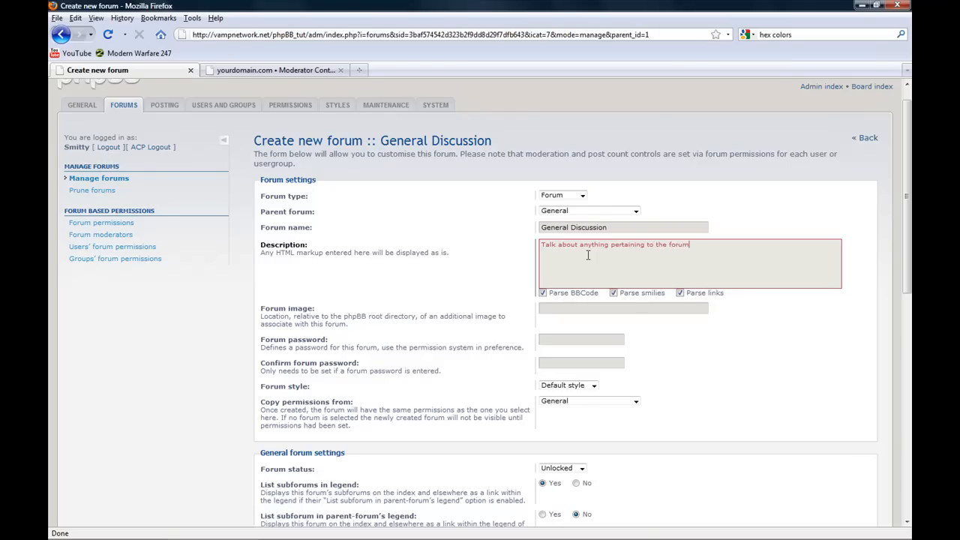
scroll("down", 3)
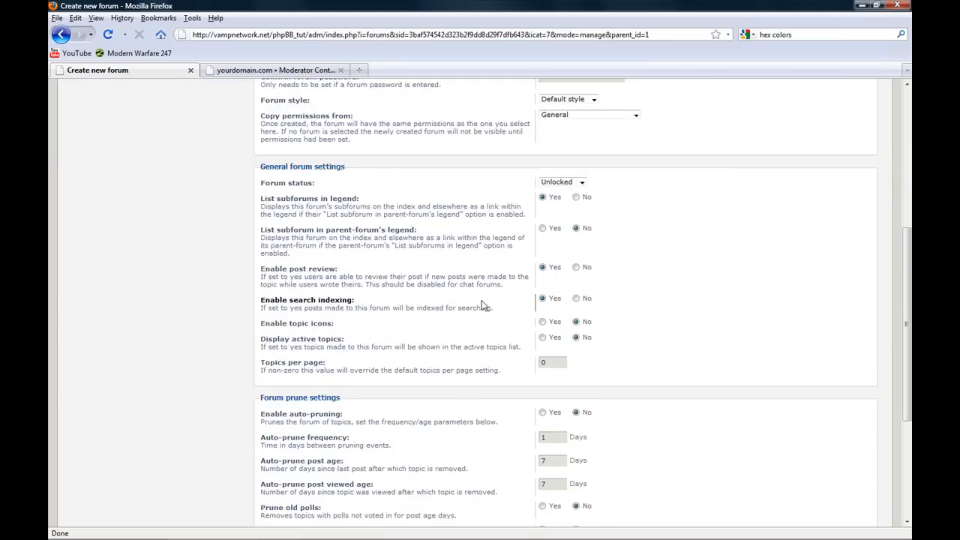
scroll("down", 3)
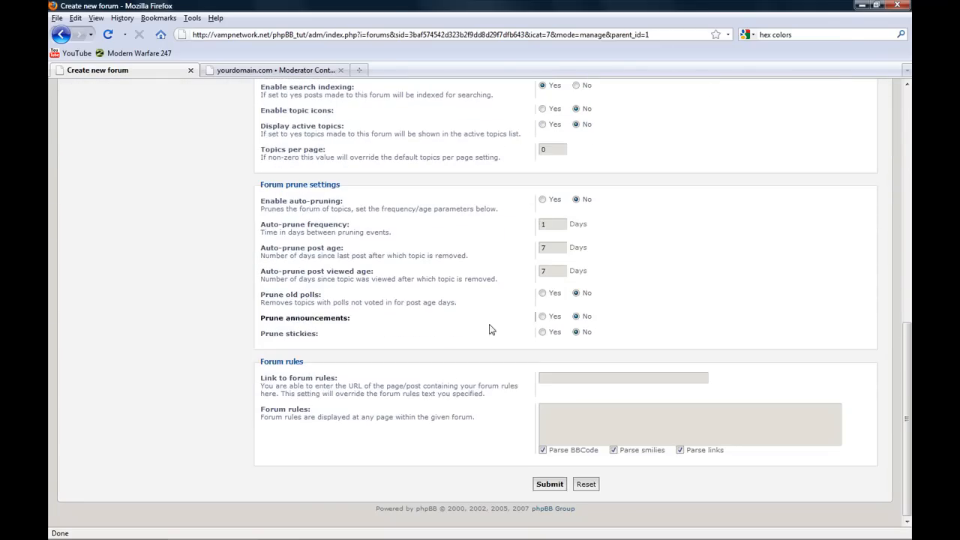
left_click(549, 483)
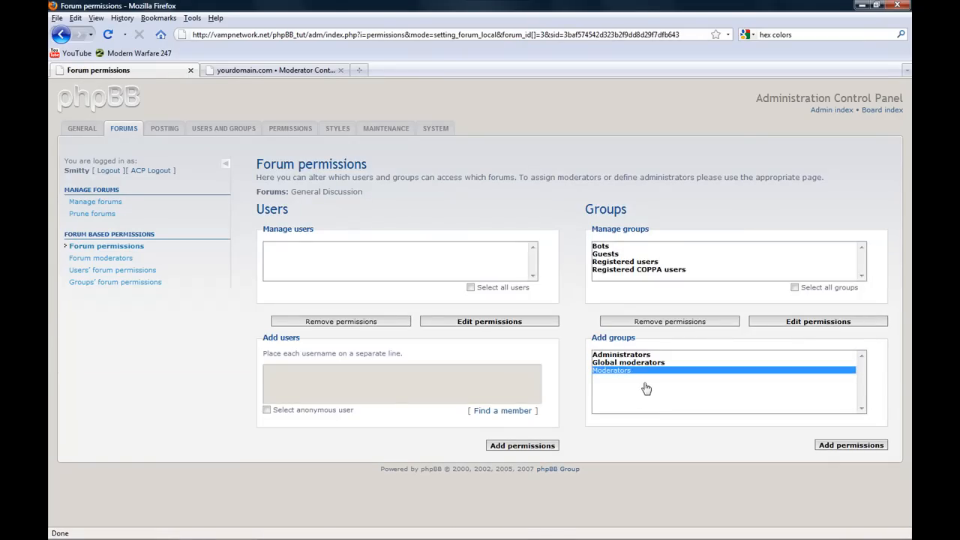
Step: Add Administrators, Global moderators and Moderators to General Discussion's permissions
left_click(621, 354)
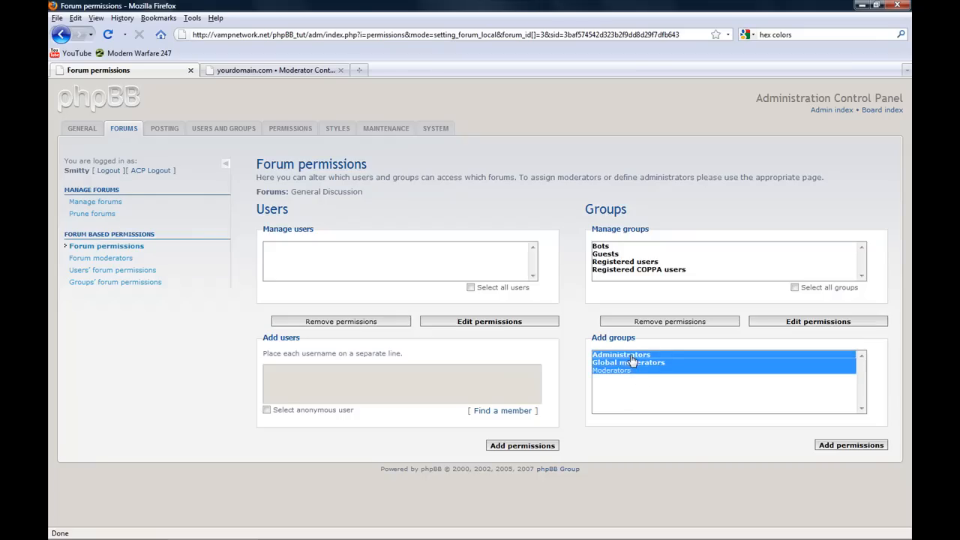
left_click(612, 370)
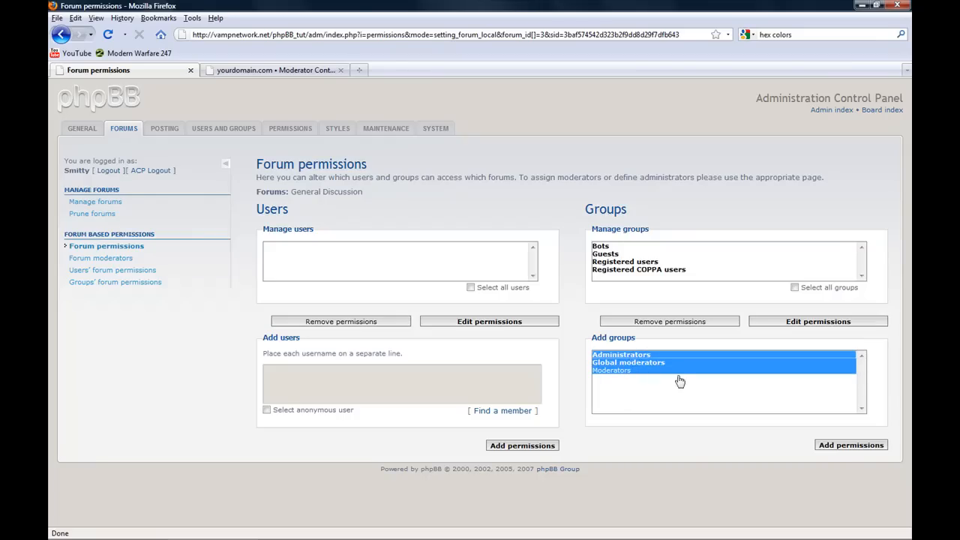
left_click(851, 444)
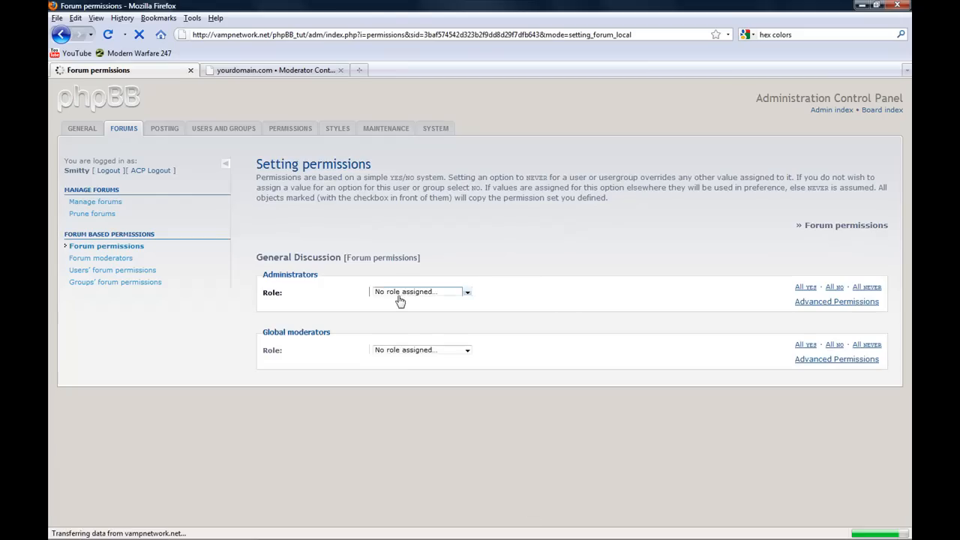
Step: Set the Full Access role for Administrators, Global moderators and Moderators
left_click(421, 291)
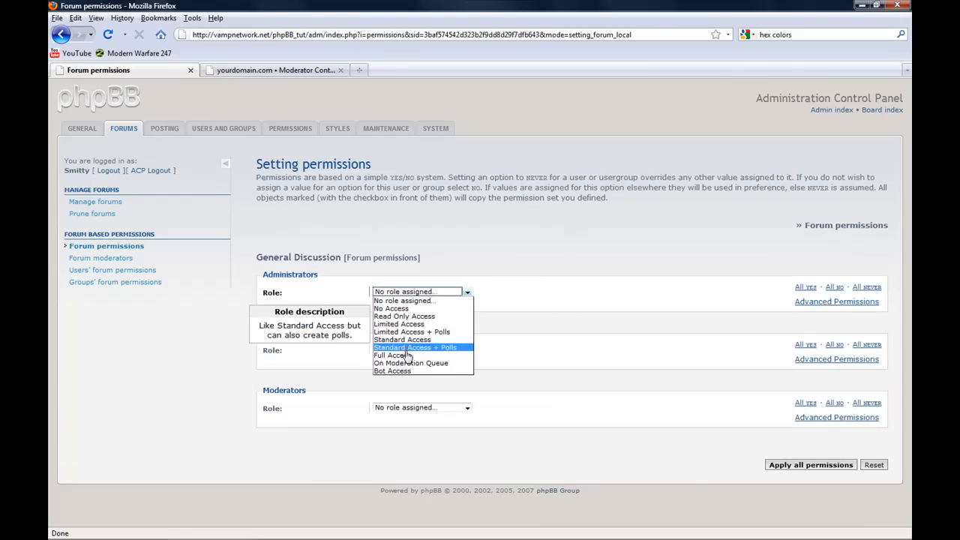
left_click(393, 354)
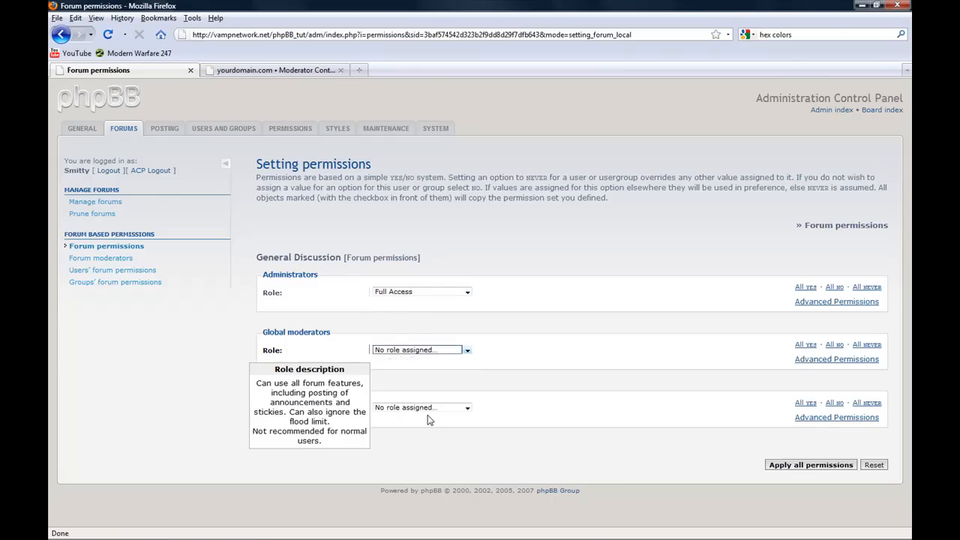
left_click(420, 408)
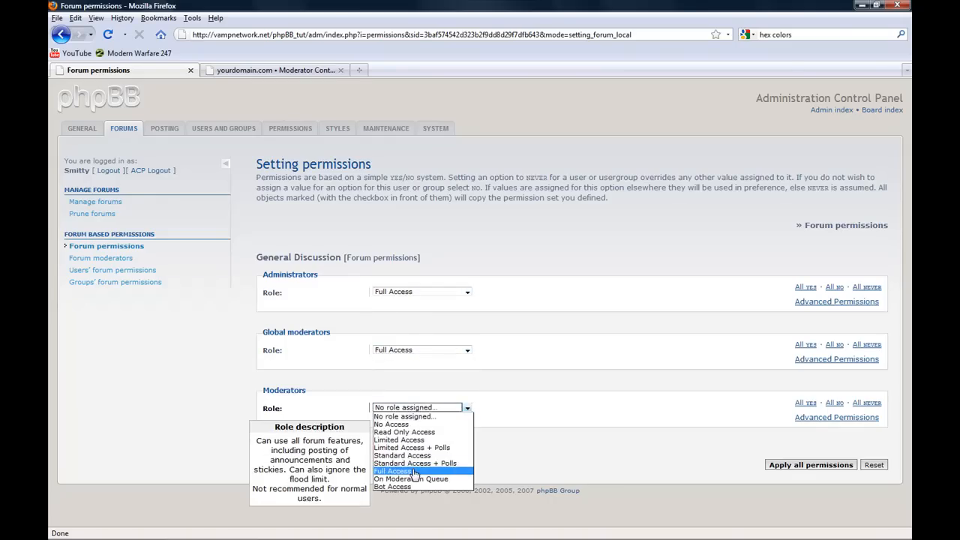
left_click(810, 465)
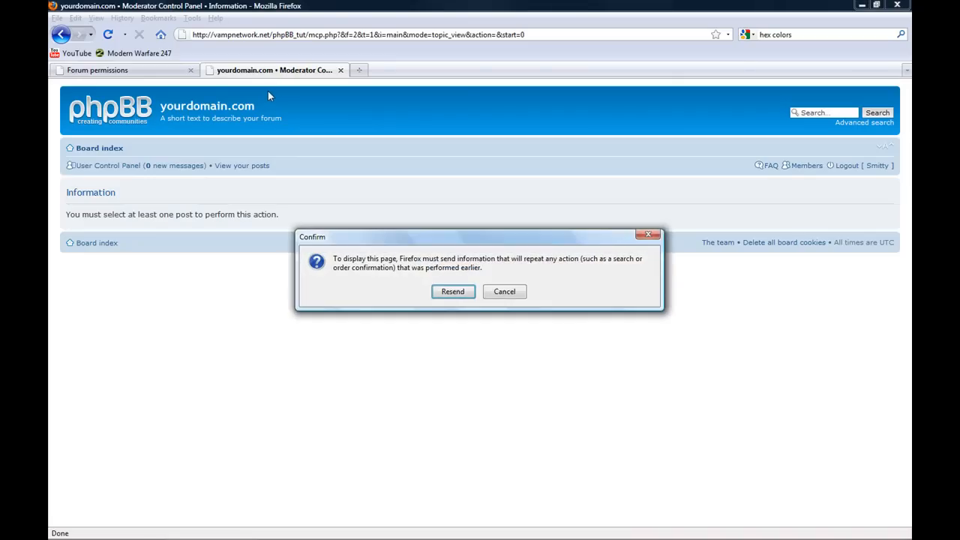
Step: Dismiss the resend prompt, confirm General Discussion shows under General on the board index, and return to the admin tab
left_click(453, 291)
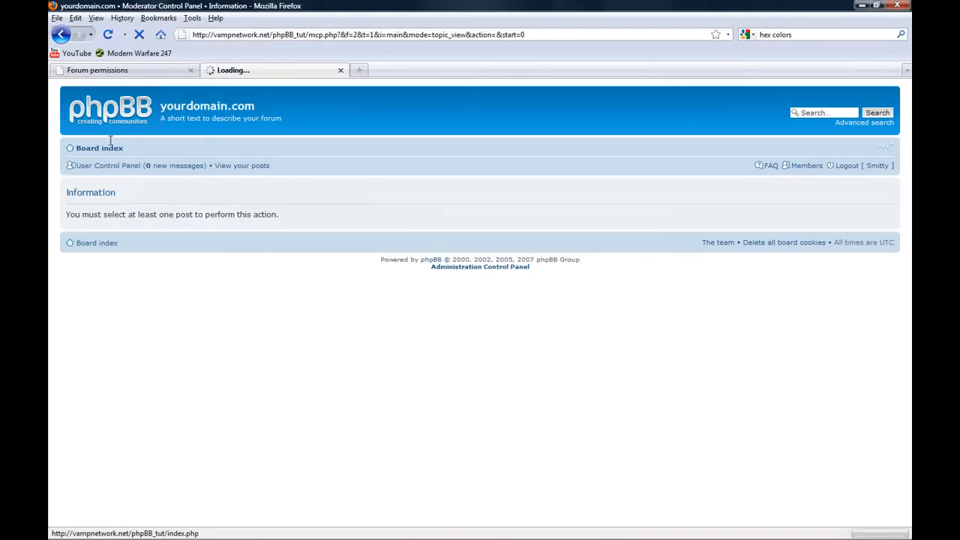
left_click(99, 148)
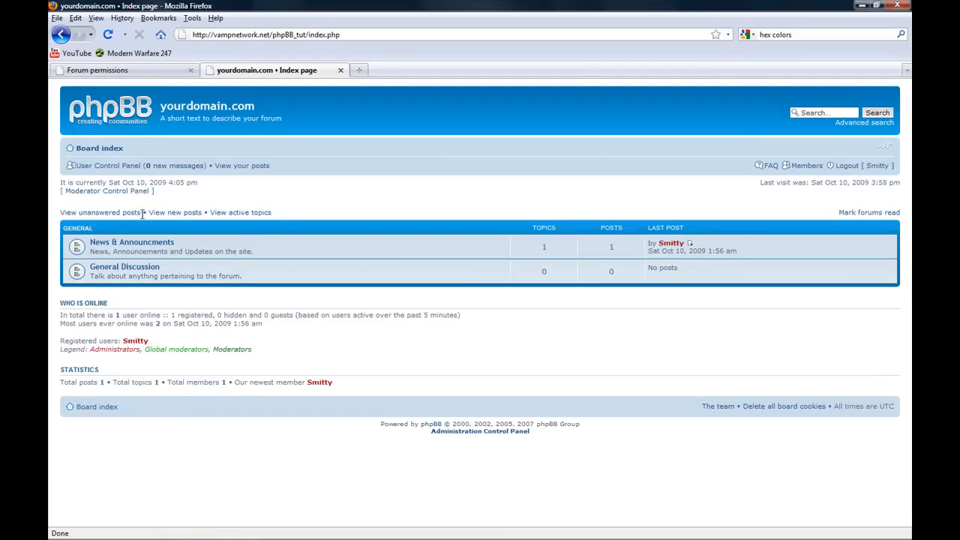
left_click(120, 70)
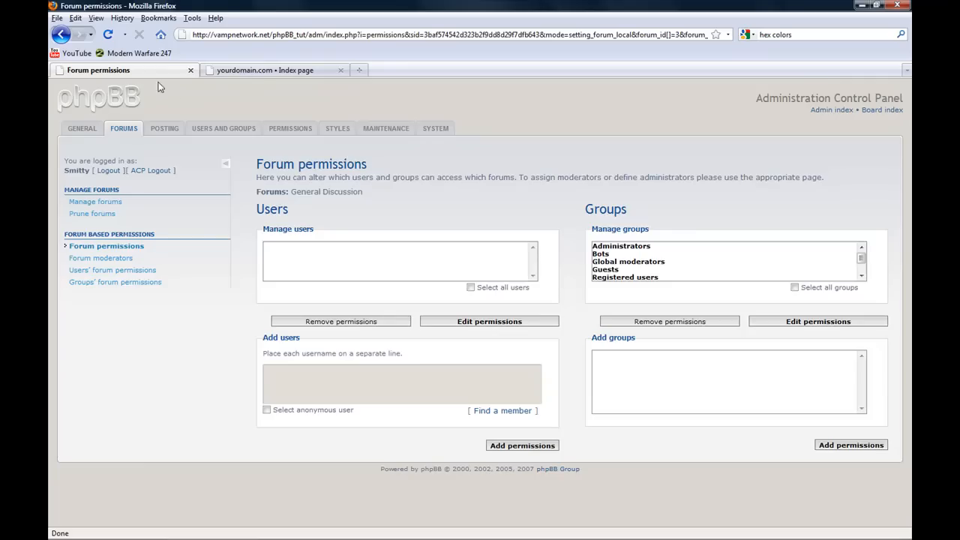
Step: From Manage forums, start creating a new top-level forum named Media
left_click(94, 201)
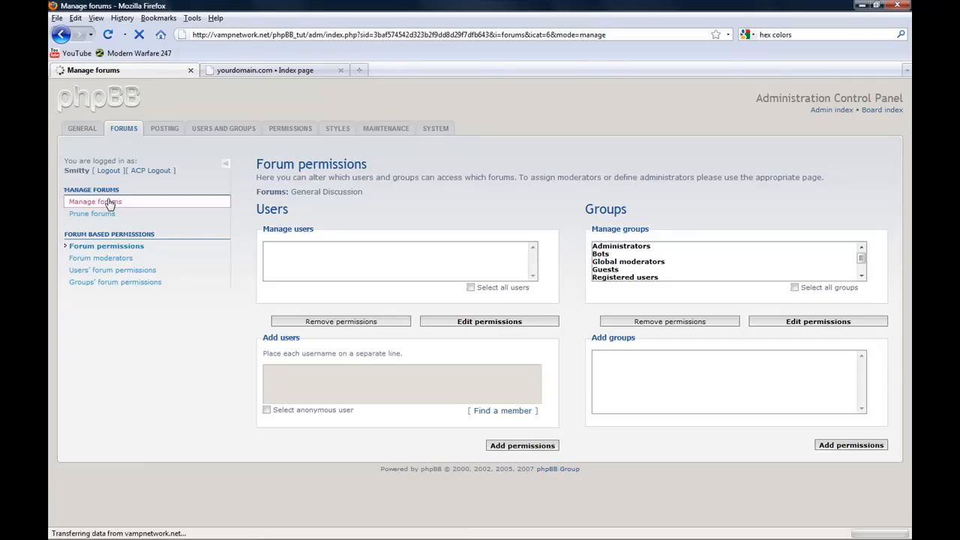
left_click(94, 201)
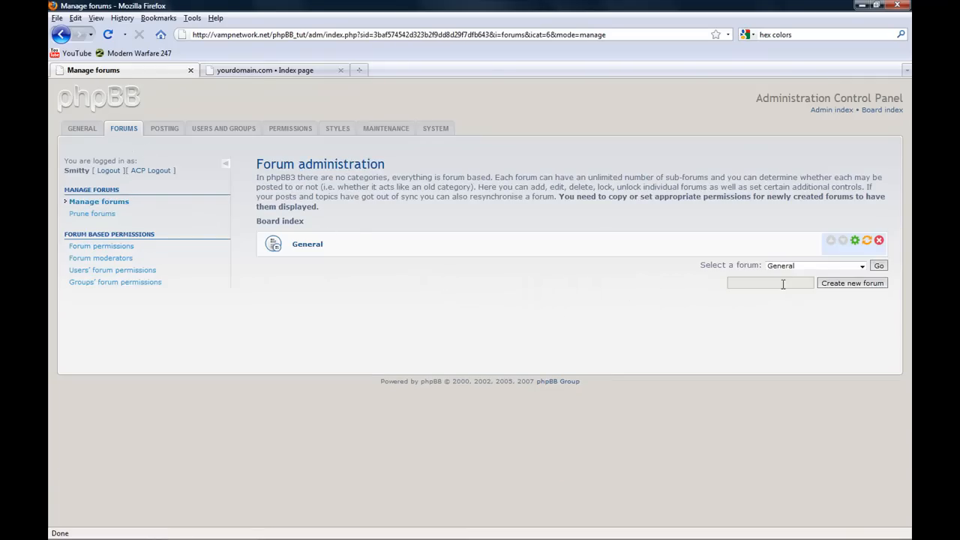
left_click(772, 282)
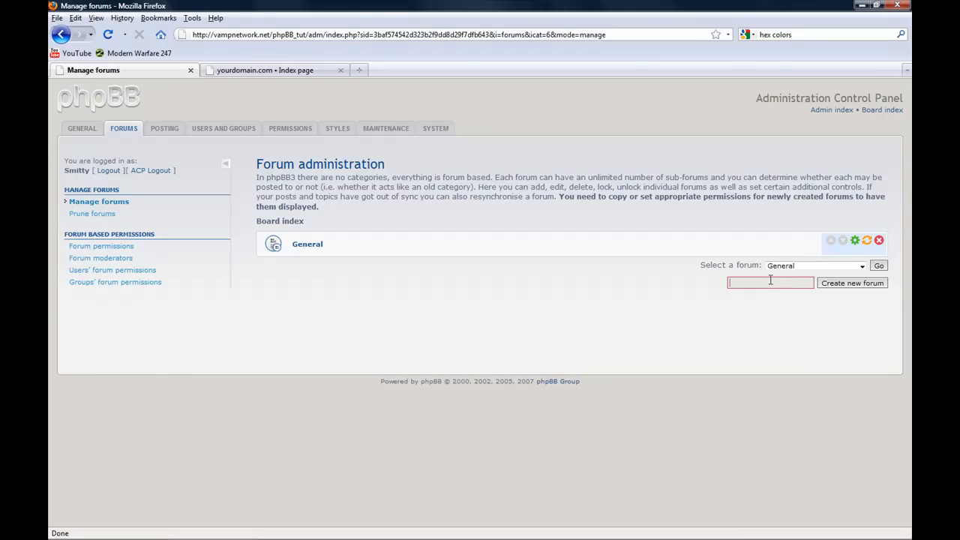
type("Media")
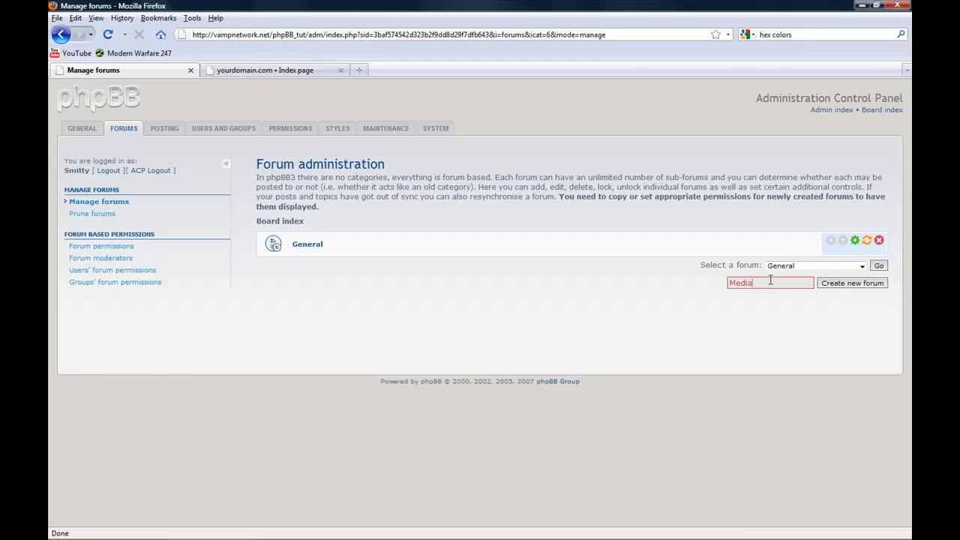
left_click(852, 282)
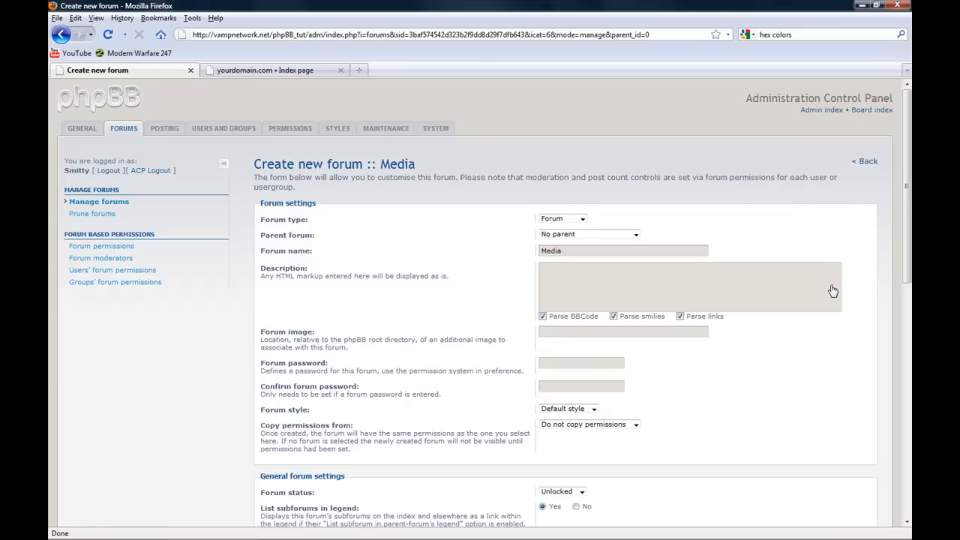
Step: Make Media a category rather than a forum, submit it, and go to set its permissions
left_click(588, 234)
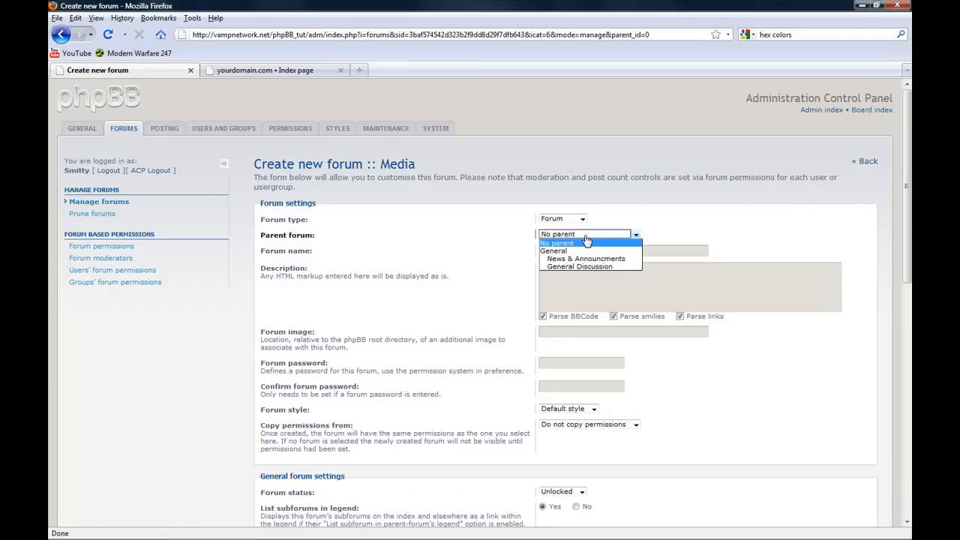
left_click(561, 219)
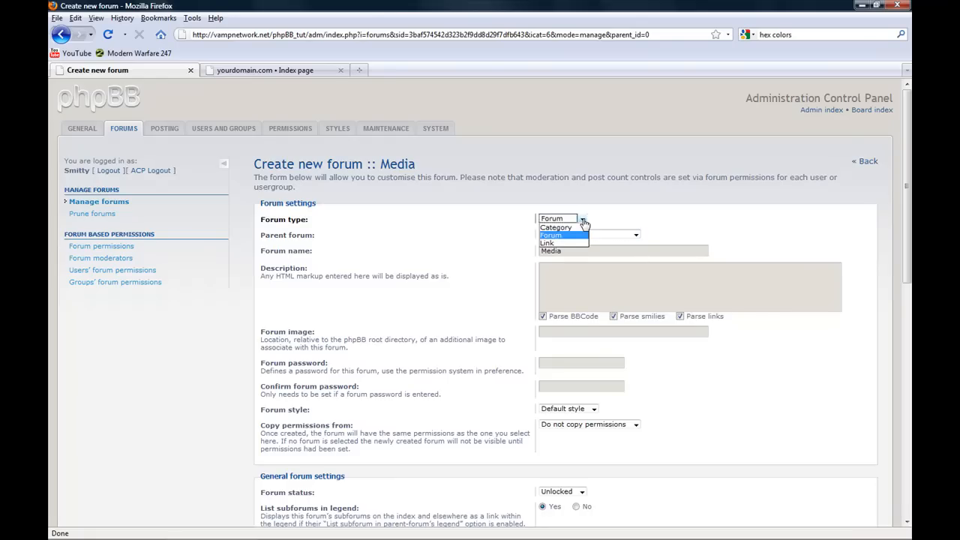
left_click(555, 226)
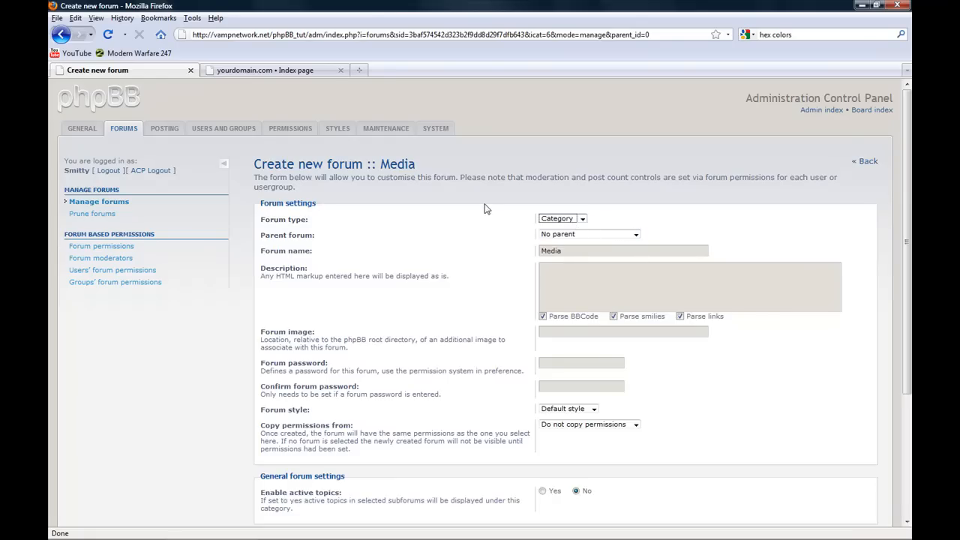
scroll("down", 3)
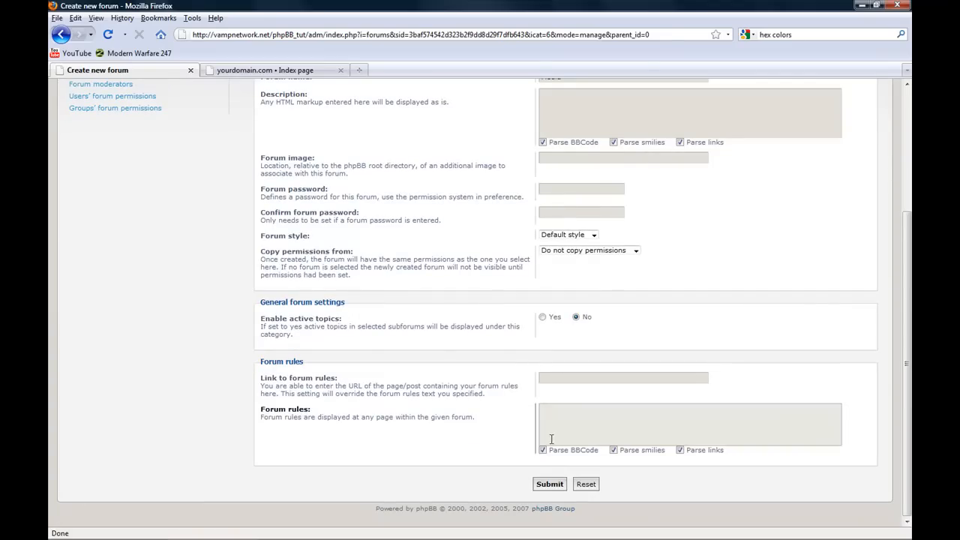
left_click(549, 483)
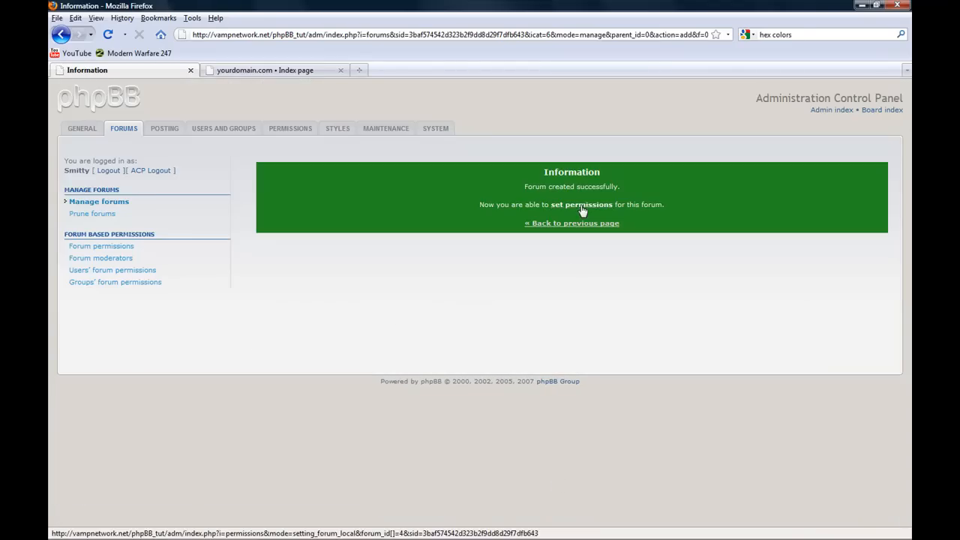
left_click(581, 204)
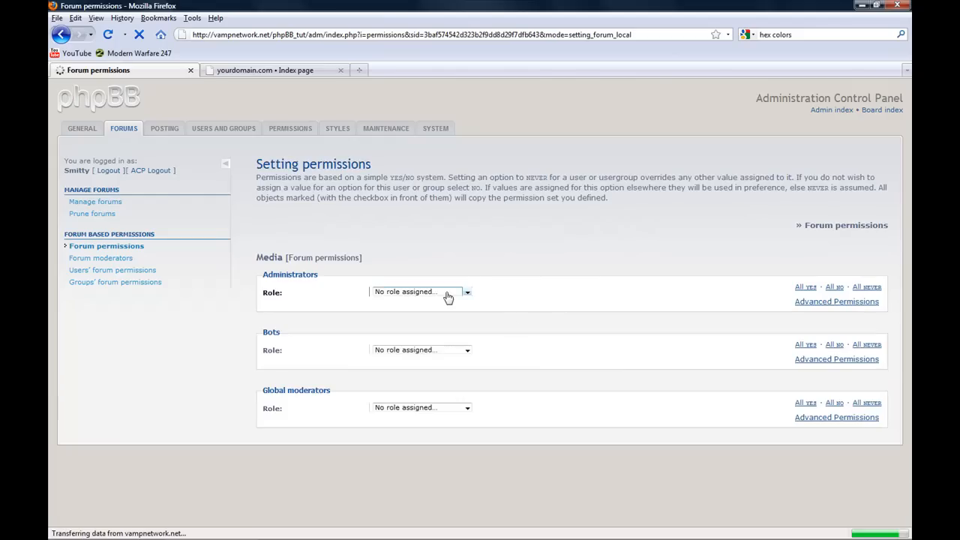
Step: Set Administrators Full Access, Bots Bot Access, Guests No Access and Registered users Standard Access on Media
left_click(417, 291)
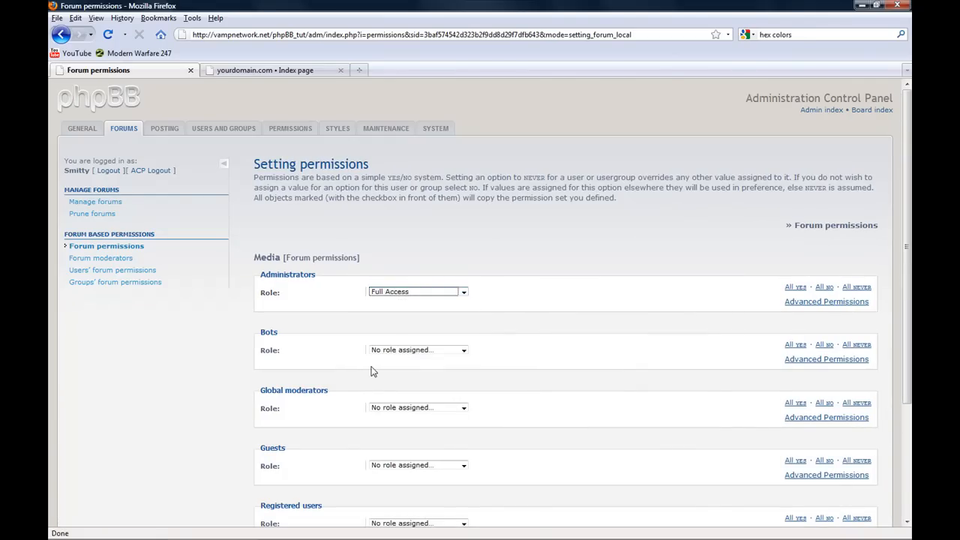
left_click(417, 350)
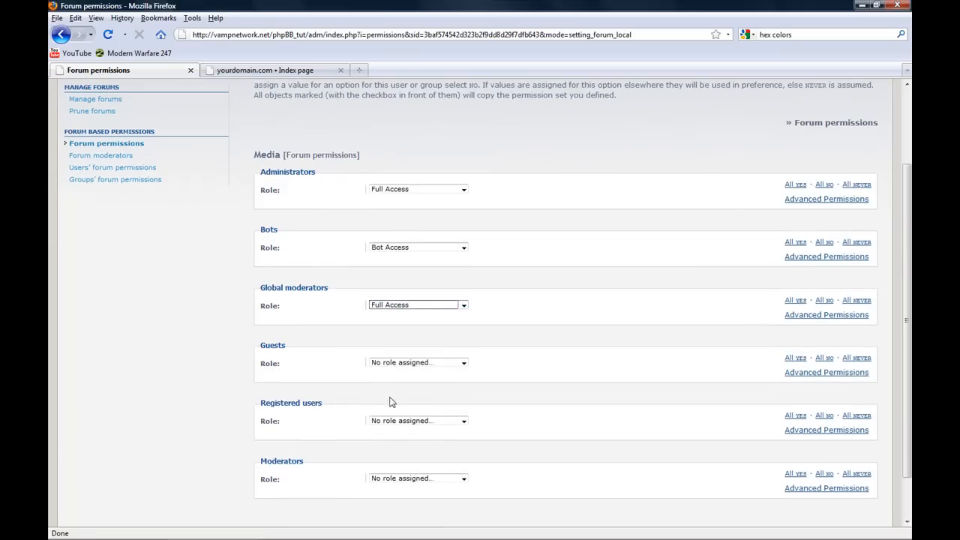
left_click(417, 362)
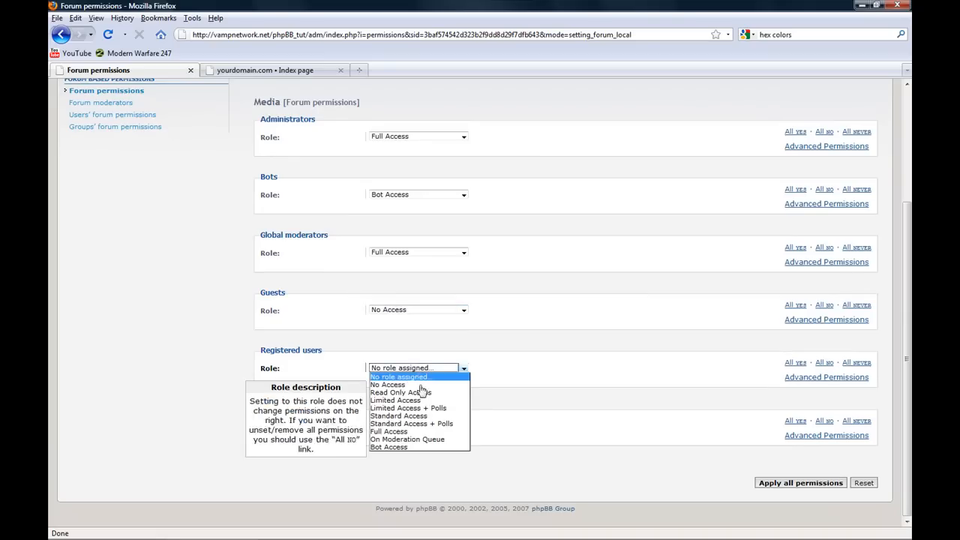
left_click(399, 415)
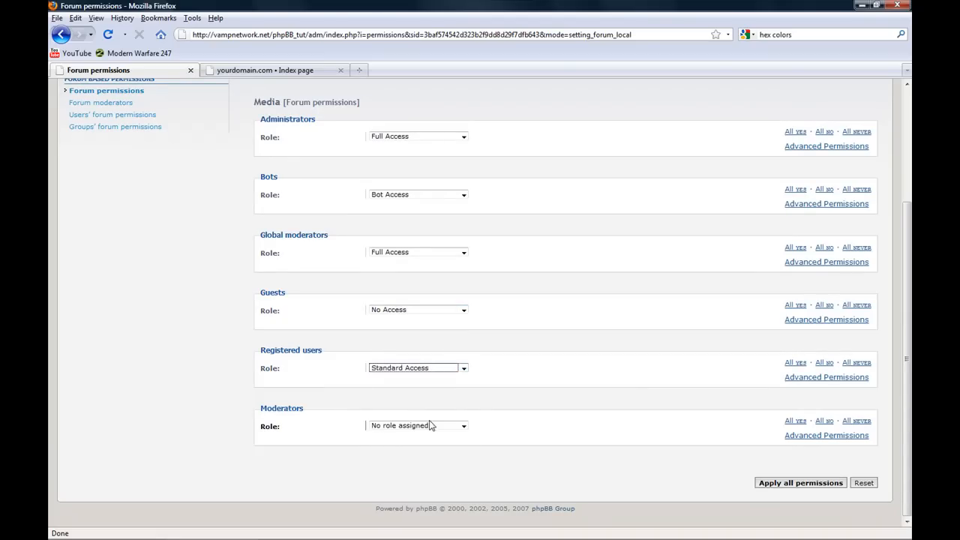
Step: Give Moderators Full Access, apply all Media permissions, and go back to the previous page
left_click(417, 426)
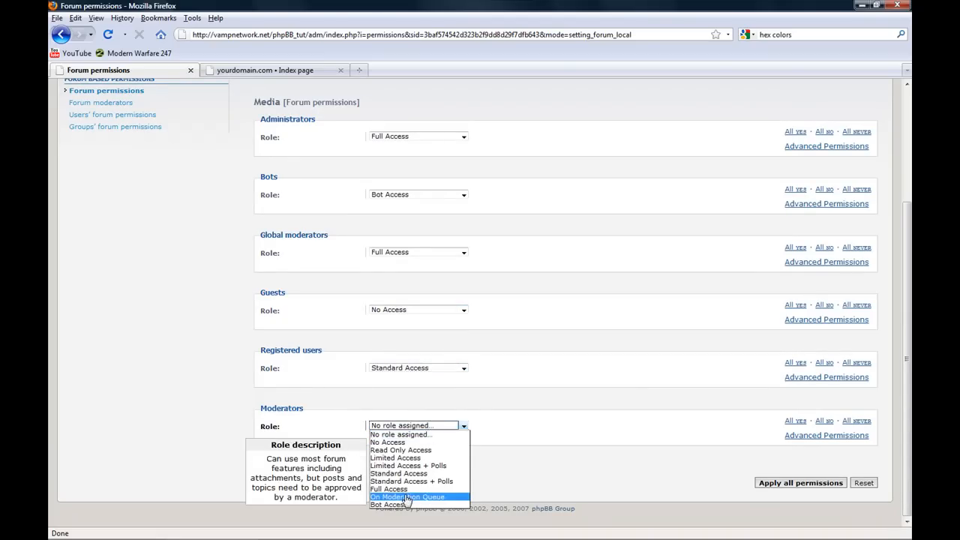
left_click(408, 497)
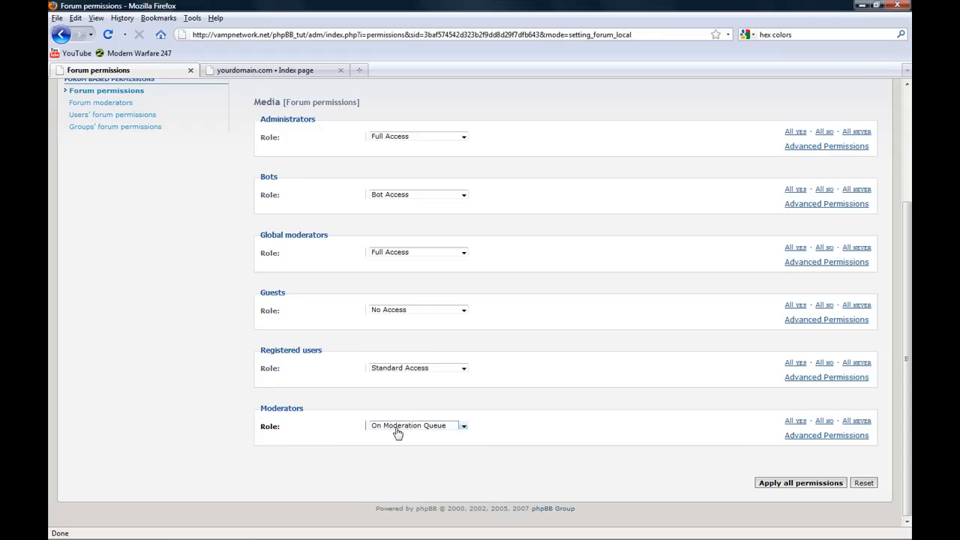
left_click(418, 426)
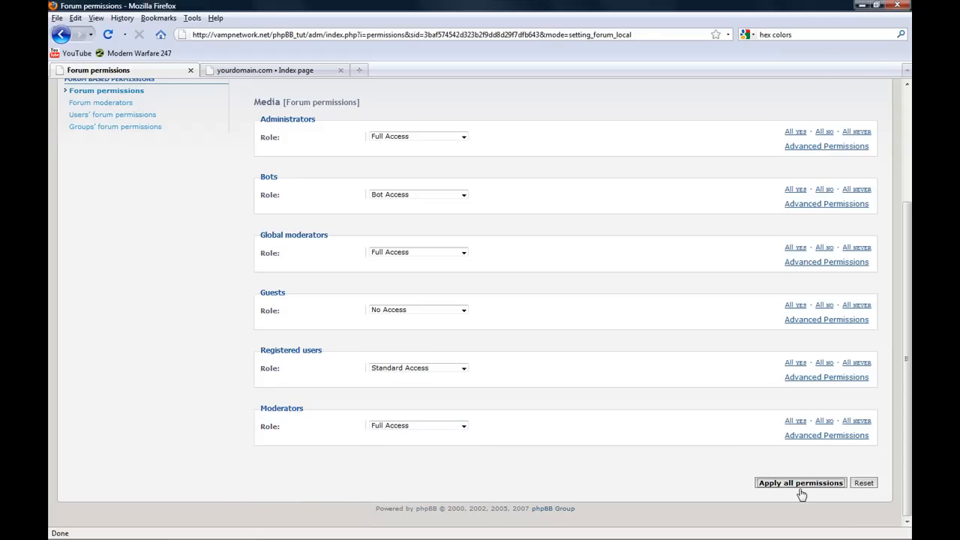
left_click(800, 483)
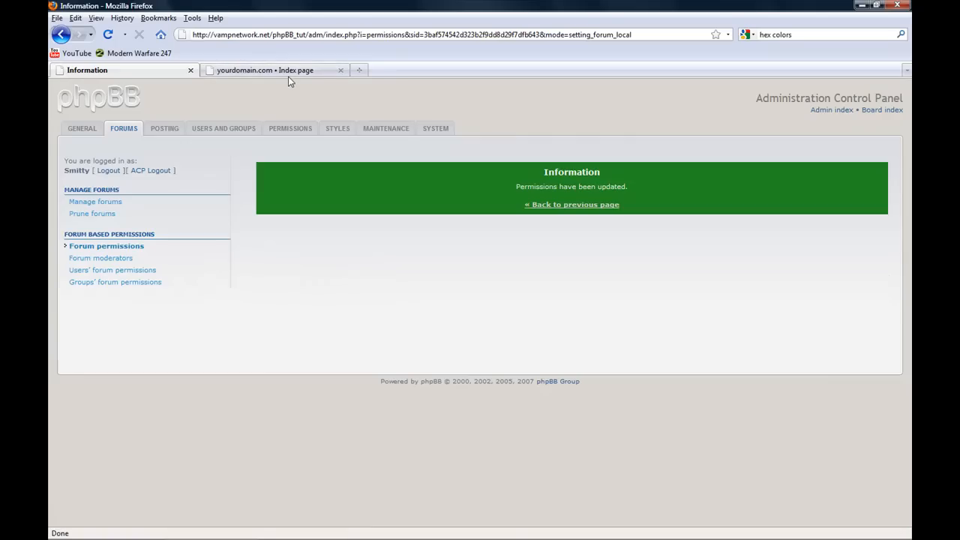
left_click(267, 71)
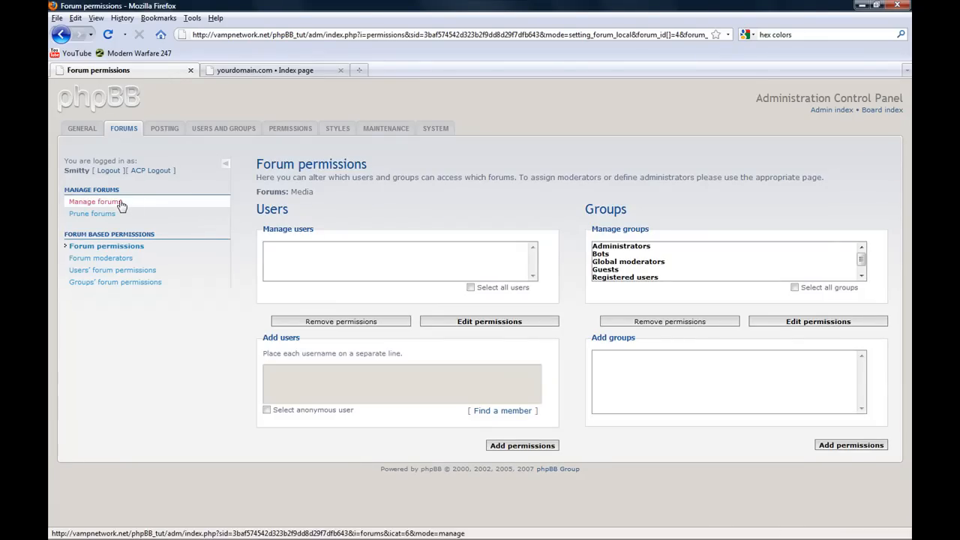
Step: Start a new forum named Graphics inside the Media category
left_click(93, 201)
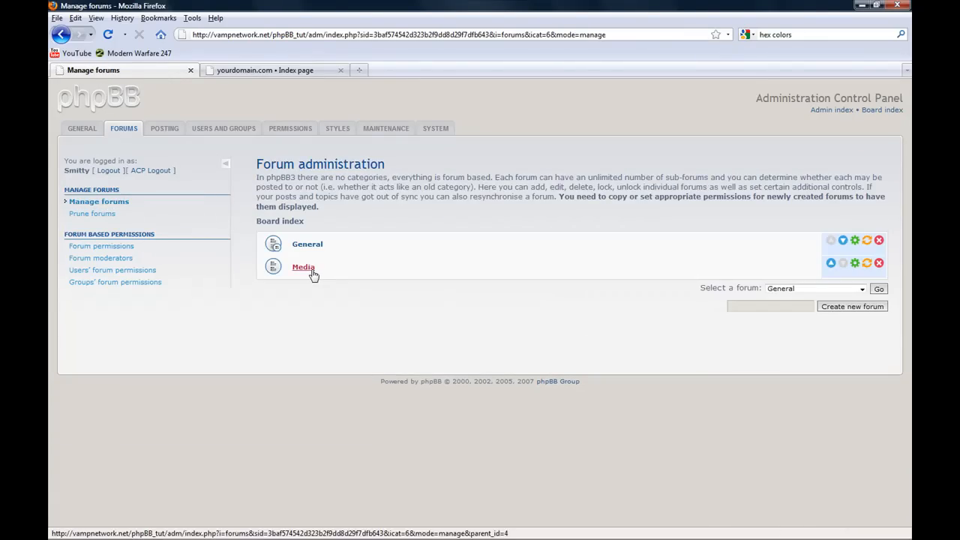
left_click(303, 267)
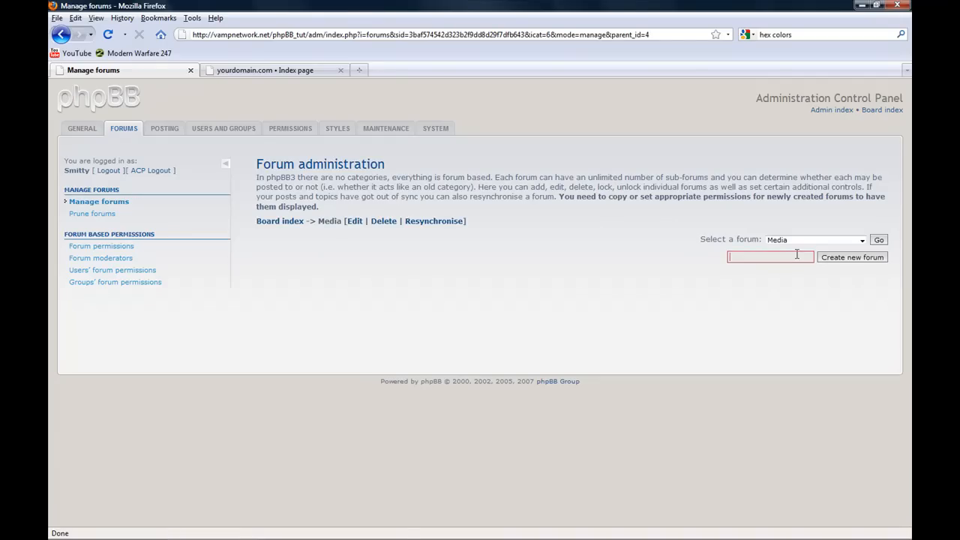
type("Graph")
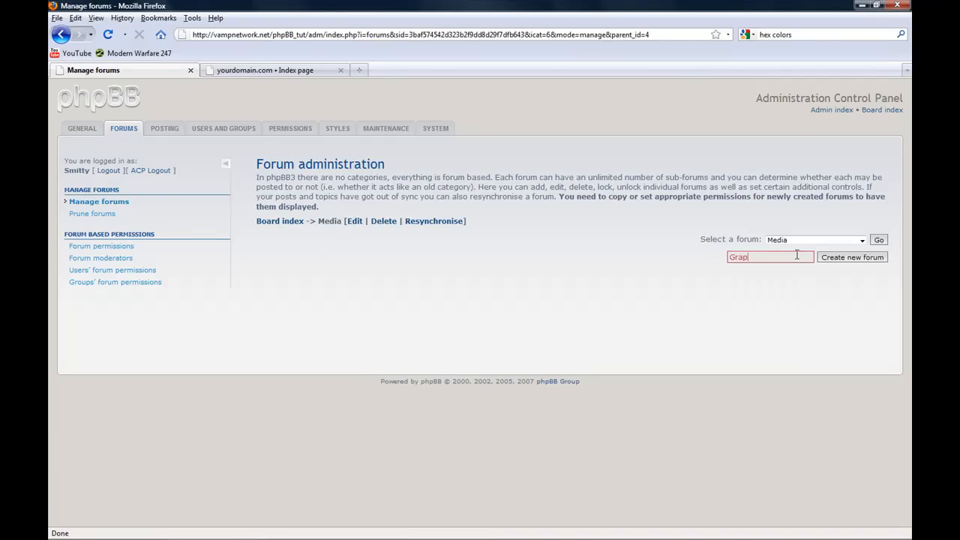
left_click(852, 258)
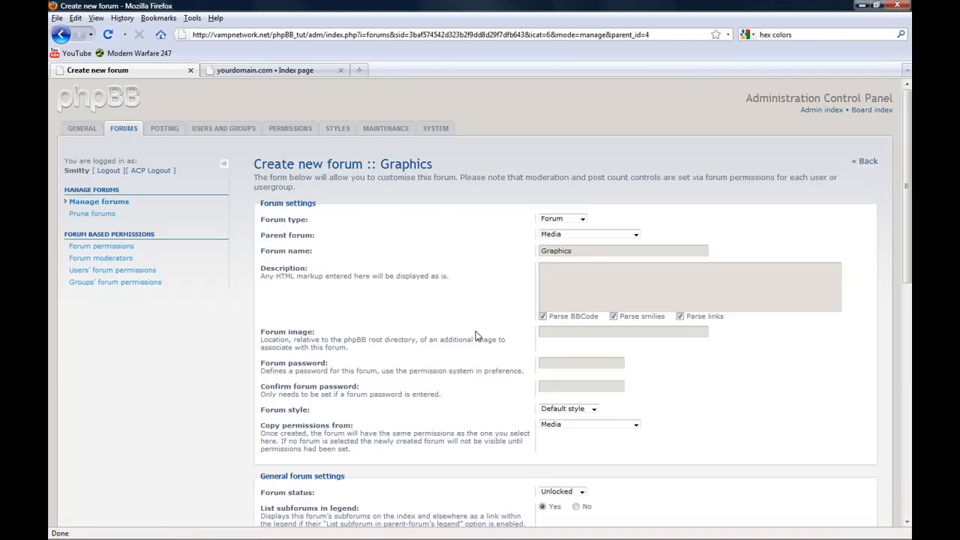
Step: Give Graphics a description, copy Media's permissions, submit it and go to its permissions page
left_click(588, 234)
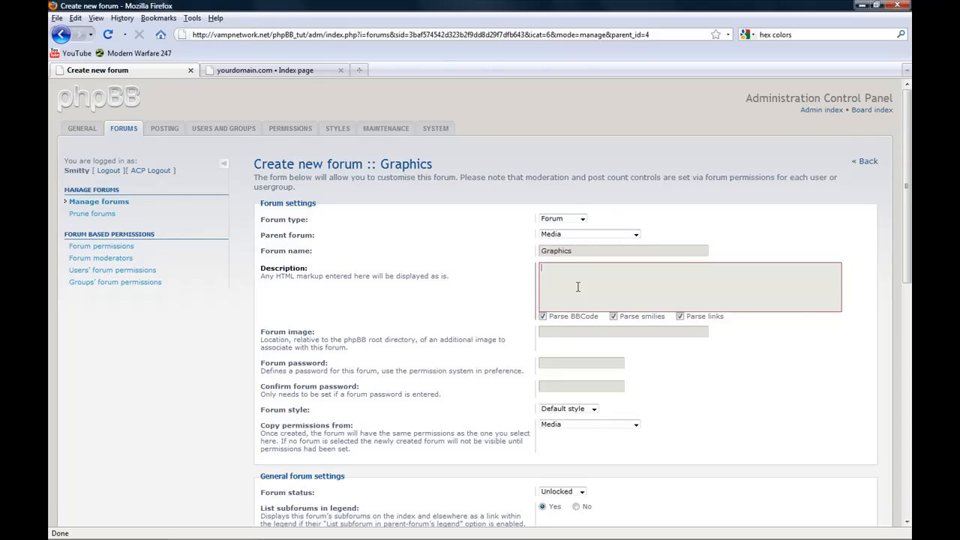
type("Gr")
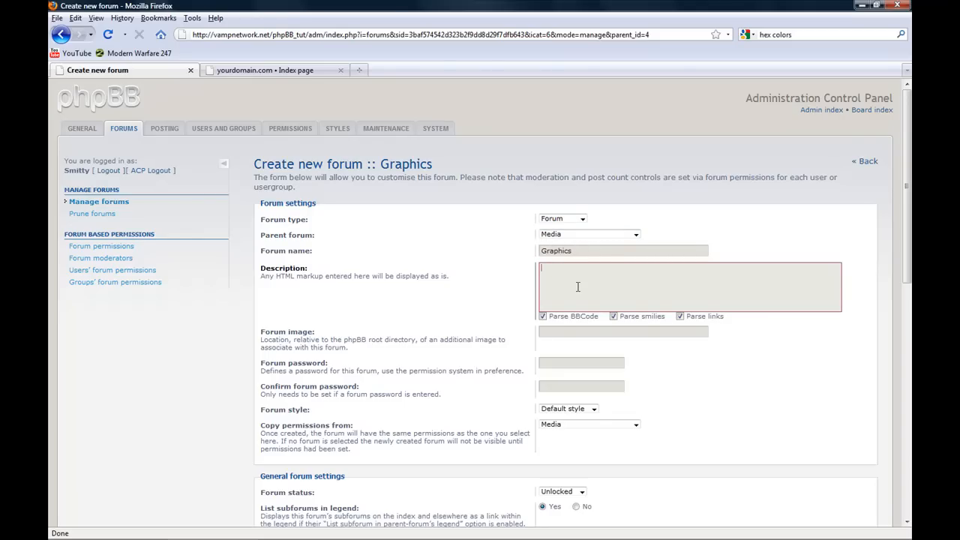
scroll("down", 3)
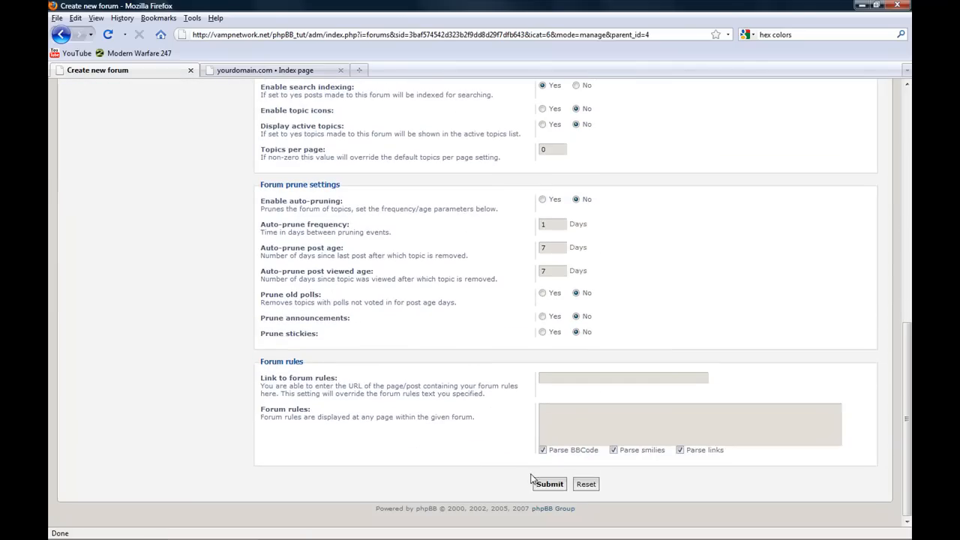
left_click(550, 483)
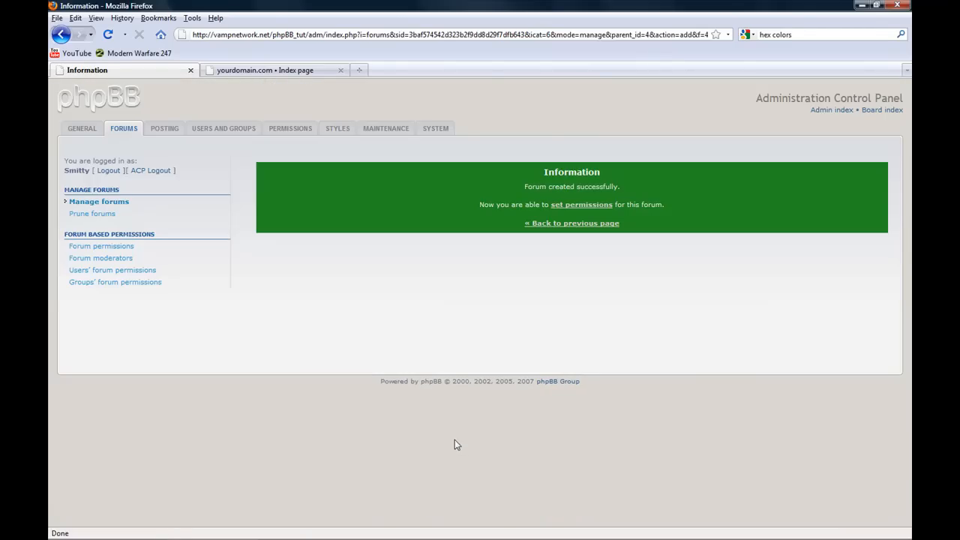
left_click(582, 204)
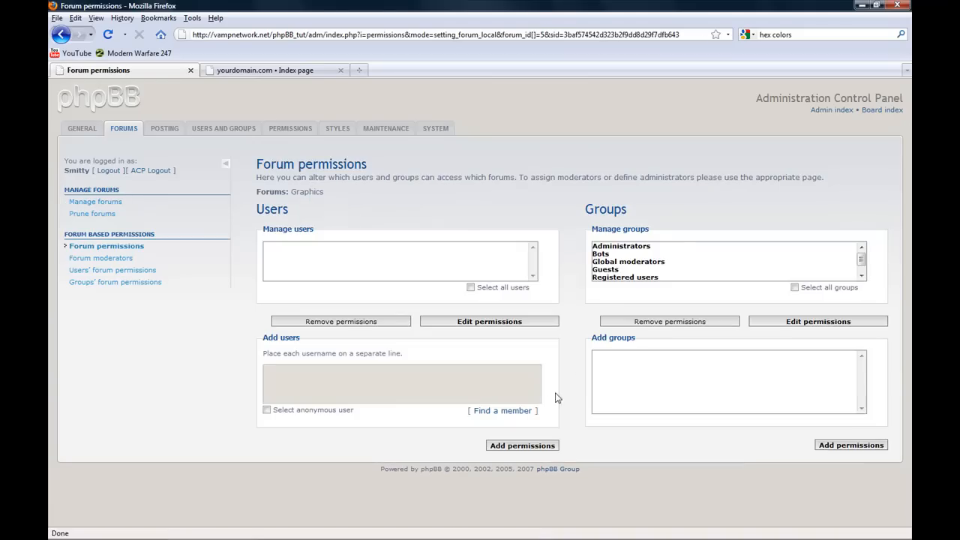
mouse_move(627, 264)
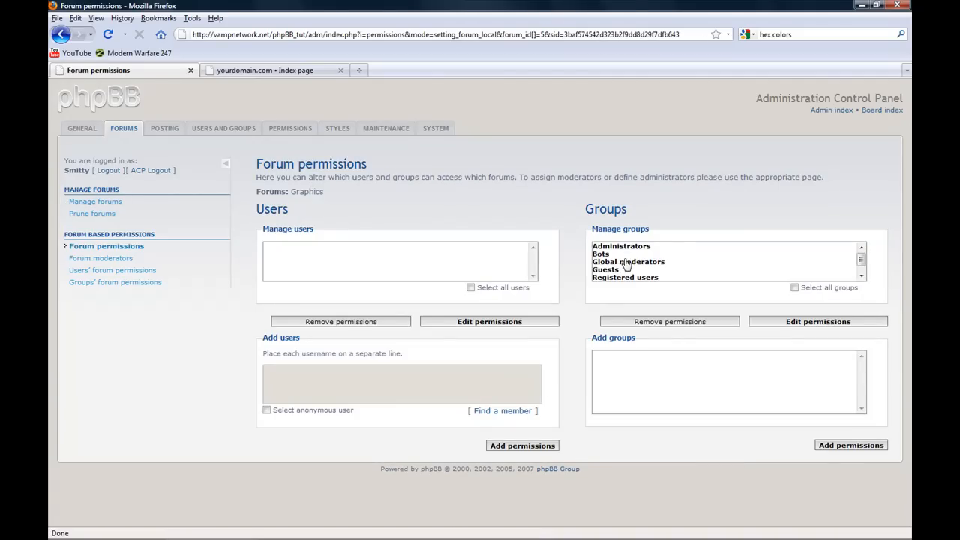
Step: View the public board index where Media now lists the Graphics forum
left_click(94, 201)
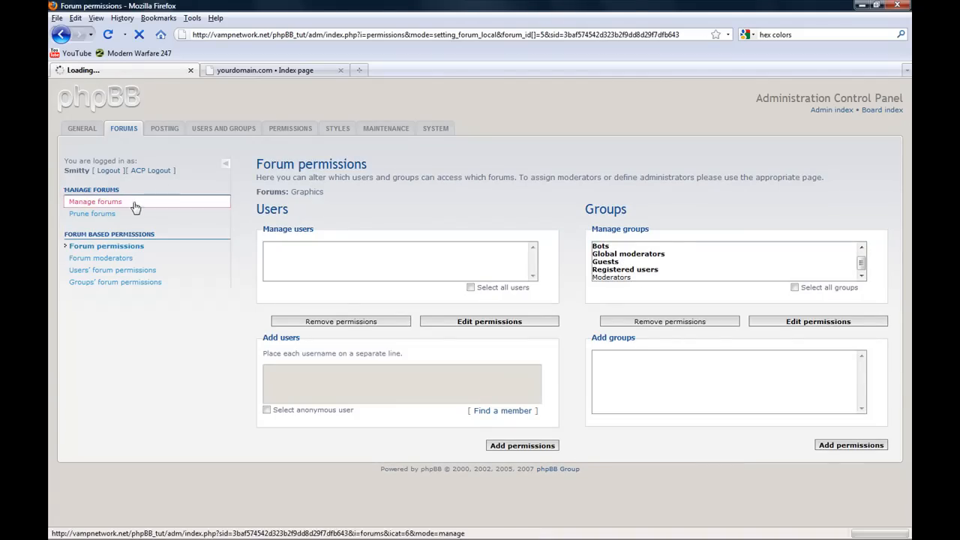
left_click(267, 70)
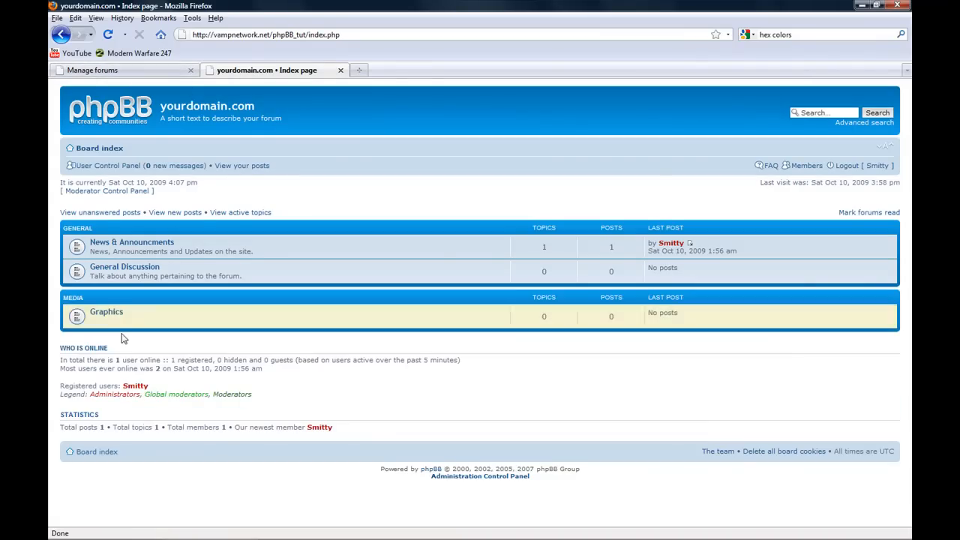
mouse_move(210, 297)
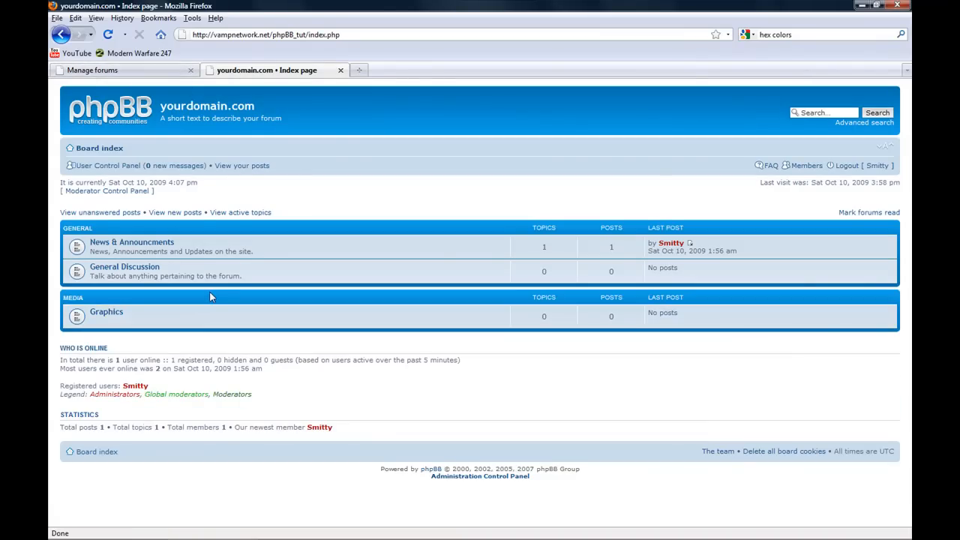
Step: Switch back to the admin forum management list showing General and Media
left_click(93, 70)
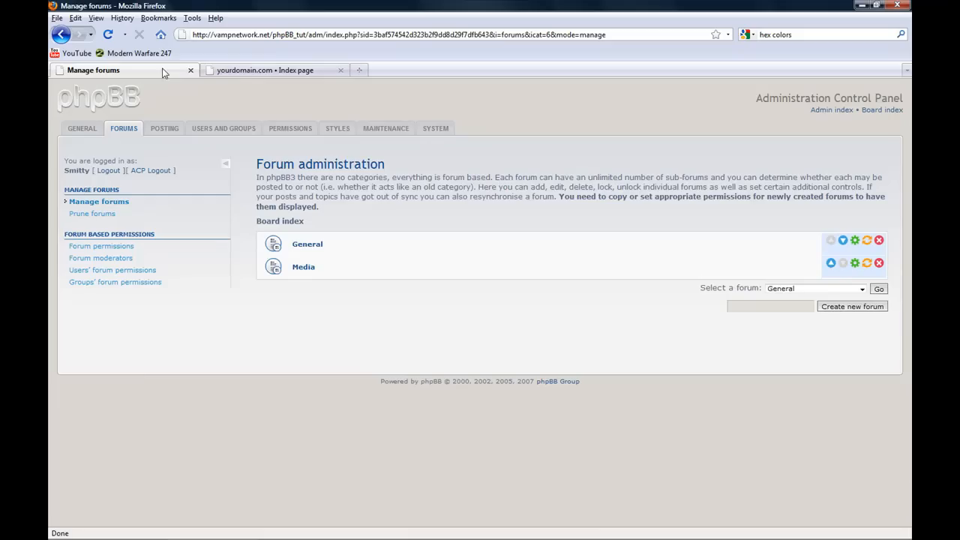
mouse_move(174, 86)
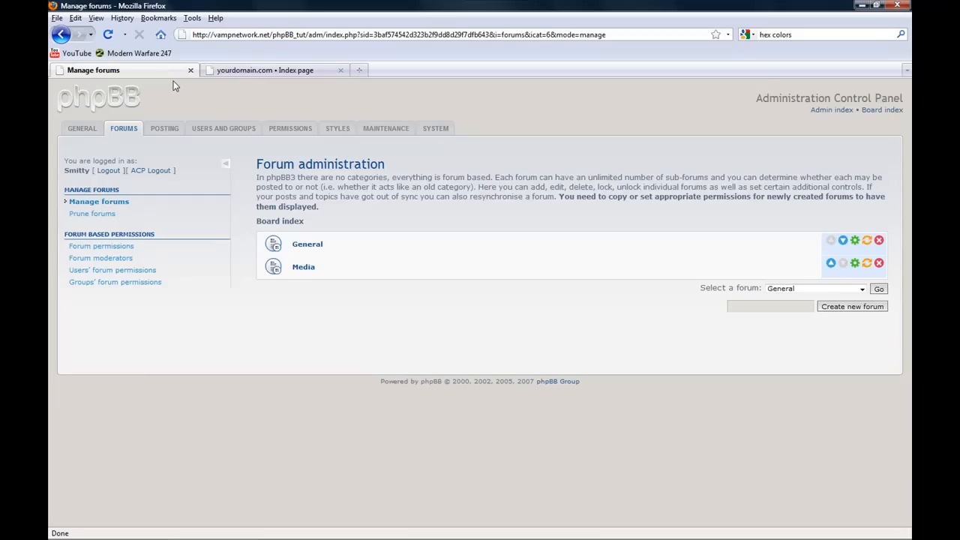